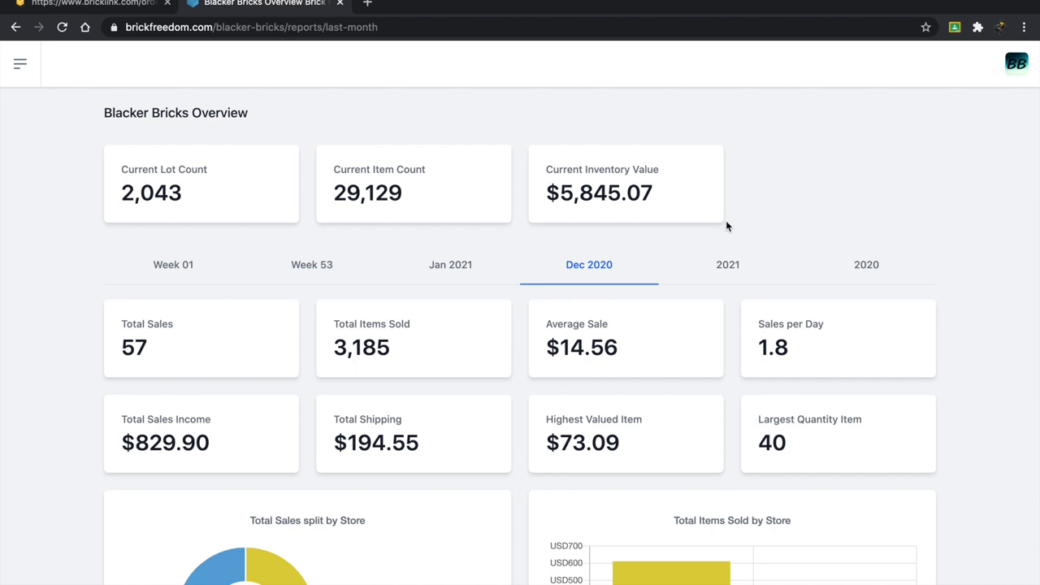
{"action": "mouse_move", "coordinate": [171, 215]}
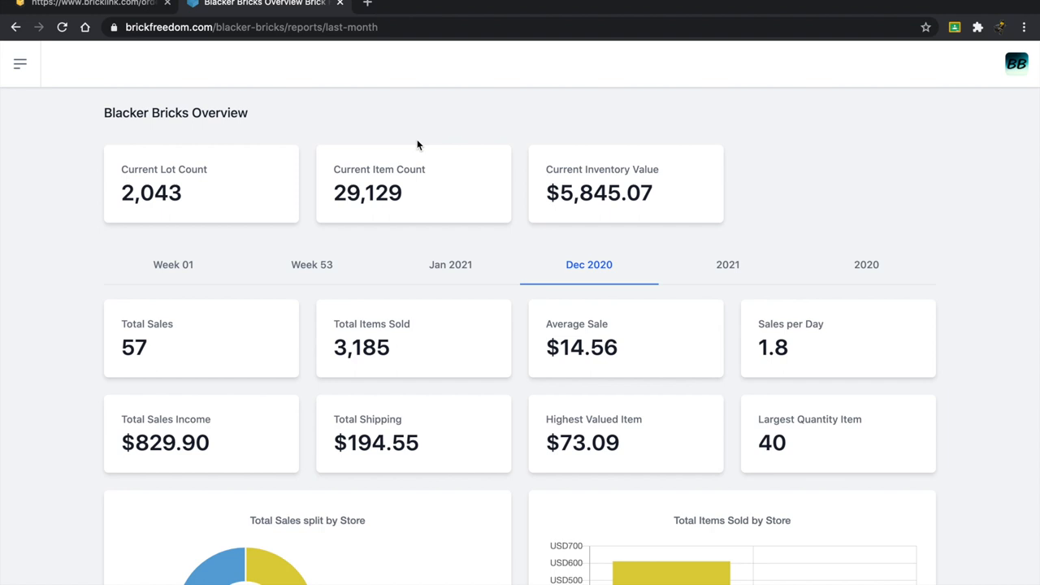
{"action": "mouse_move", "coordinate": [631, 233]}
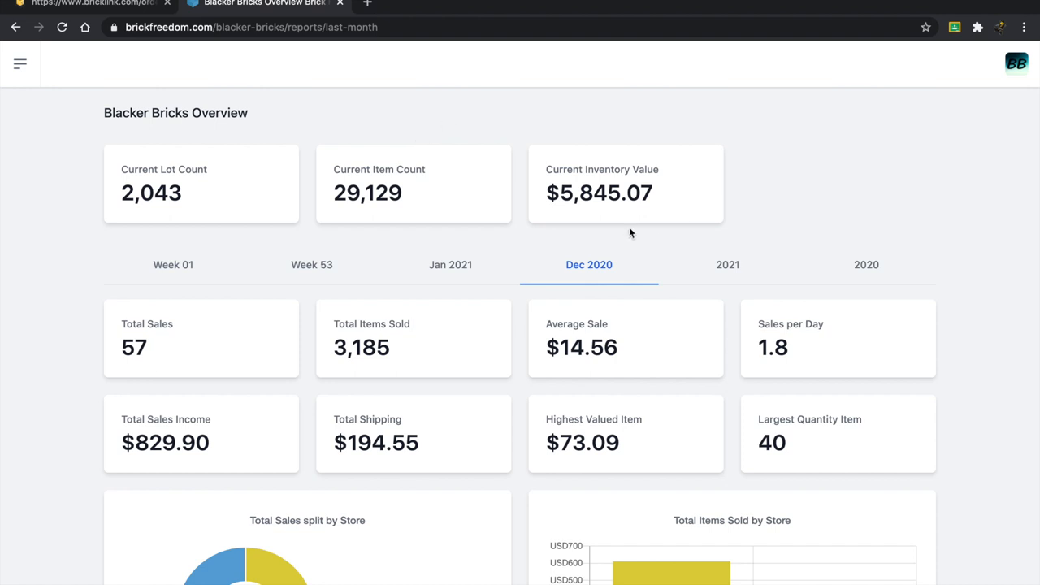
{"action": "mouse_move", "coordinate": [629, 133]}
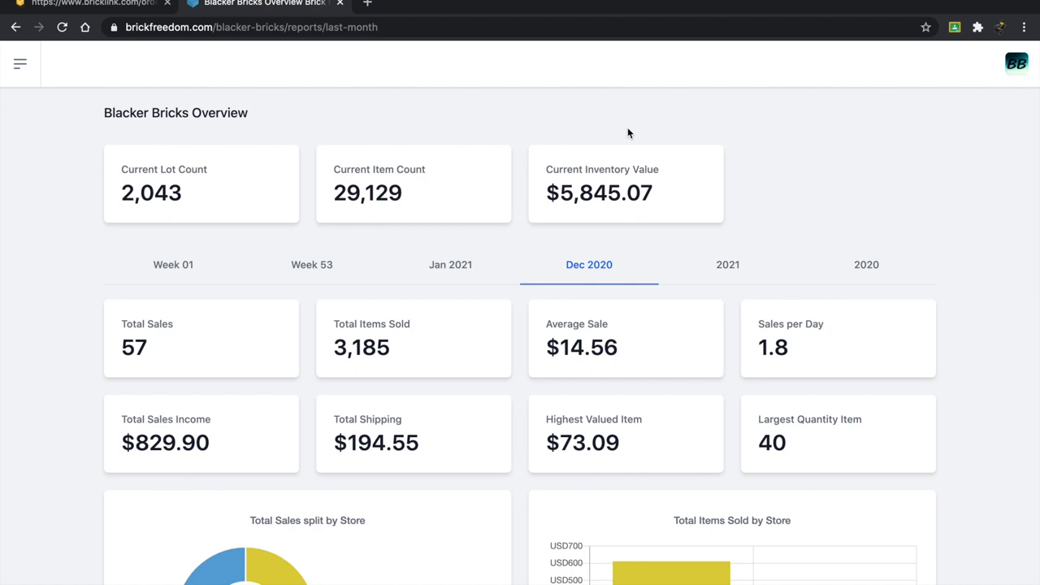
- Check the March and May orders and December average sale, sales per day and shipping figures
{"action": "scroll", "scroll_direction": "down", "scroll_amount": 3}
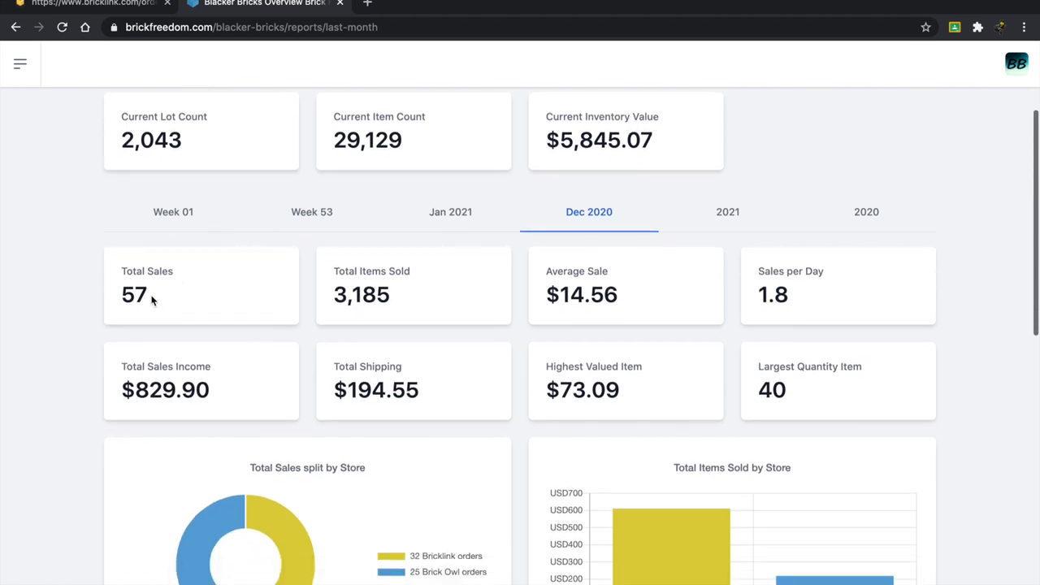
{"action": "mouse_move", "coordinate": [170, 311]}
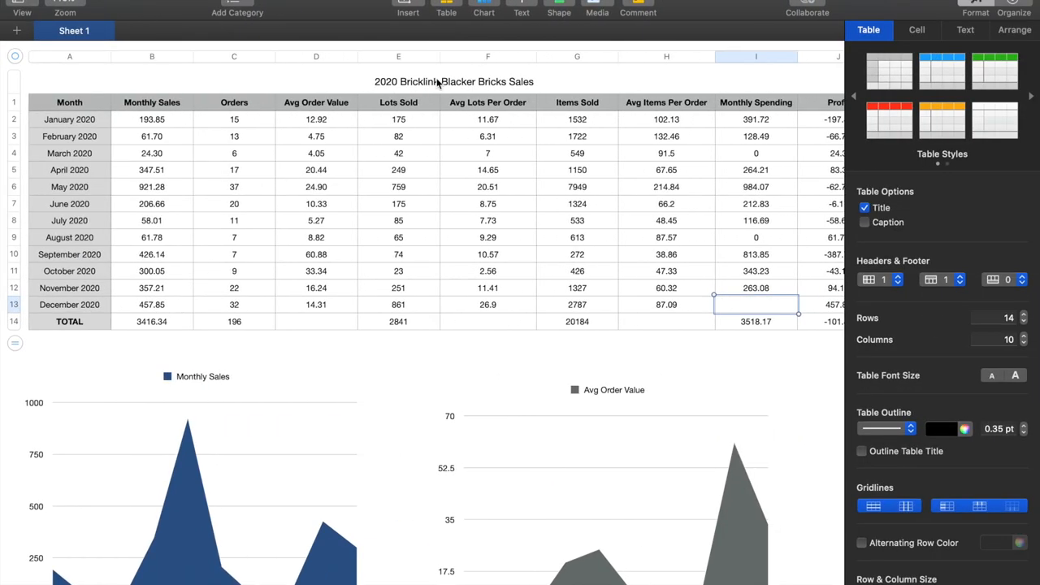
{"action": "left_click", "coordinate": [234, 153]}
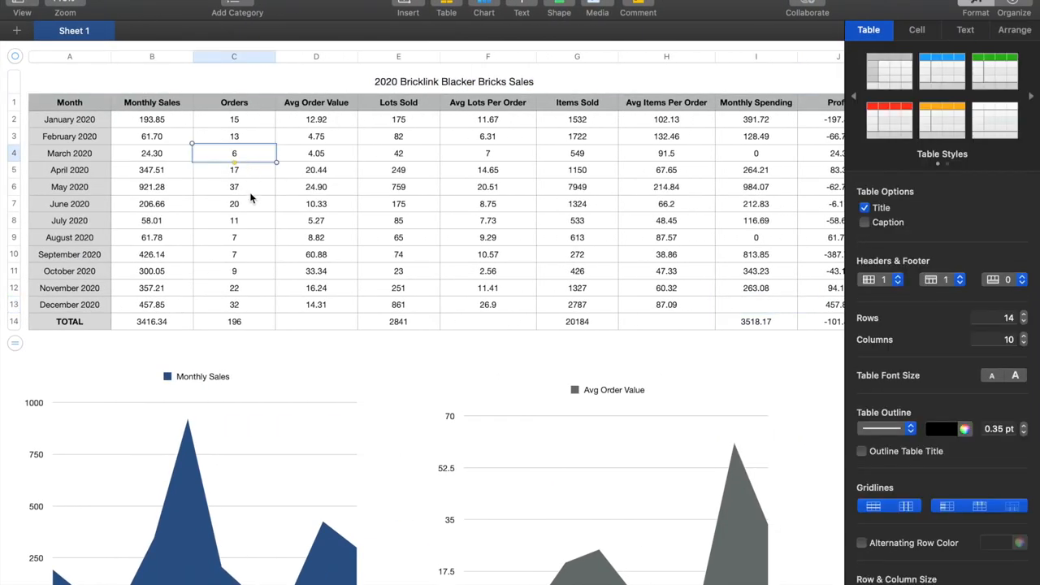
{"action": "left_click", "coordinate": [234, 186]}
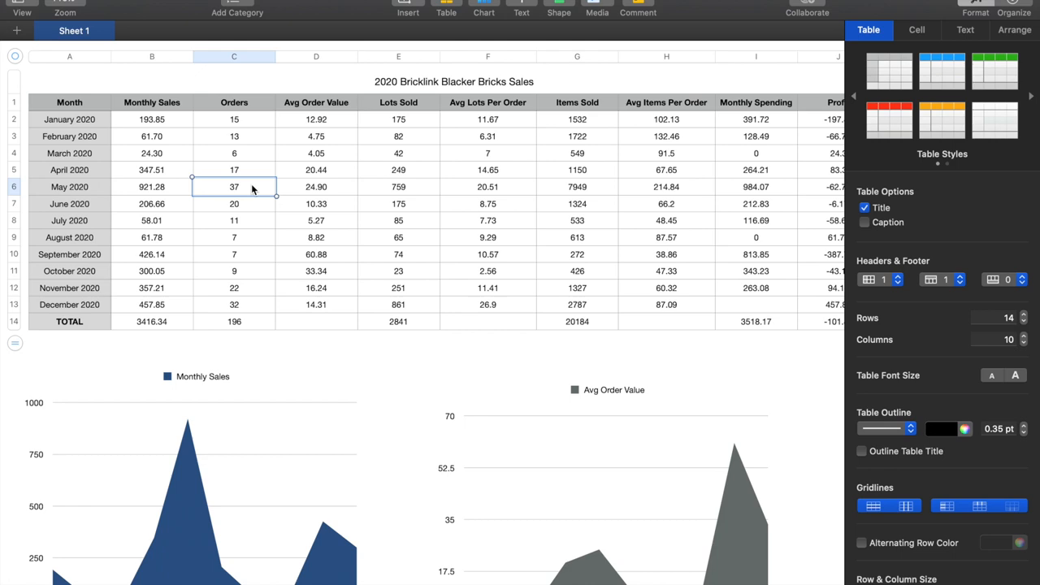
{"action": "mouse_move", "coordinate": [250, 199]}
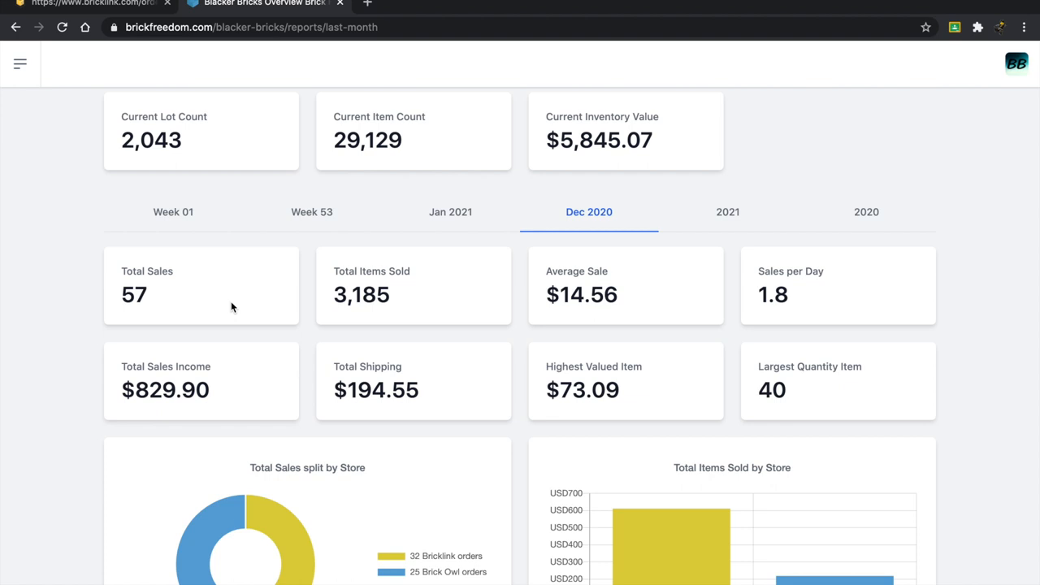
{"action": "mouse_move", "coordinate": [454, 308]}
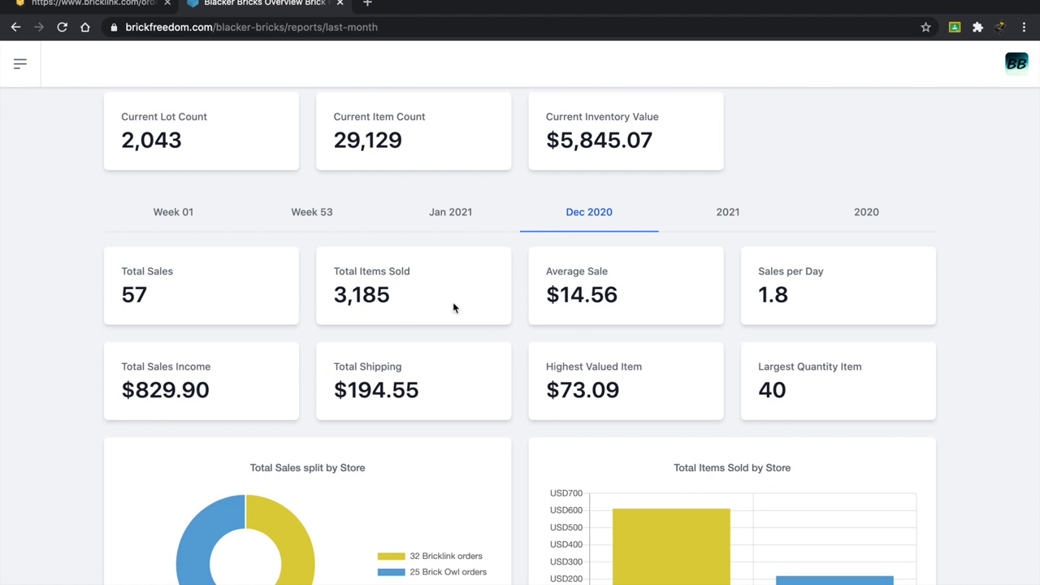
{"action": "mouse_move", "coordinate": [405, 311]}
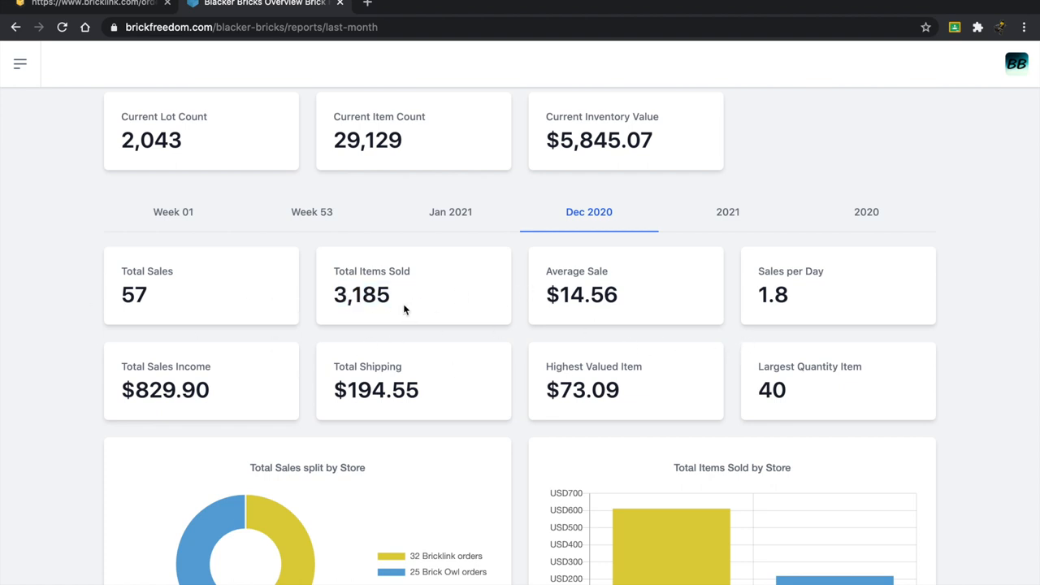
{"action": "double_click", "coordinate": [581, 295]}
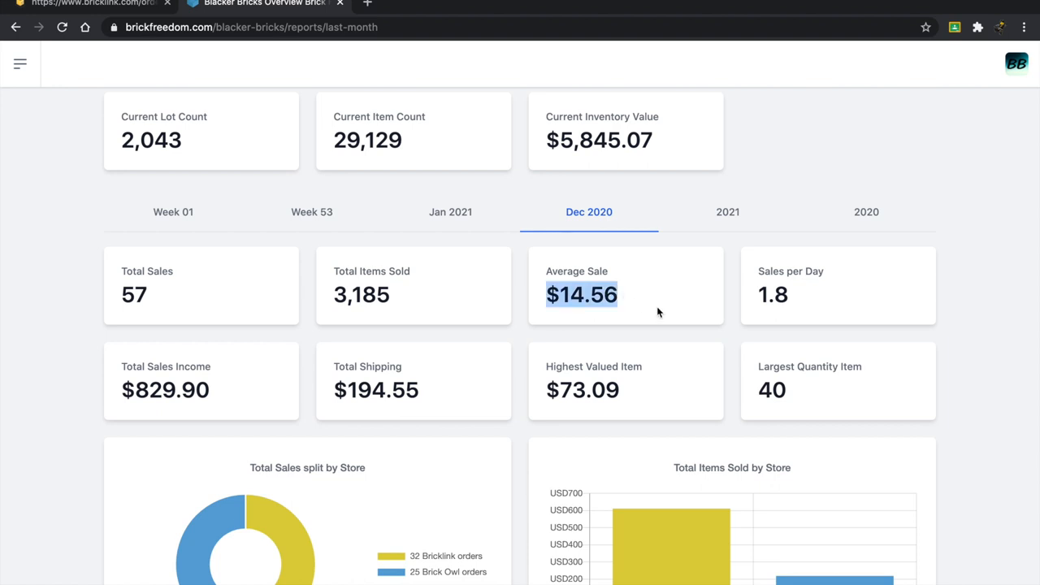
{"action": "mouse_move", "coordinate": [767, 313]}
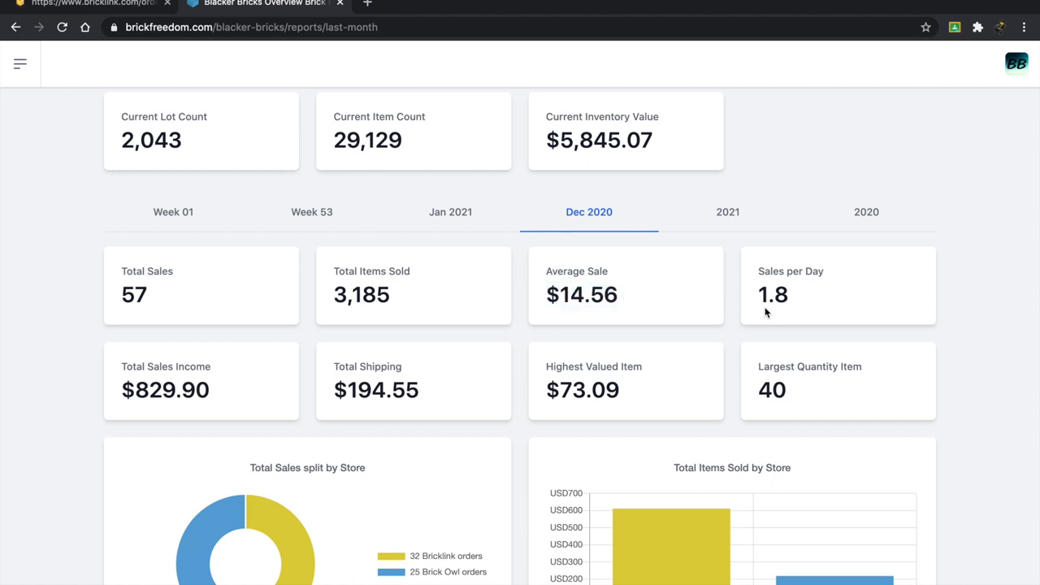
{"action": "double_click", "coordinate": [773, 295]}
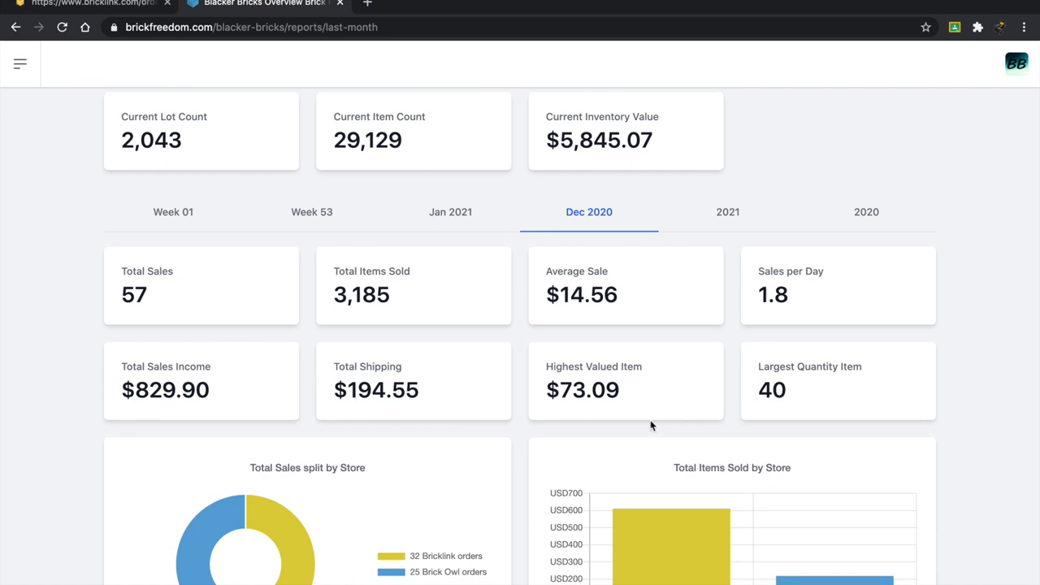
{"action": "double_click", "coordinate": [586, 390]}
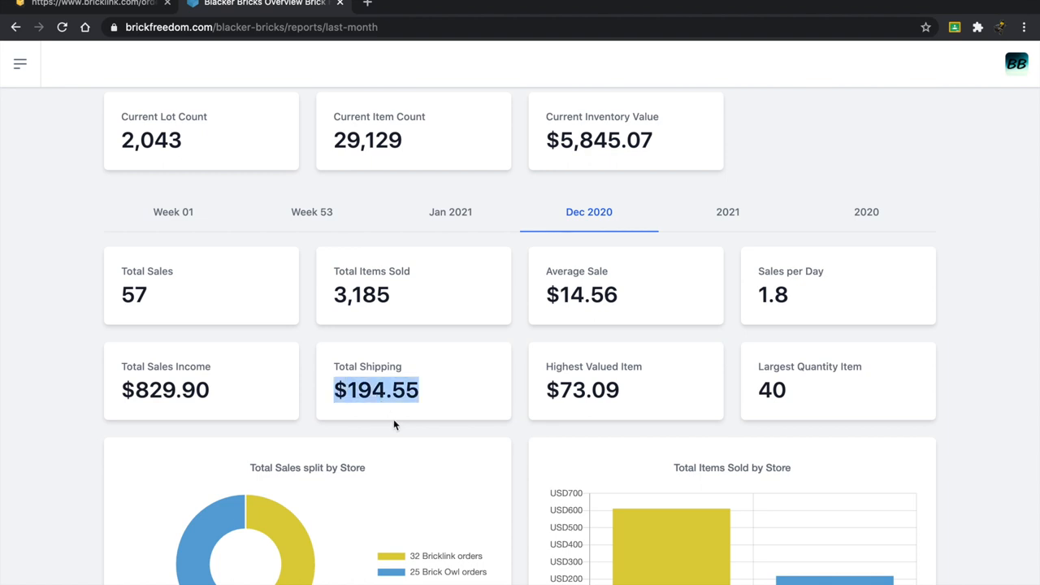
{"action": "left_click", "coordinate": [195, 390]}
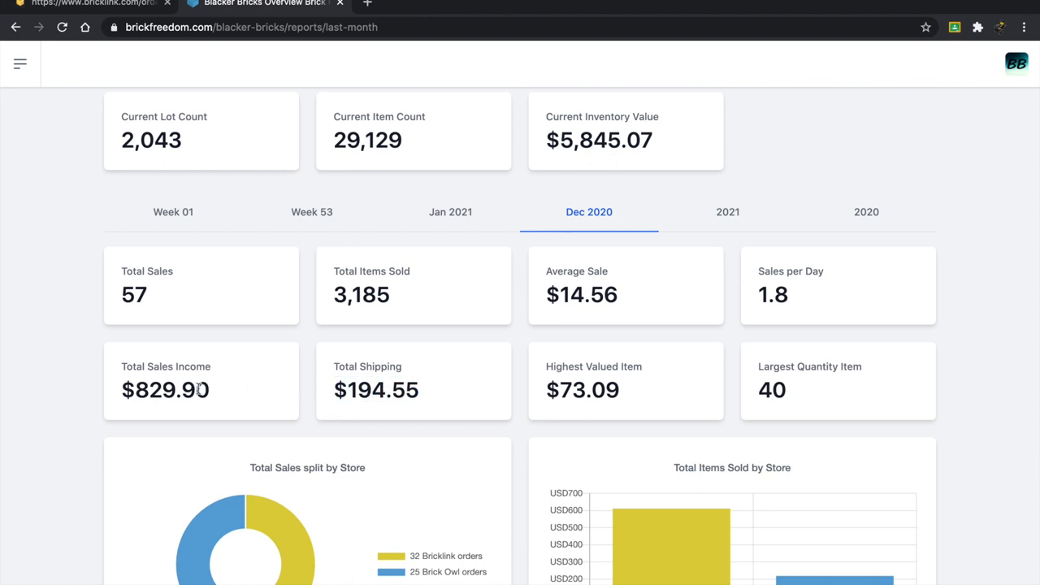
- Scroll through the rest of the December 2020 sales report
{"action": "scroll", "scroll_direction": "down", "scroll_amount": 3}
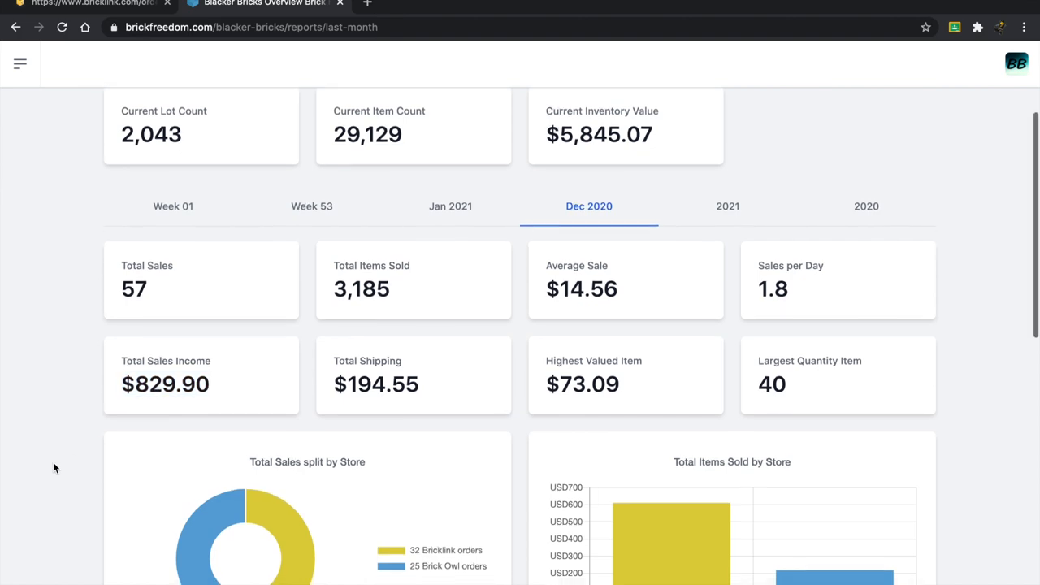
{"action": "scroll", "scroll_direction": "down", "scroll_amount": 3}
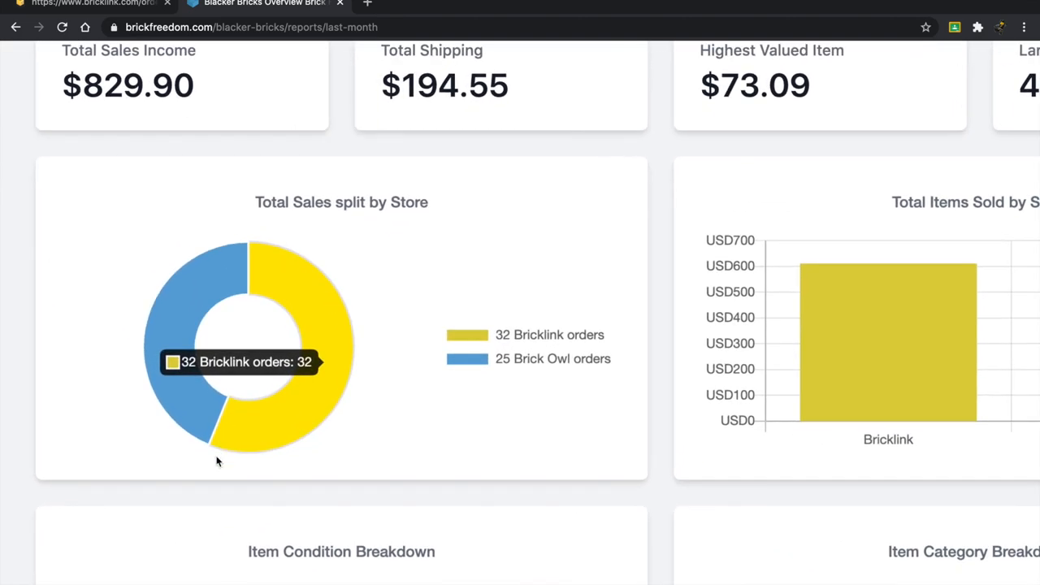
{"action": "mouse_move", "coordinate": [484, 447]}
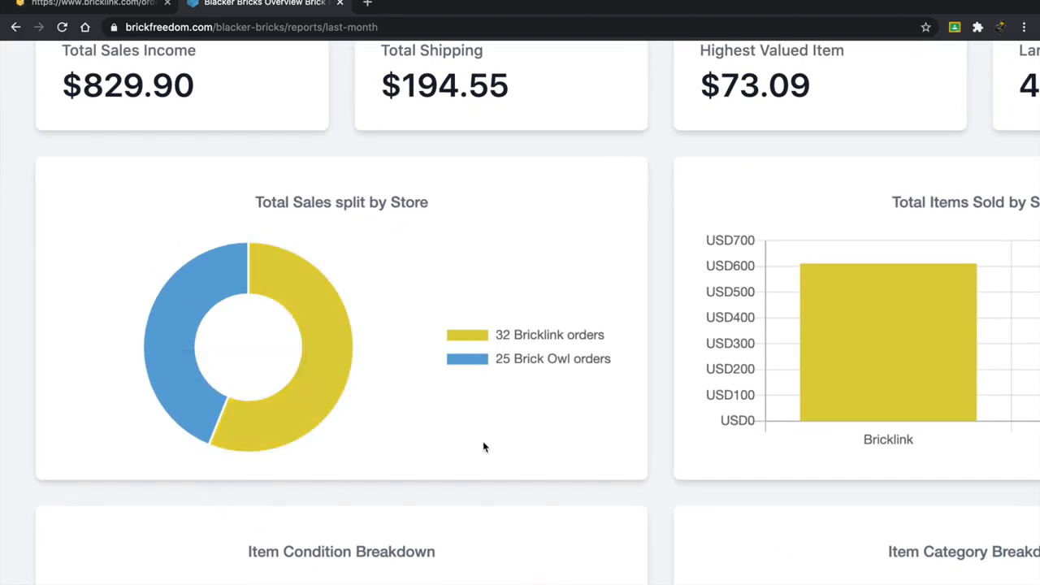
{"action": "mouse_move", "coordinate": [504, 369]}
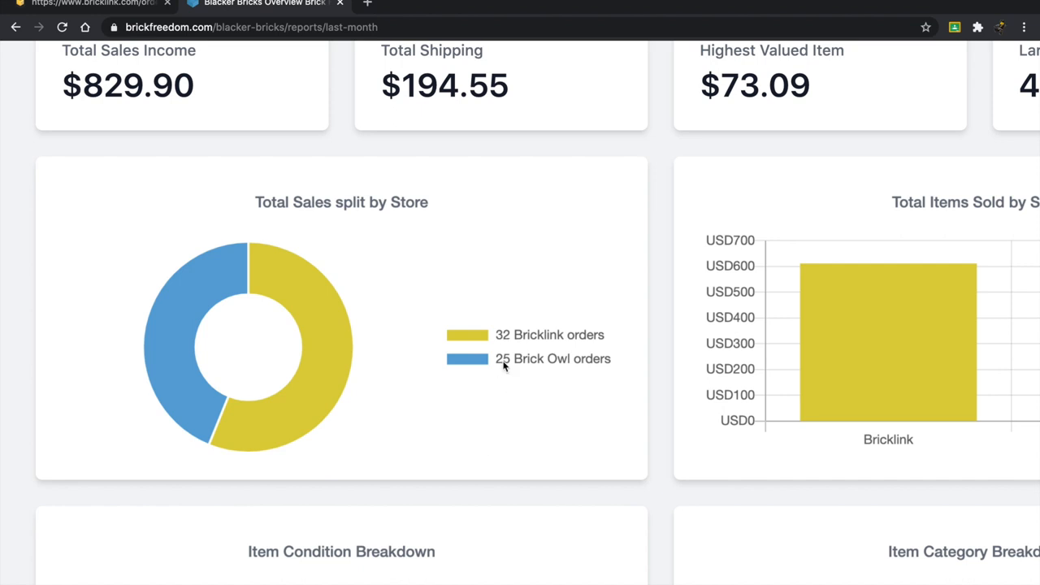
{"action": "mouse_move", "coordinate": [515, 476]}
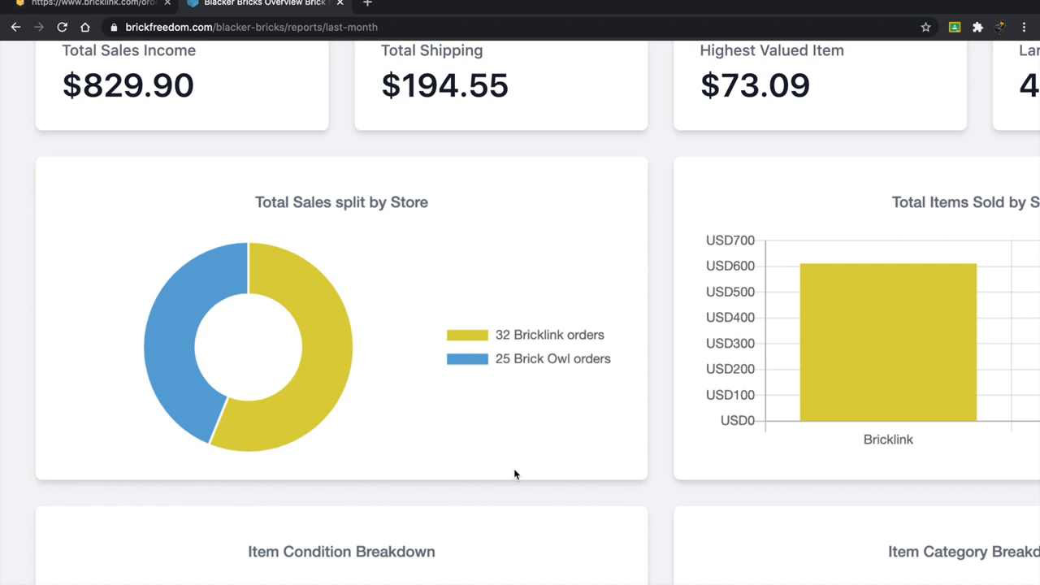
{"action": "scroll", "scroll_direction": "right", "scroll_amount": 3}
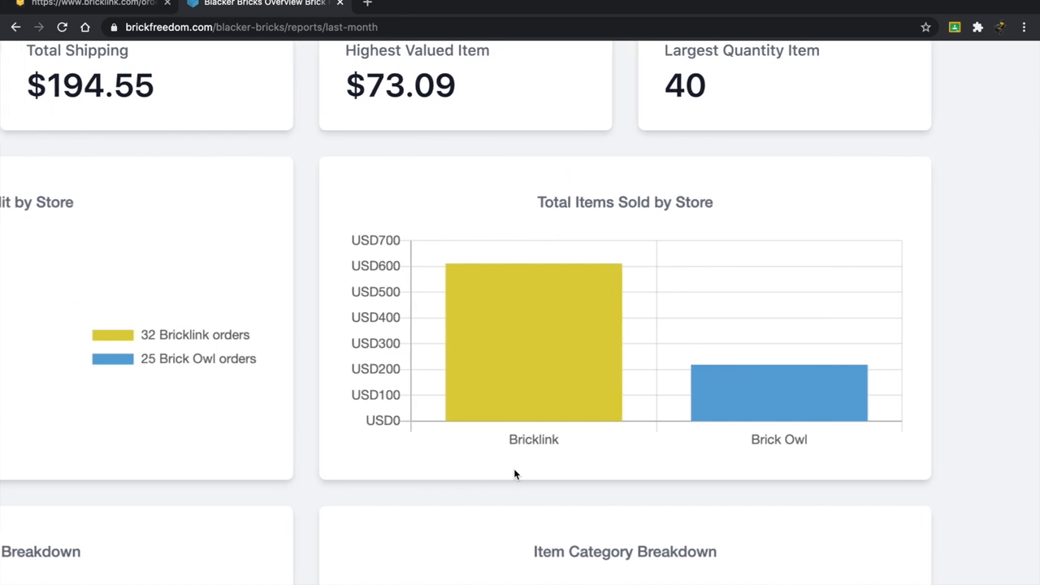
{"action": "mouse_move", "coordinate": [535, 451]}
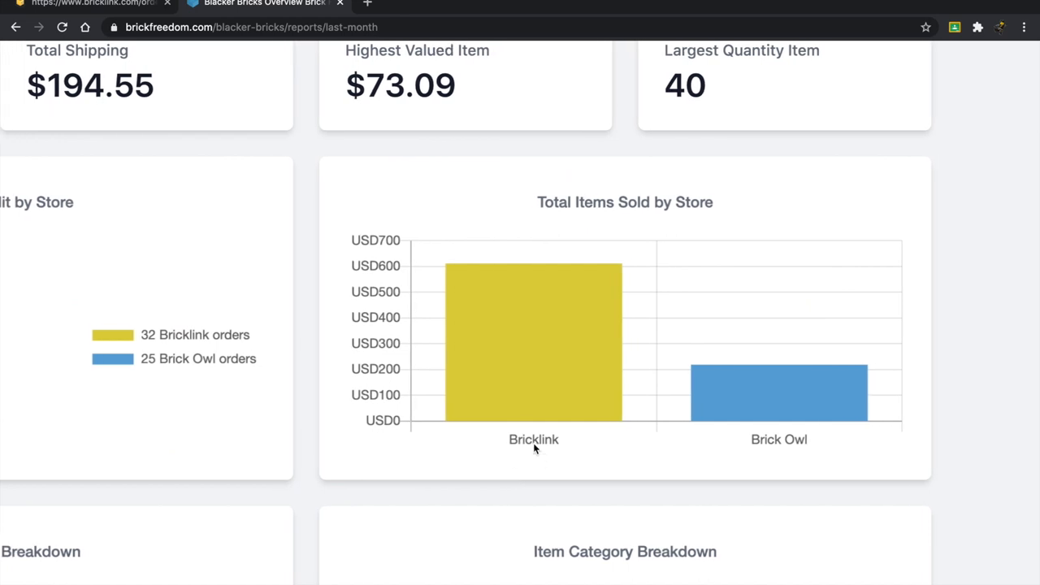
{"action": "mouse_move", "coordinate": [513, 305]}
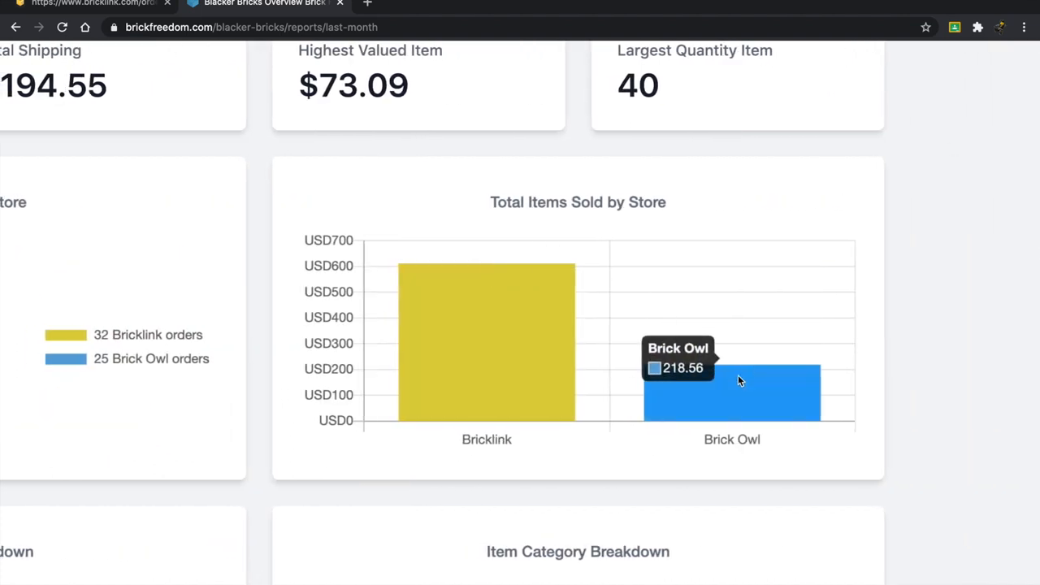
{"action": "scroll", "scroll_direction": "down", "scroll_amount": 3}
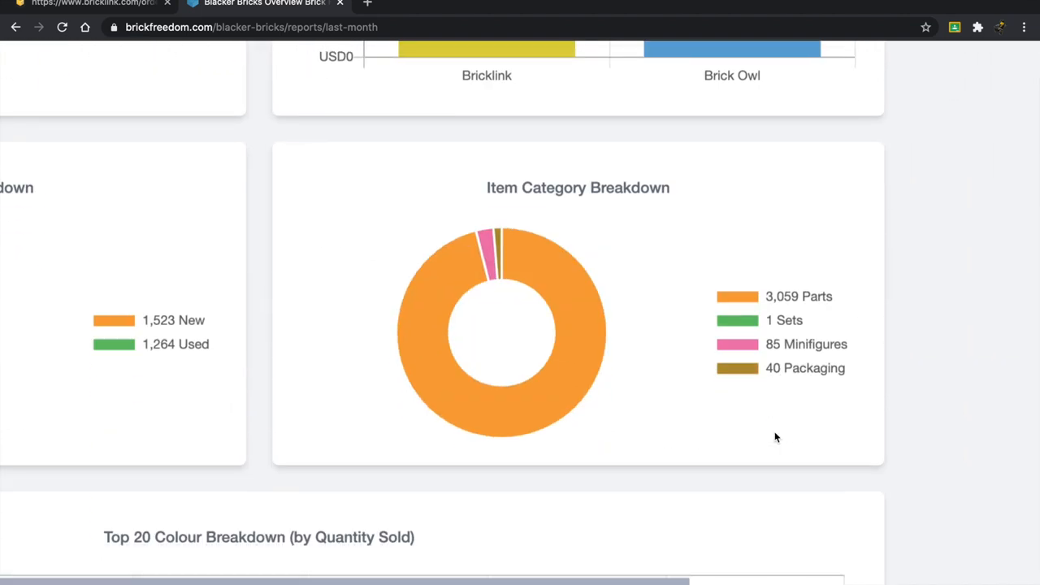
{"action": "mouse_move", "coordinate": [774, 294]}
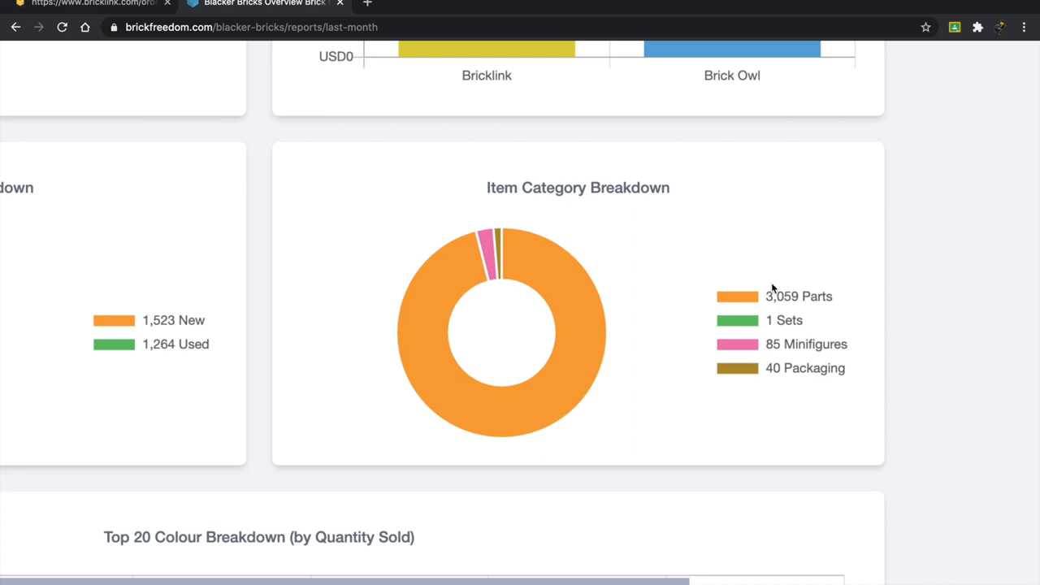
{"action": "mouse_move", "coordinate": [734, 303]}
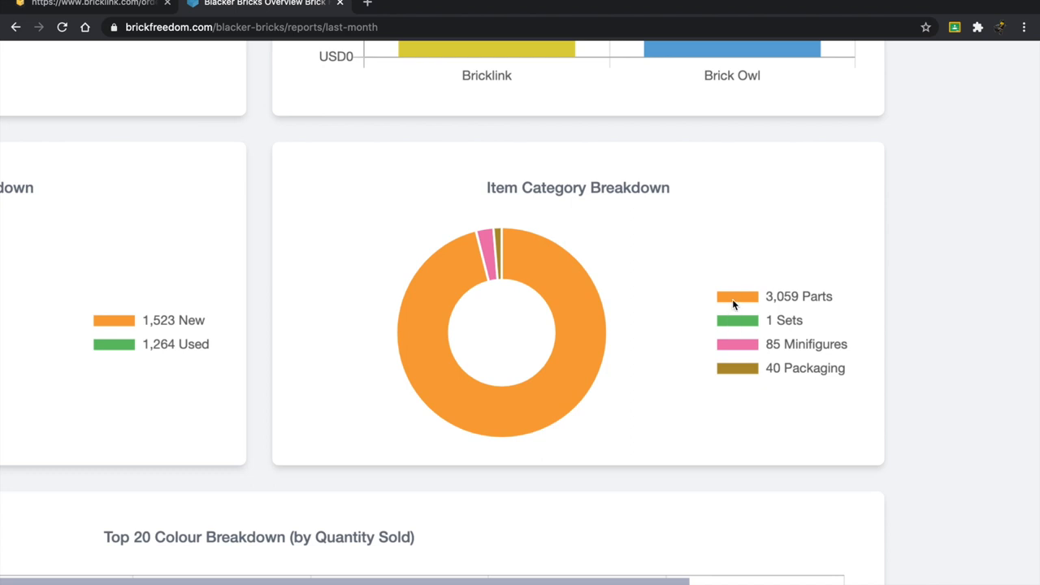
{"action": "mouse_move", "coordinate": [735, 348]}
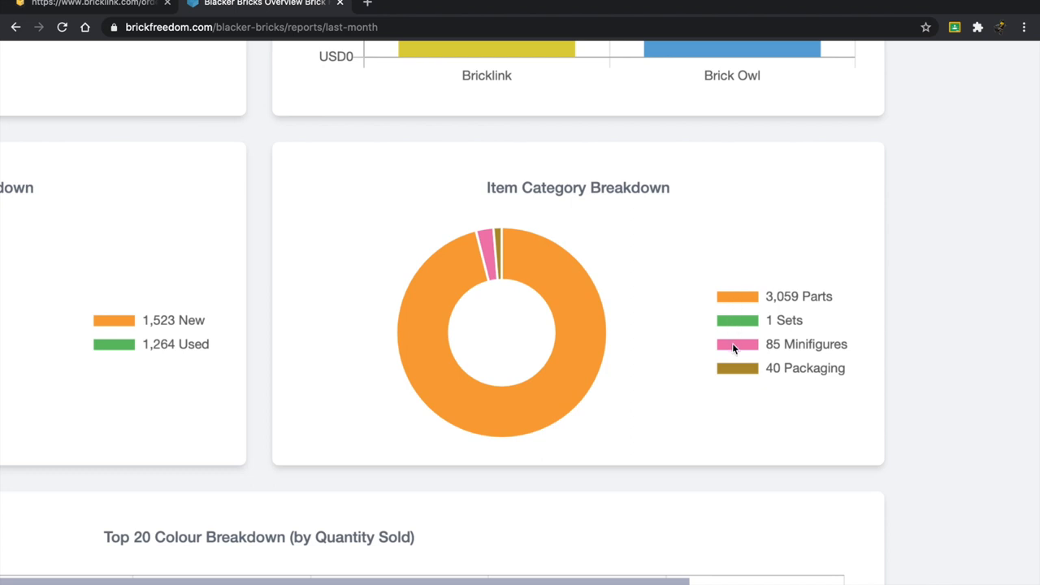
{"action": "mouse_move", "coordinate": [733, 380]}
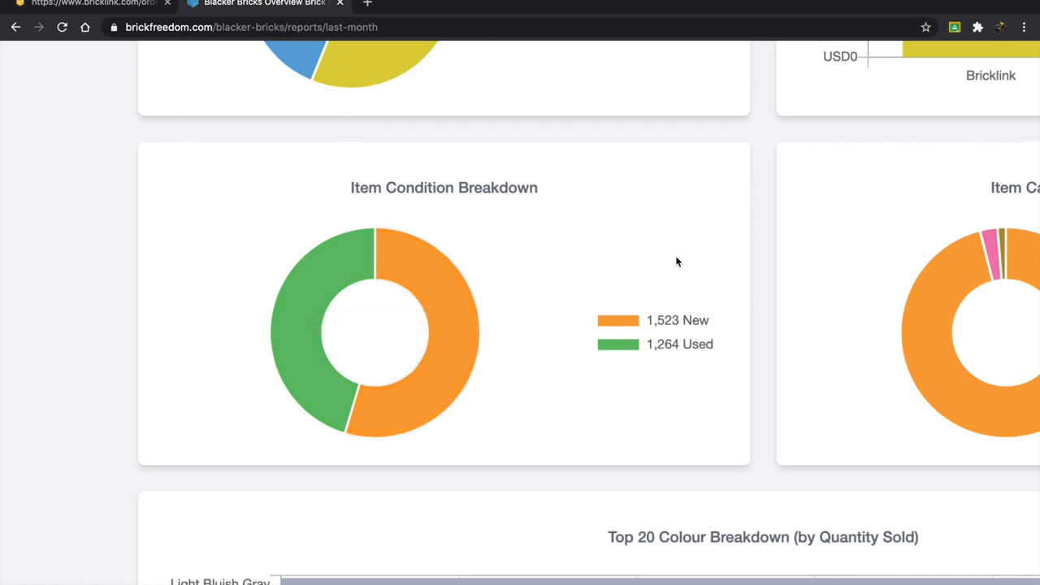
{"action": "mouse_move", "coordinate": [662, 327]}
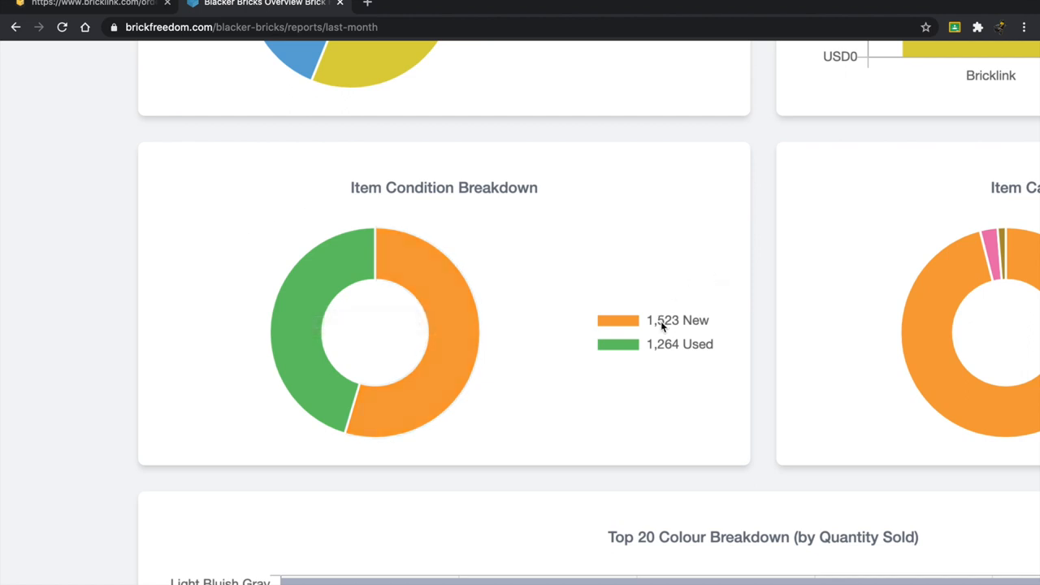
{"action": "mouse_move", "coordinate": [664, 328]}
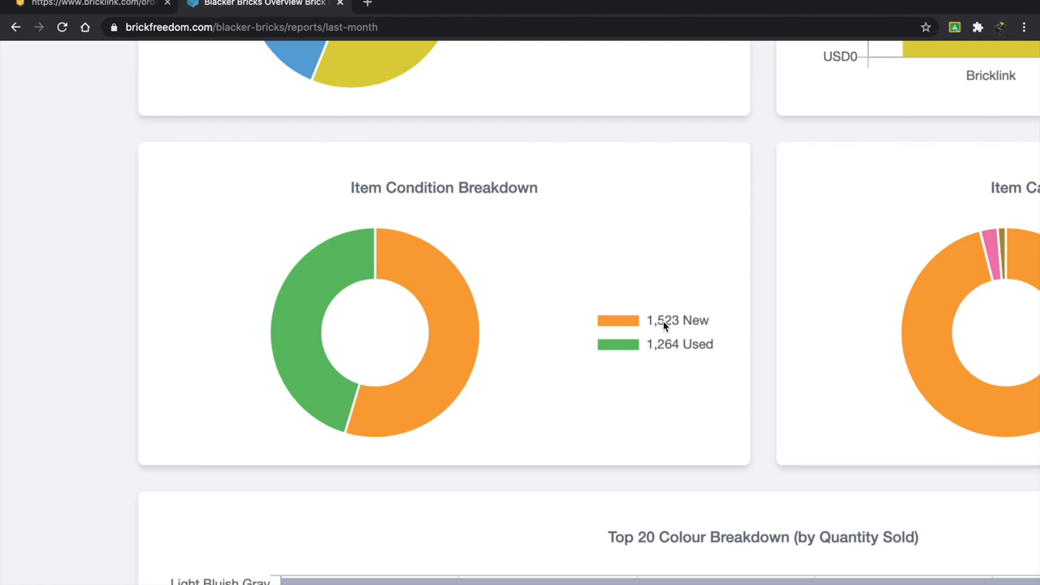
{"action": "scroll", "scroll_direction": "down", "scroll_amount": 3}
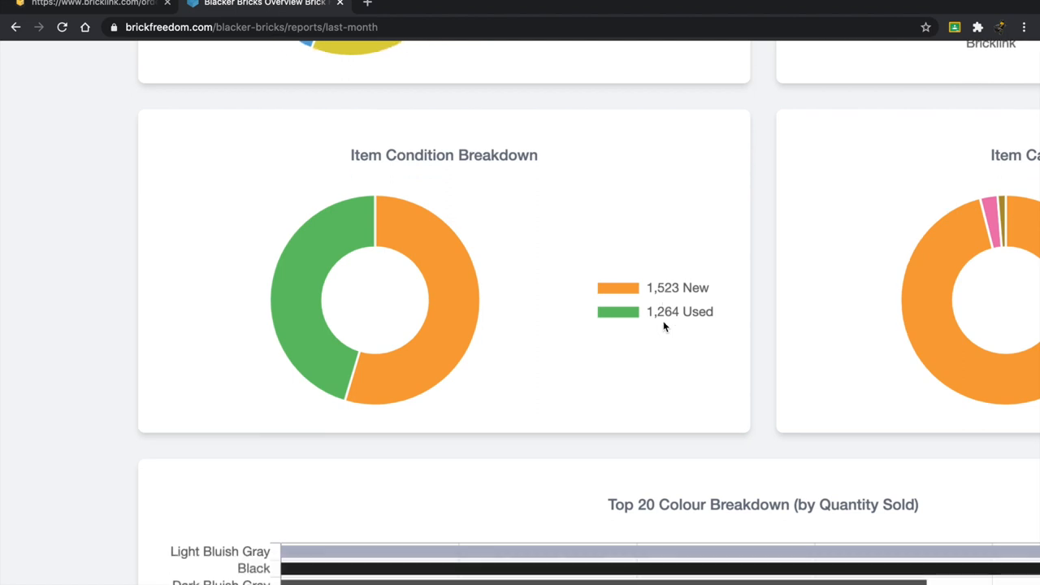
{"action": "scroll", "scroll_direction": "down", "scroll_amount": 3}
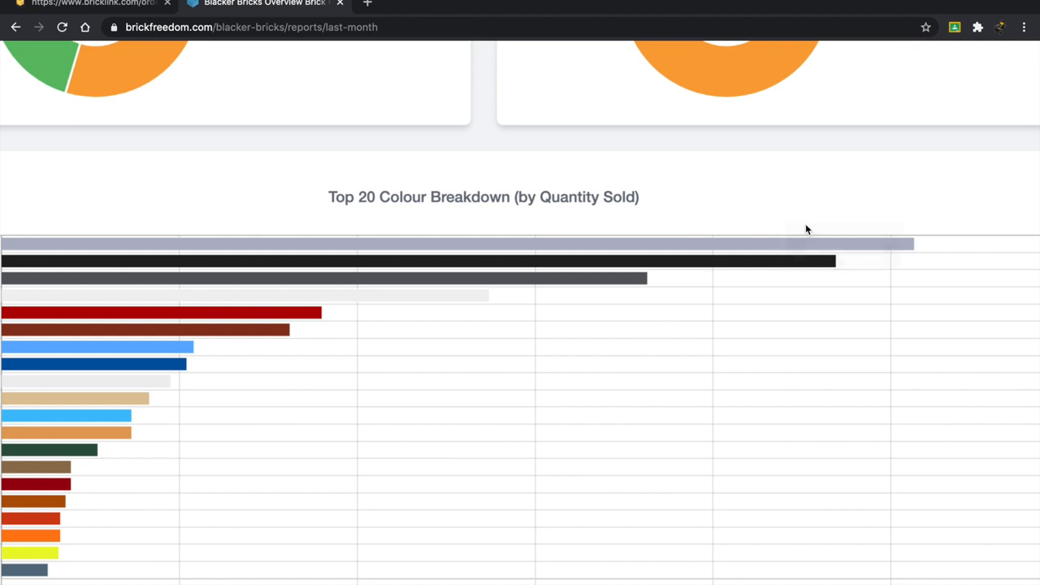
{"action": "mouse_move", "coordinate": [777, 254]}
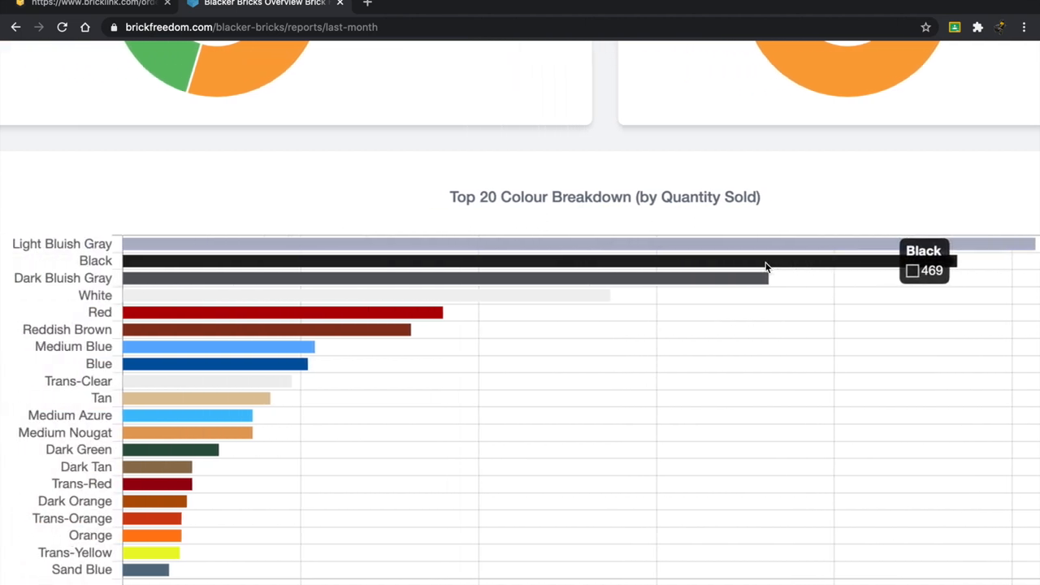
{"action": "scroll", "scroll_direction": "down", "scroll_amount": 3}
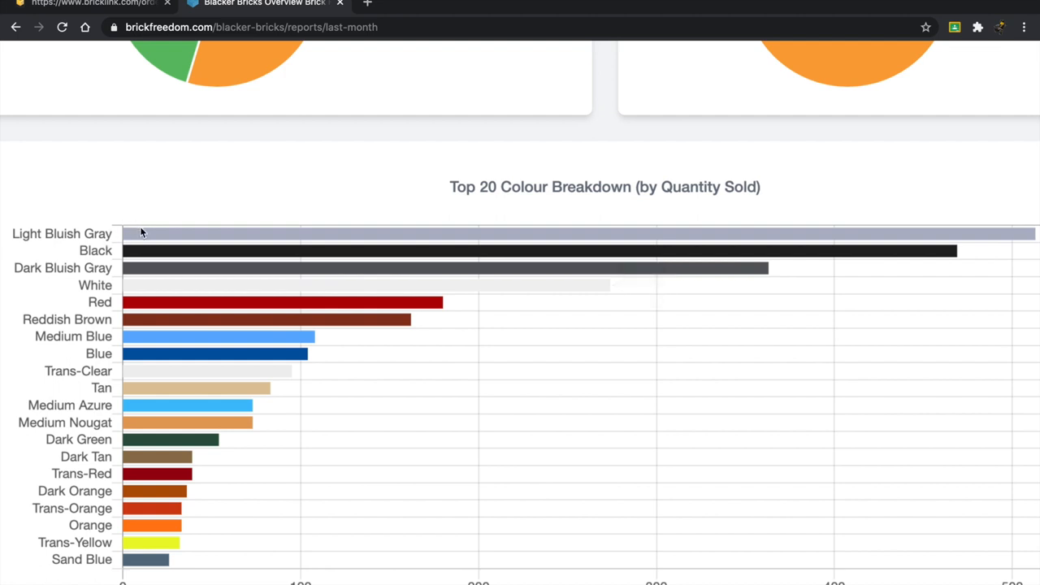
{"action": "mouse_move", "coordinate": [134, 260]}
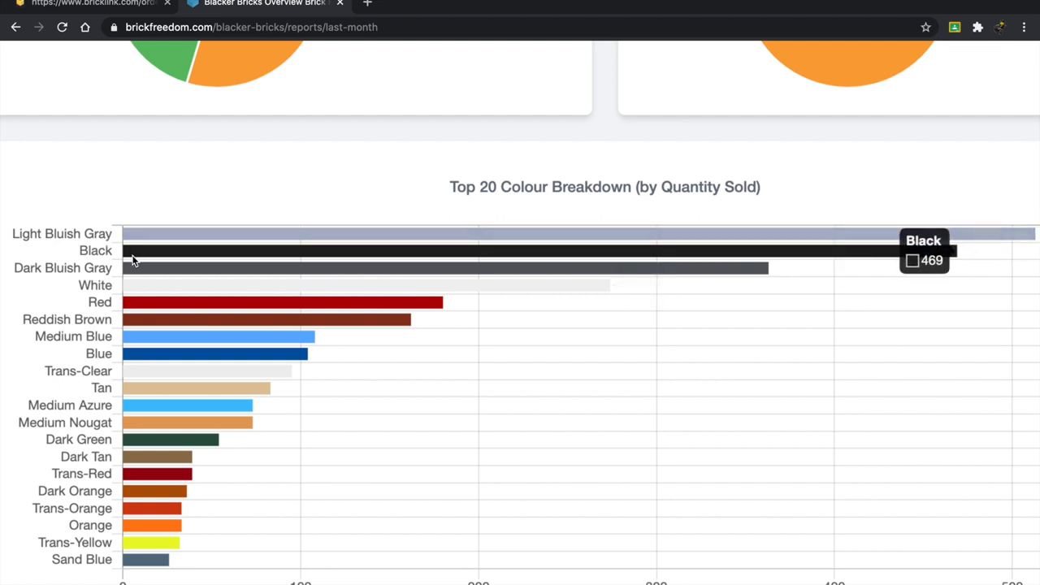
{"action": "mouse_move", "coordinate": [116, 554]}
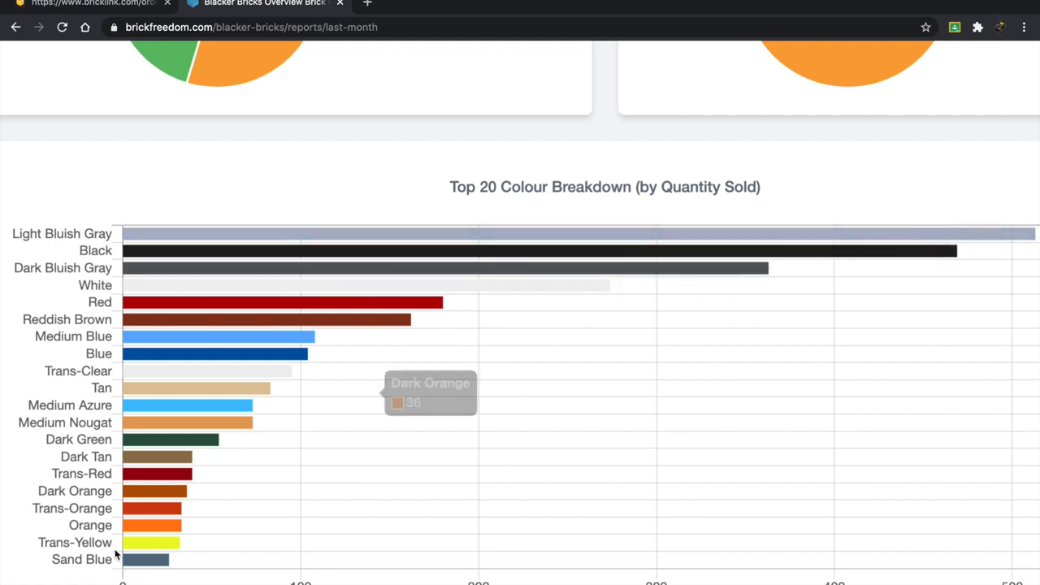
{"action": "mouse_move", "coordinate": [147, 310]}
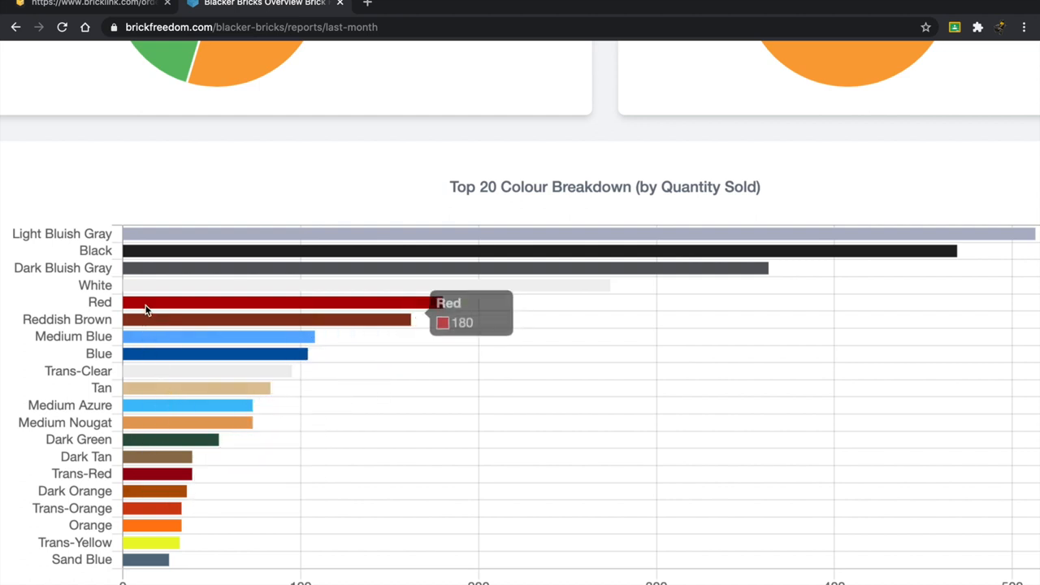
{"action": "mouse_move", "coordinate": [148, 336]}
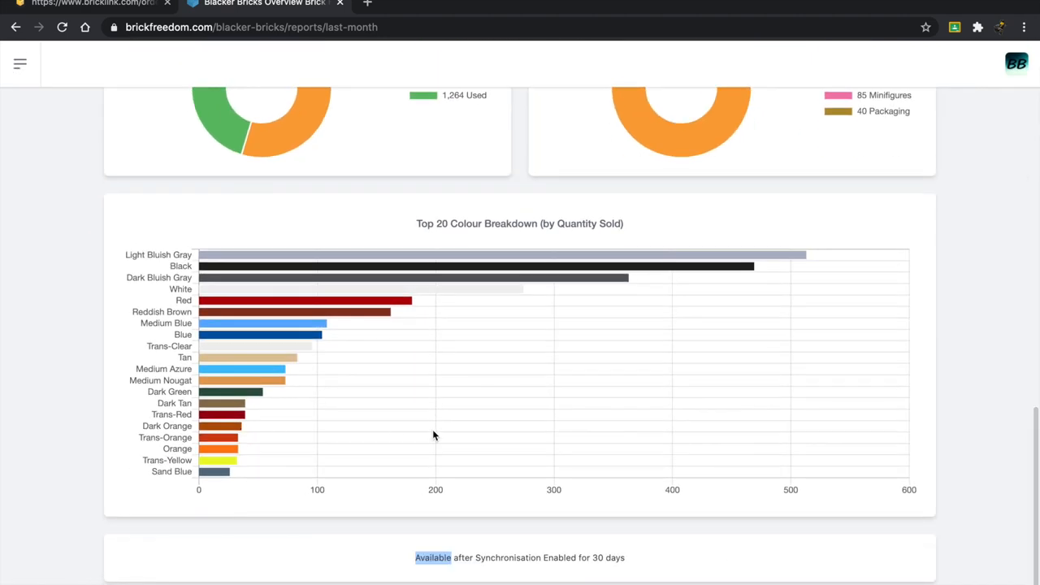
- Load the 2020 yearly report showing 21,138 items sold and a $22.00 average sale
{"action": "scroll", "scroll_direction": "up", "scroll_amount": 3}
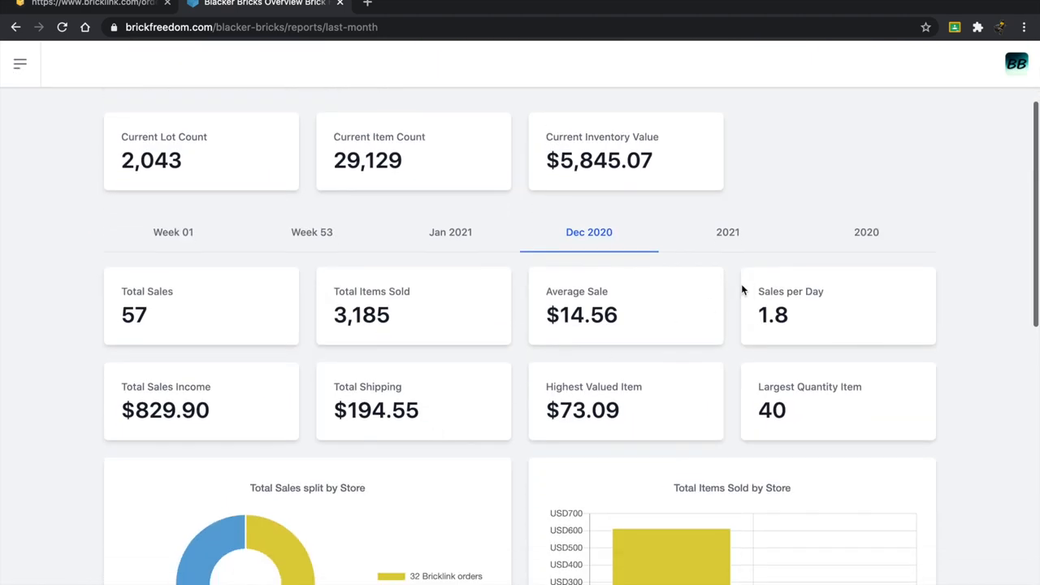
{"action": "left_click", "coordinate": [866, 233]}
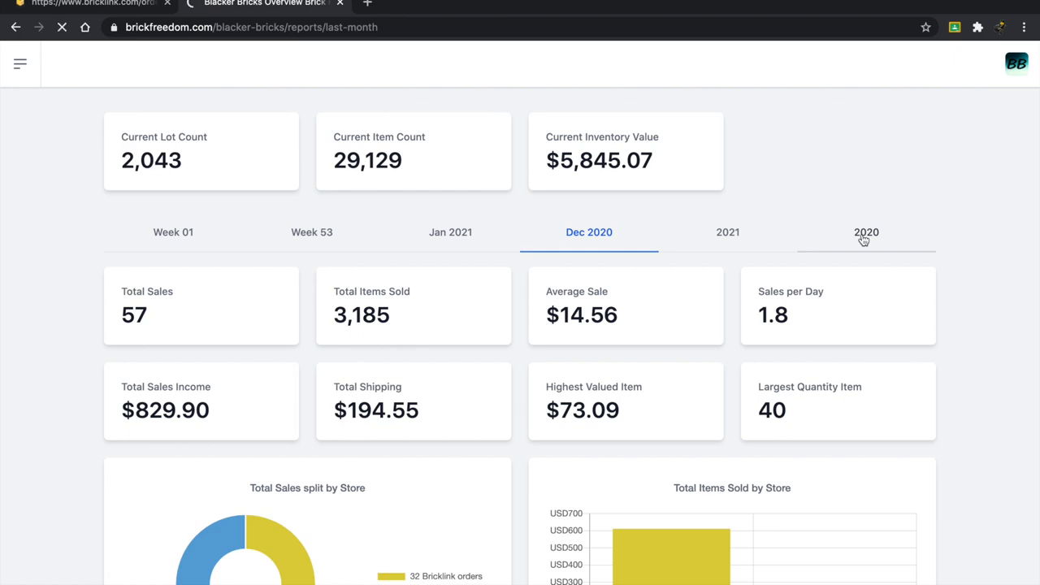
{"action": "left_click", "coordinate": [866, 233]}
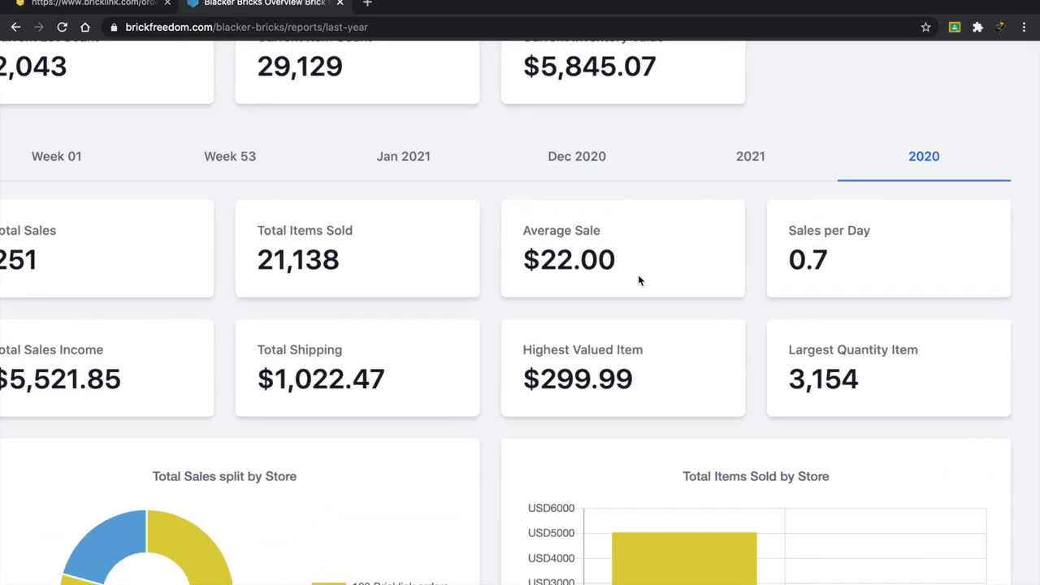
{"action": "scroll", "scroll_direction": "down", "scroll_amount": 3}
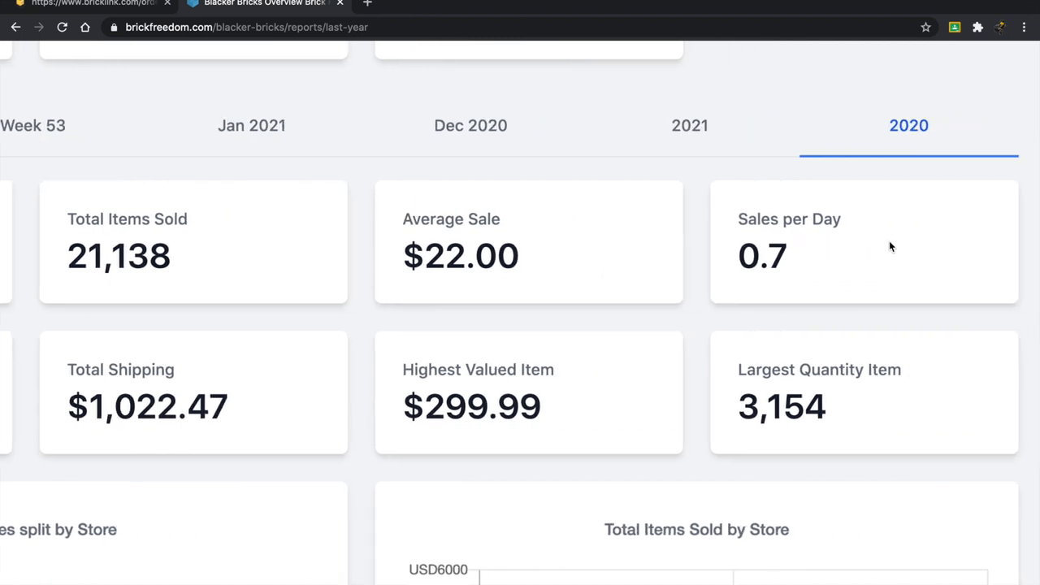
{"action": "double_click", "coordinate": [782, 408]}
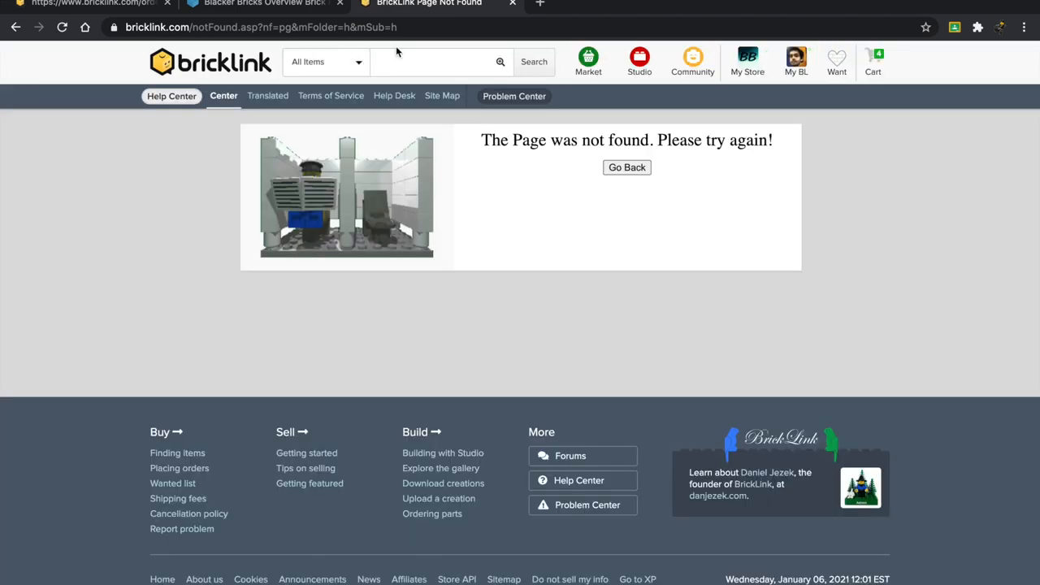
- Search BrickLink for 'qua' and browse the Tile, Round 1 x 1 Quarter listings
{"action": "type", "text": "quarter tile"}
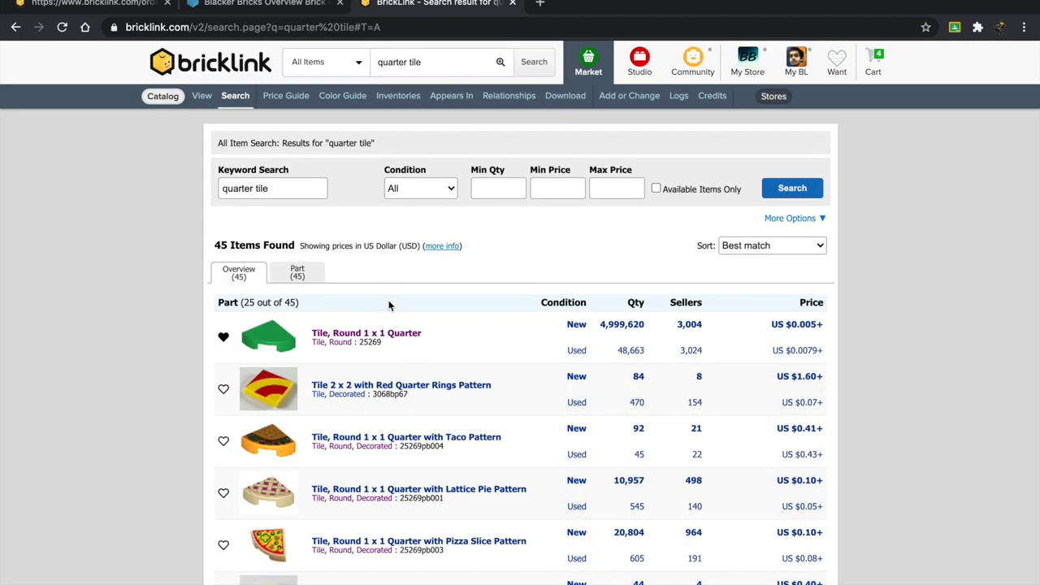
{"action": "left_click", "coordinate": [365, 332]}
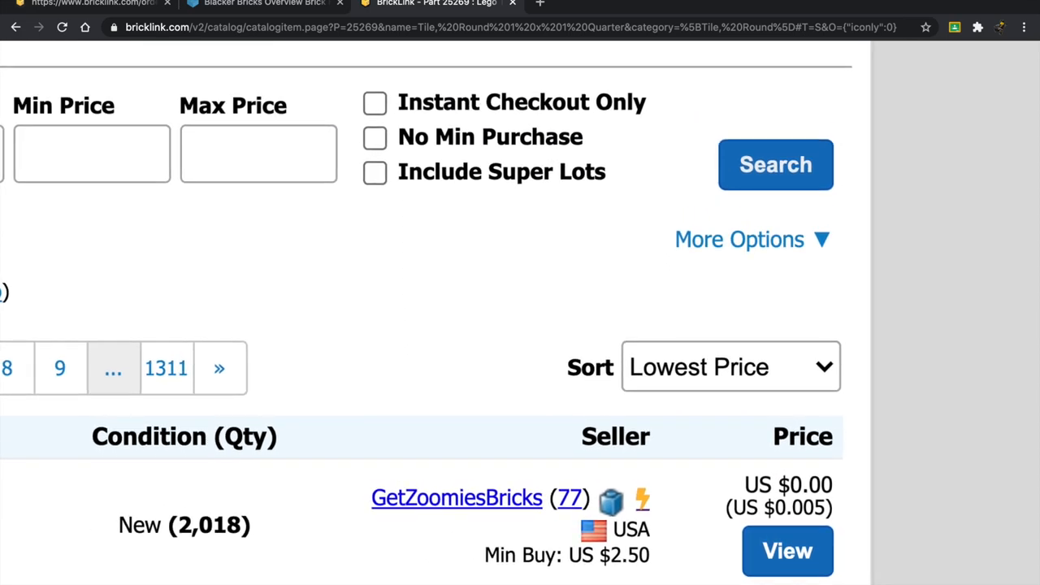
{"action": "scroll", "scroll_direction": "down", "scroll_amount": 3}
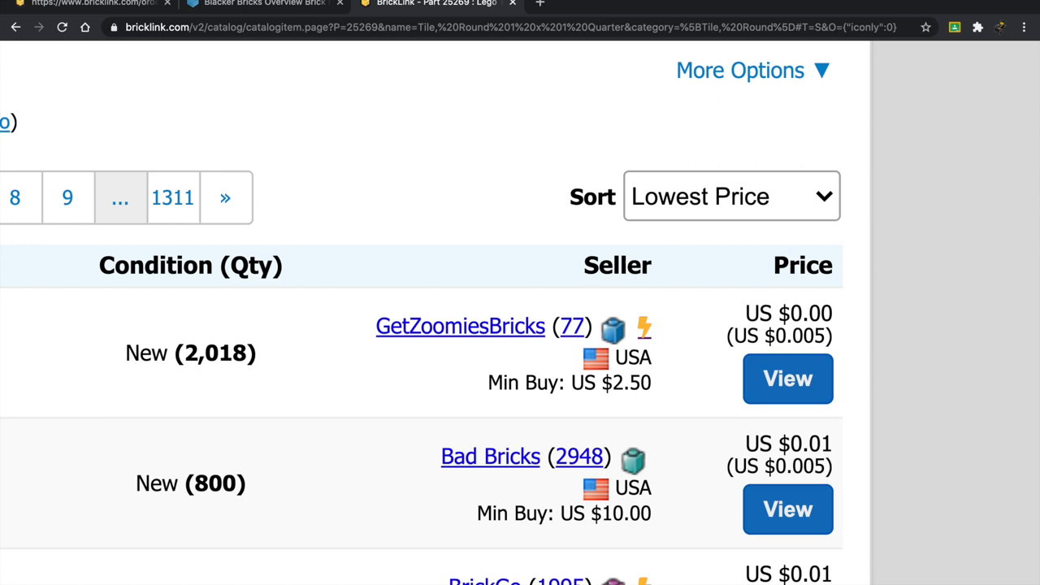
{"action": "scroll", "scroll_direction": "up", "scroll_amount": 3}
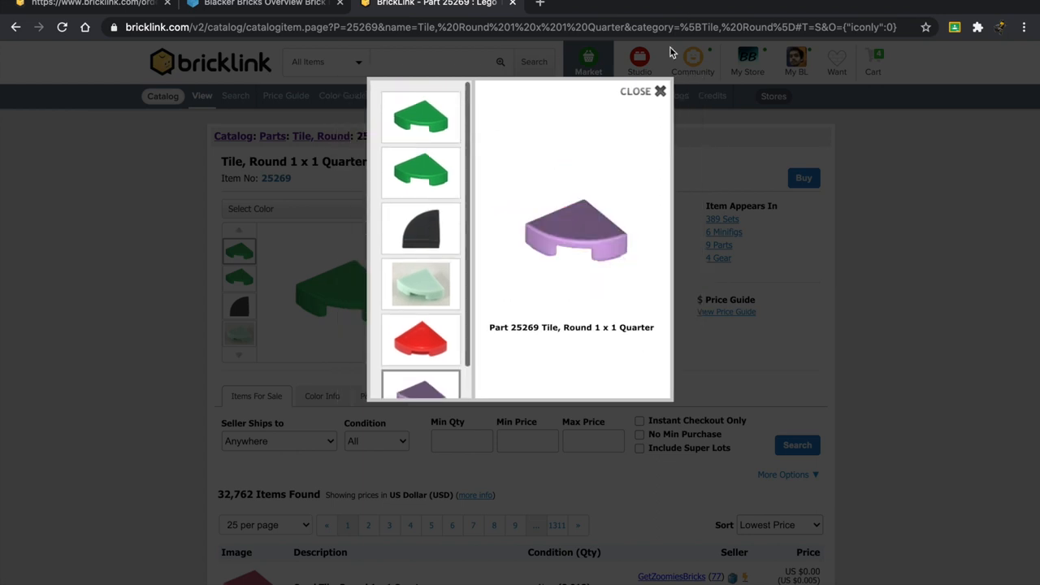
{"action": "left_click", "coordinate": [268, 4]}
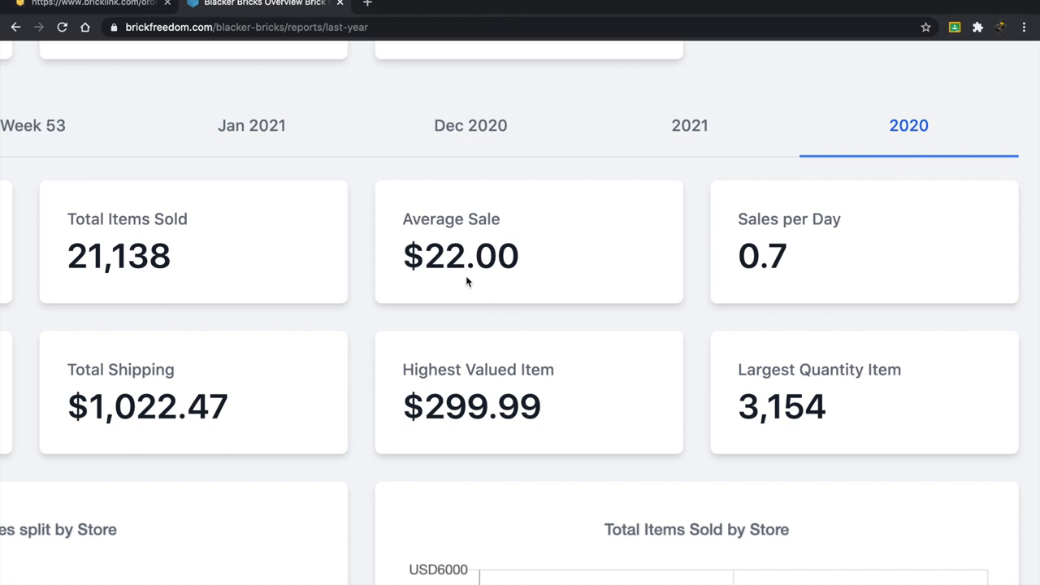
{"action": "scroll", "scroll_direction": "right", "scroll_amount": 3}
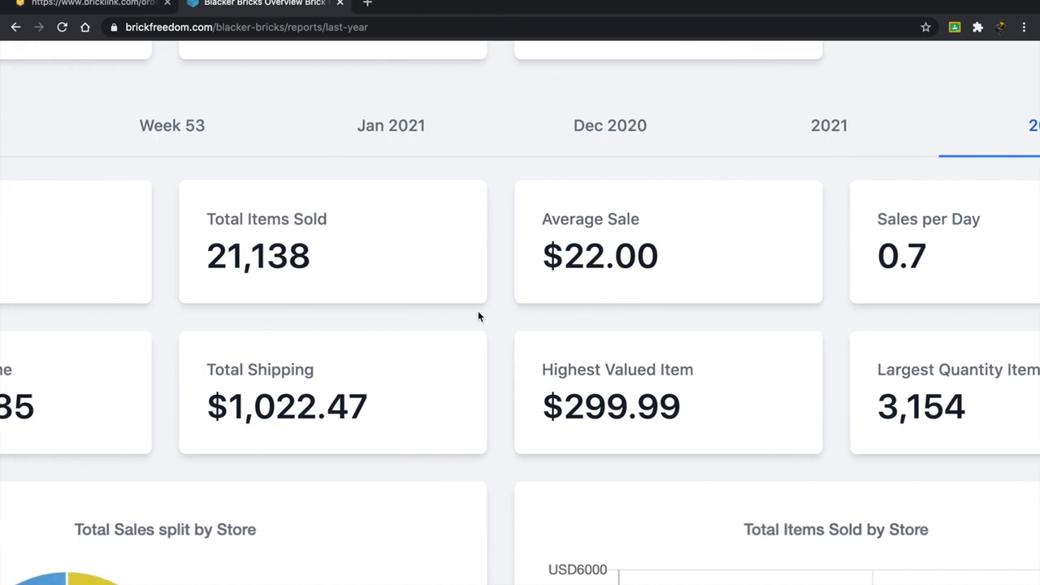
{"action": "double_click", "coordinate": [614, 408]}
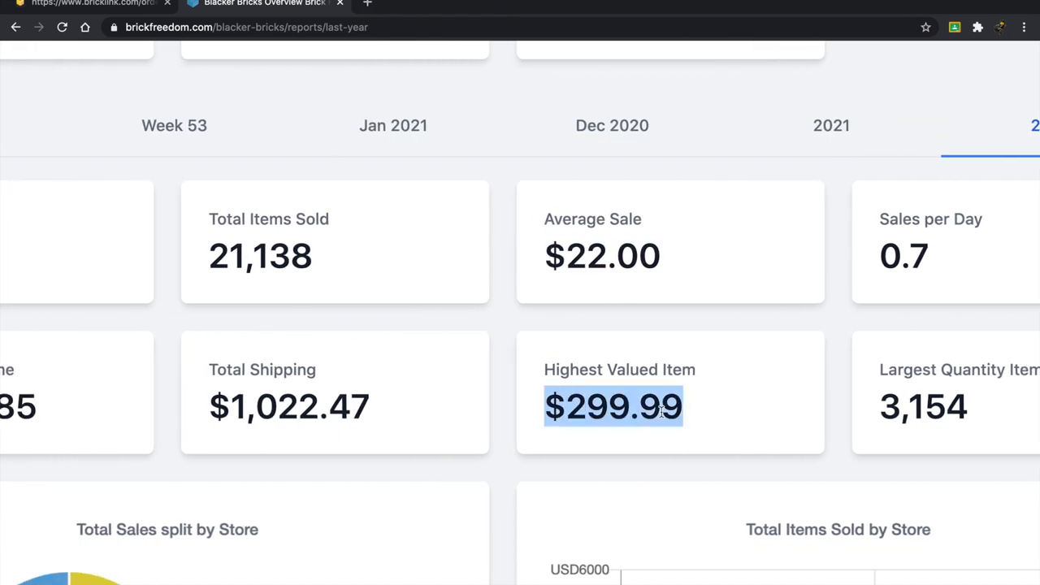
{"action": "scroll", "scroll_direction": "down", "scroll_amount": 3}
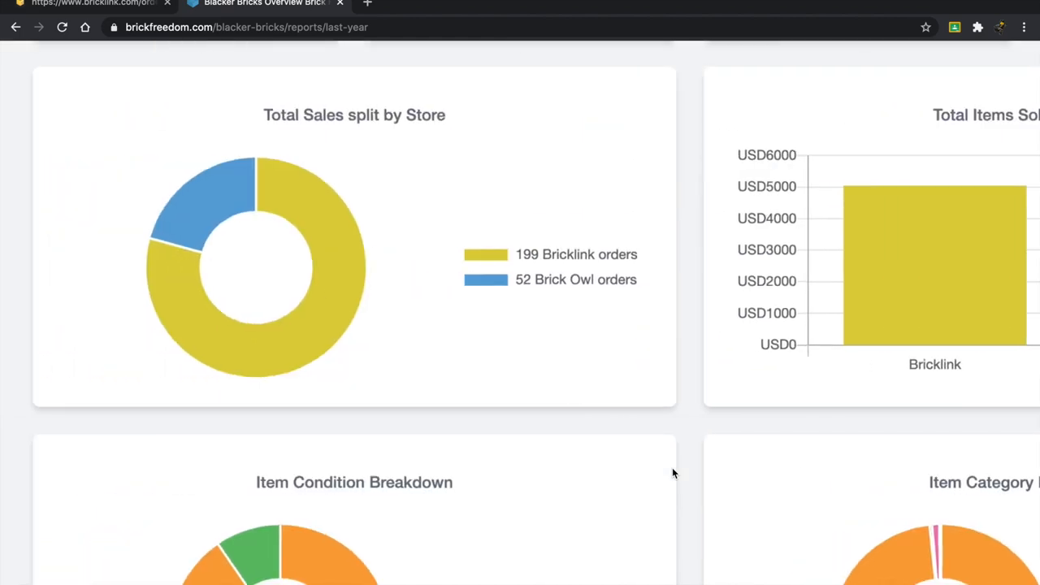
{"action": "scroll", "scroll_direction": "up", "scroll_amount": 3}
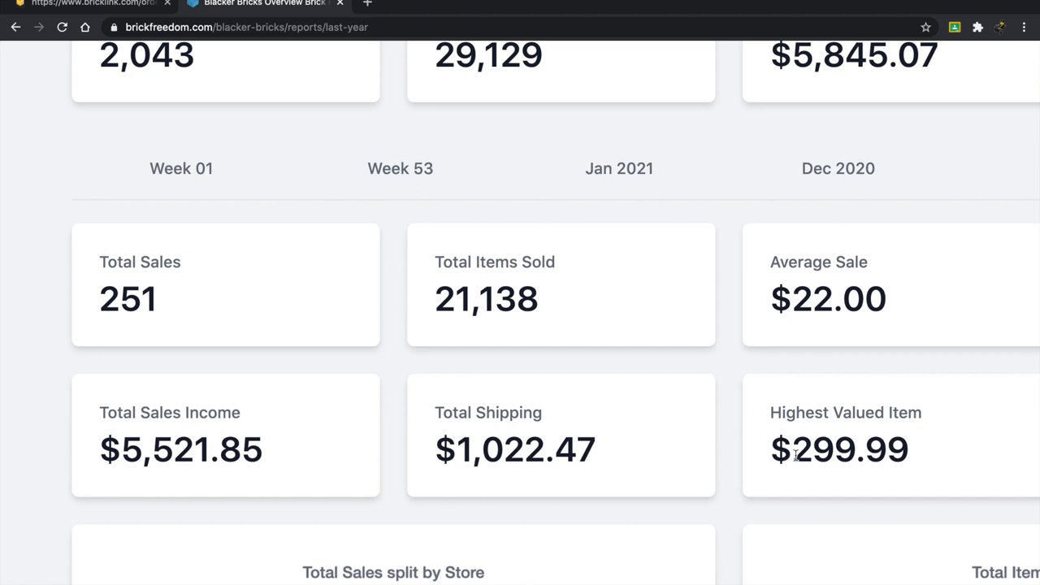
{"action": "mouse_move", "coordinate": [161, 468]}
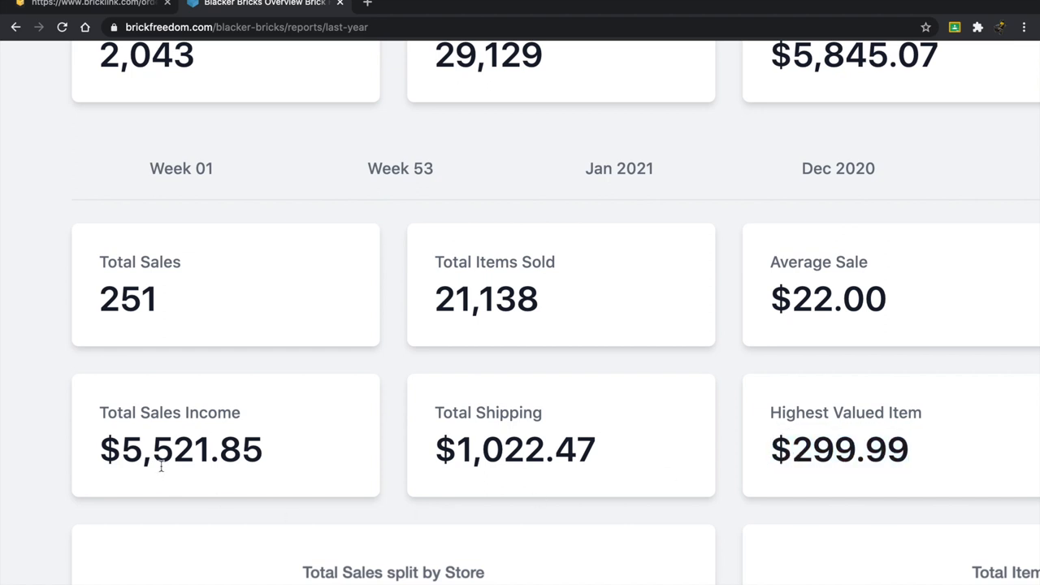
{"action": "mouse_move", "coordinate": [182, 460]}
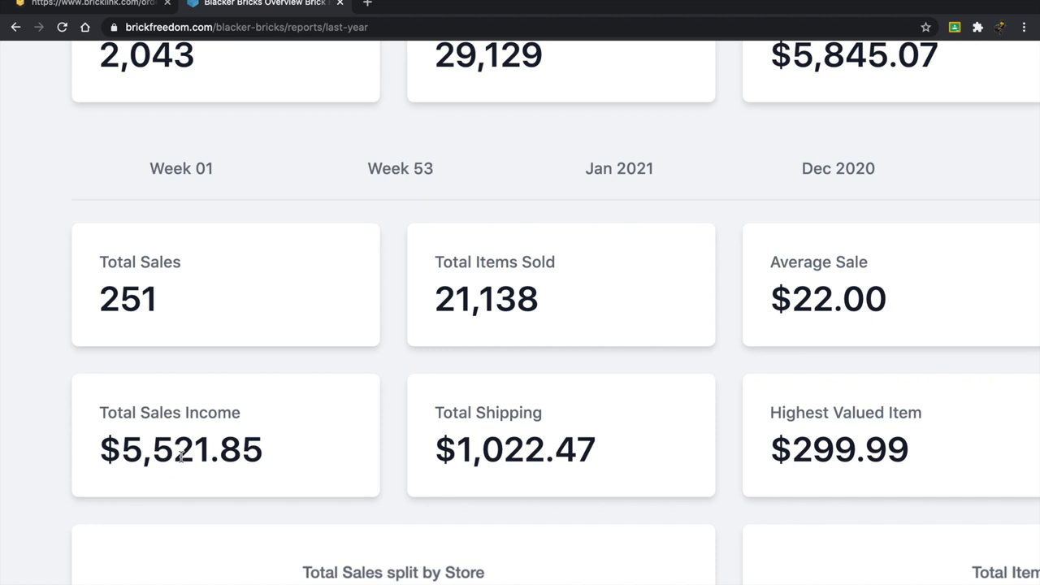
{"action": "double_click", "coordinate": [839, 450]}
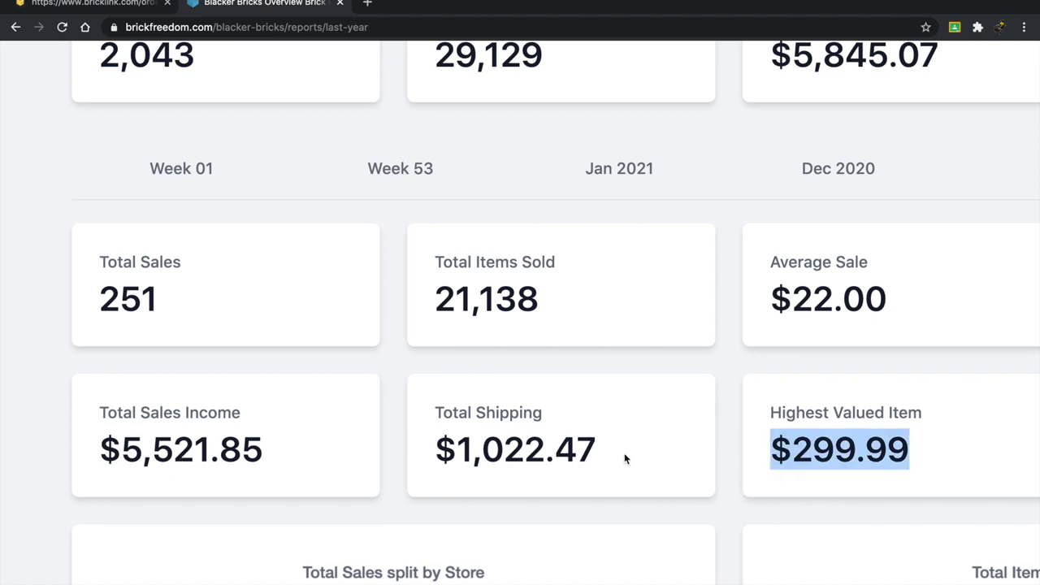
{"action": "double_click", "coordinate": [515, 451]}
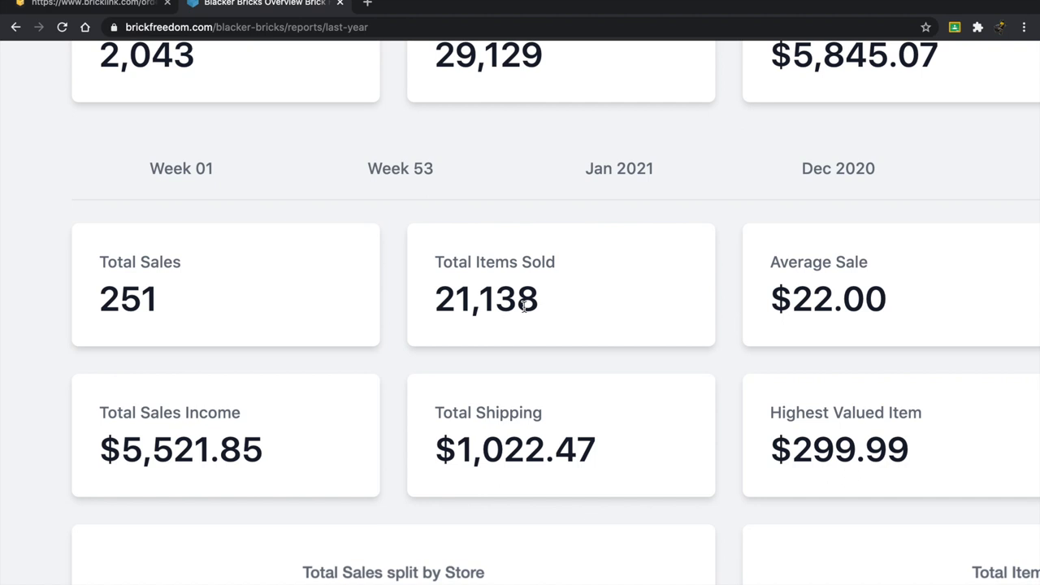
{"action": "double_click", "coordinate": [486, 299]}
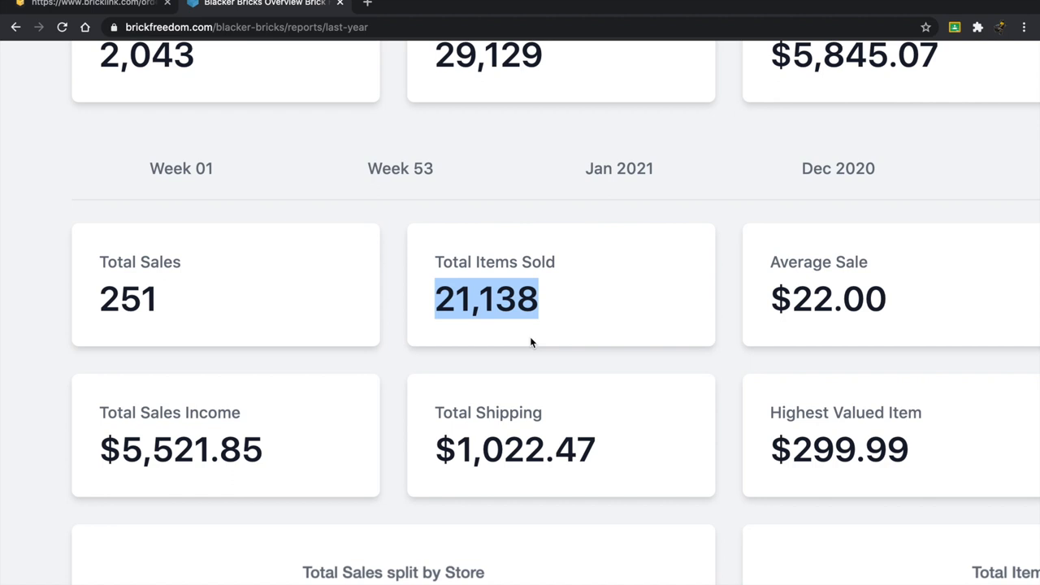
{"action": "left_click", "coordinate": [197, 372]}
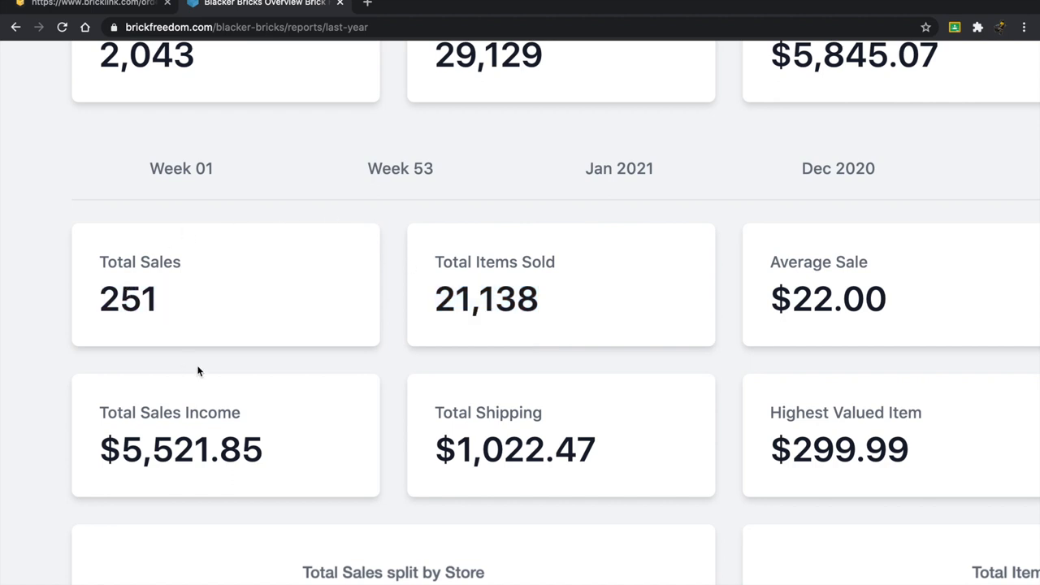
{"action": "scroll", "scroll_direction": "down", "scroll_amount": 3}
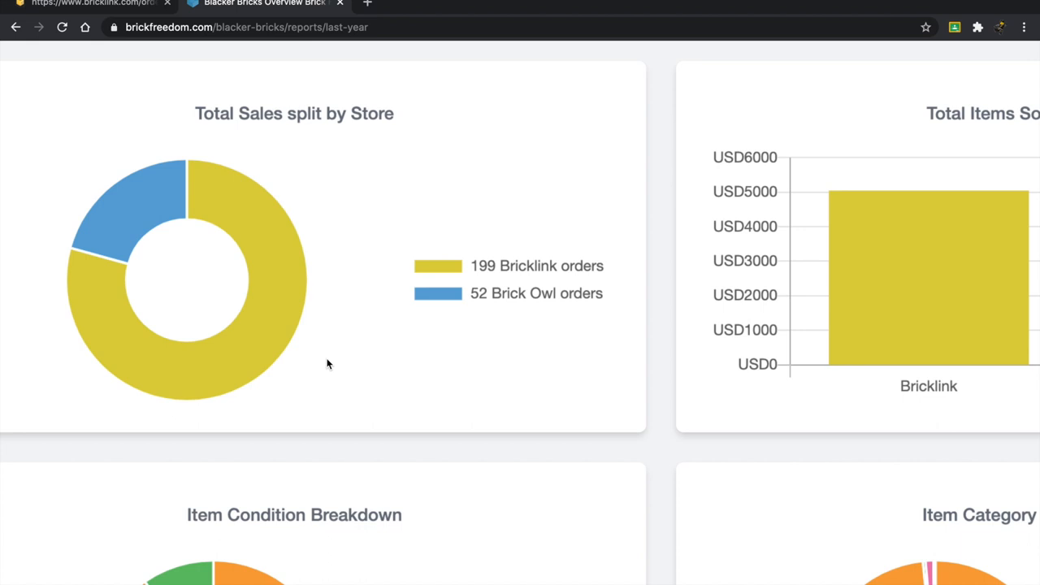
{"action": "scroll", "scroll_direction": "right", "scroll_amount": 3}
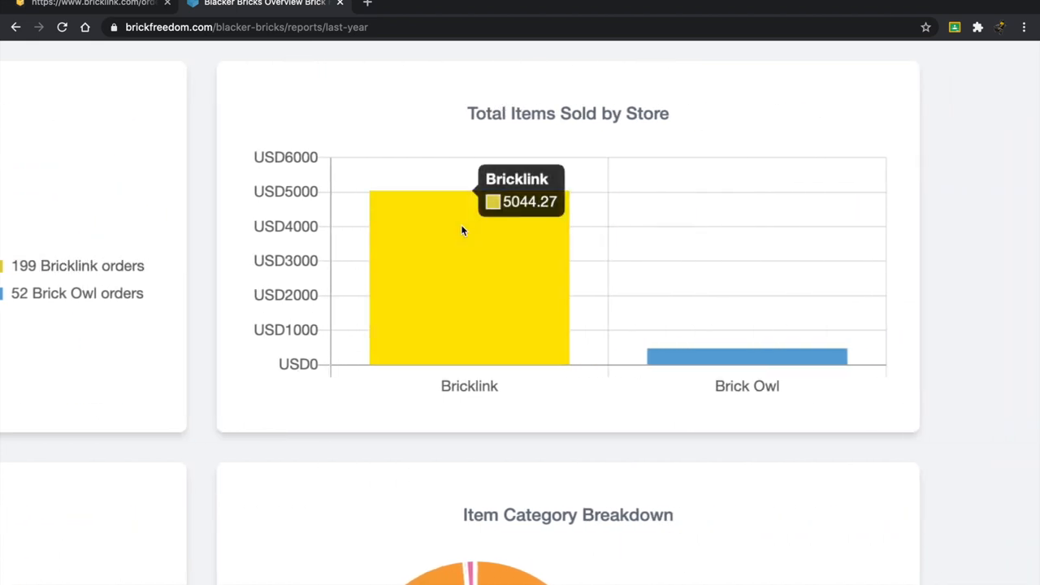
{"action": "mouse_move", "coordinate": [770, 359]}
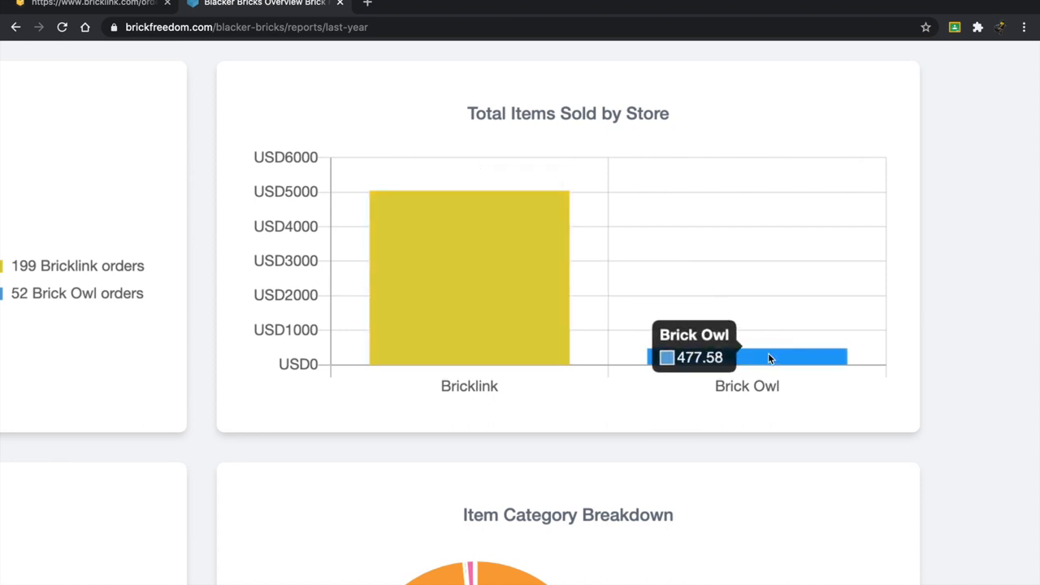
{"action": "scroll", "scroll_direction": "down", "scroll_amount": 3}
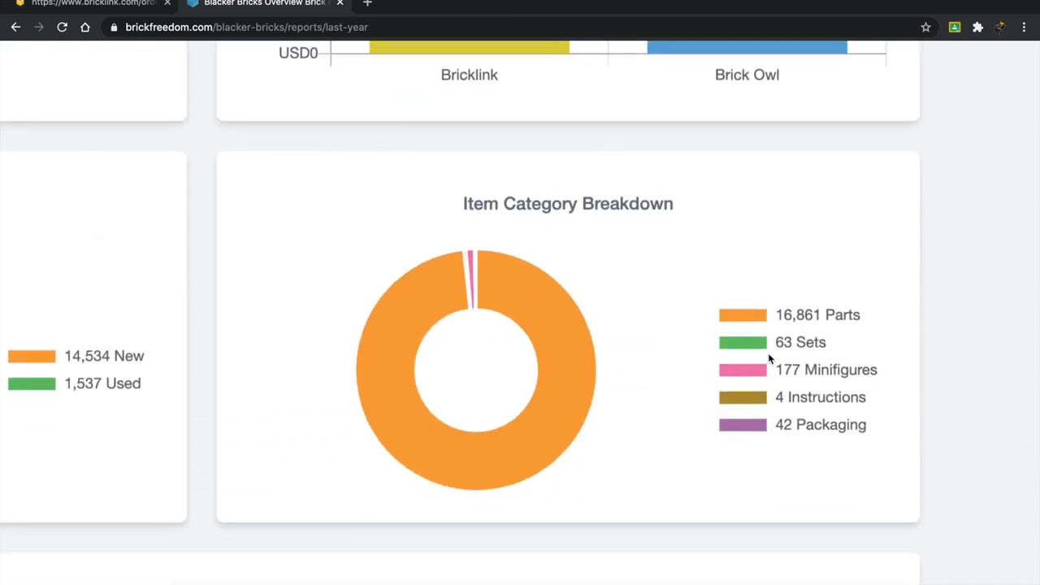
{"action": "mouse_move", "coordinate": [745, 323]}
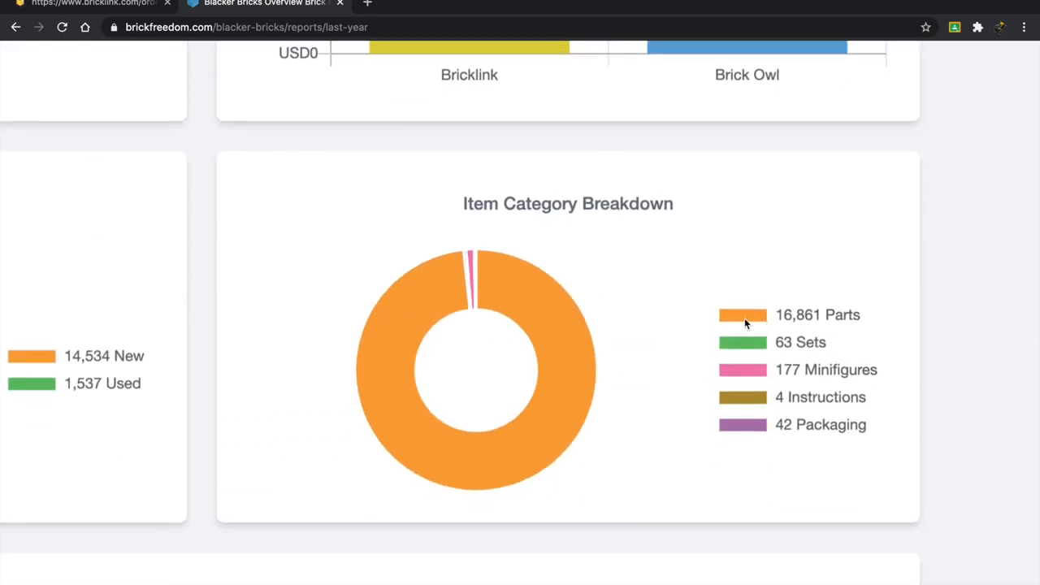
{"action": "mouse_move", "coordinate": [746, 349]}
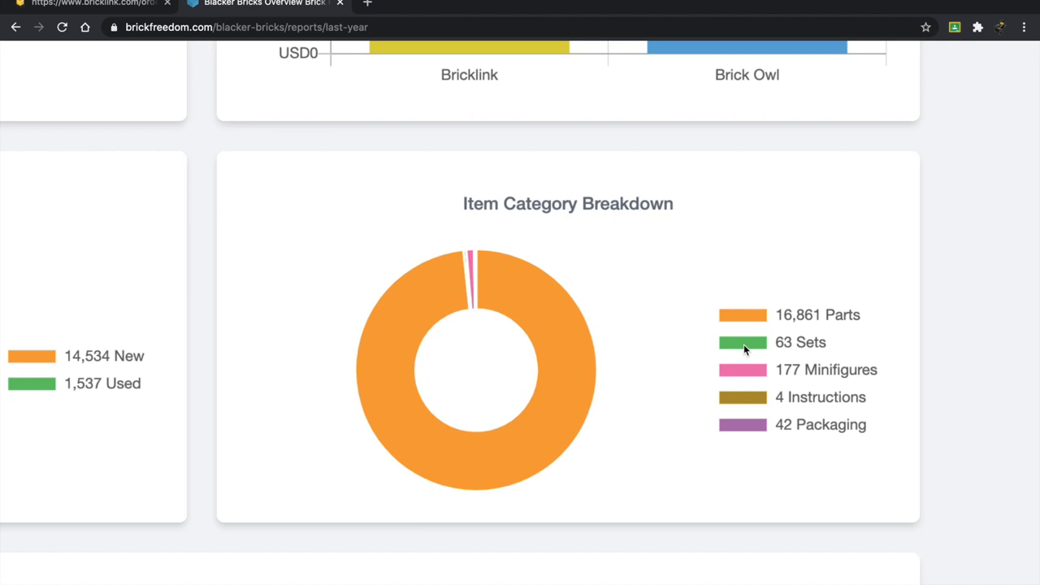
{"action": "mouse_move", "coordinate": [778, 411]}
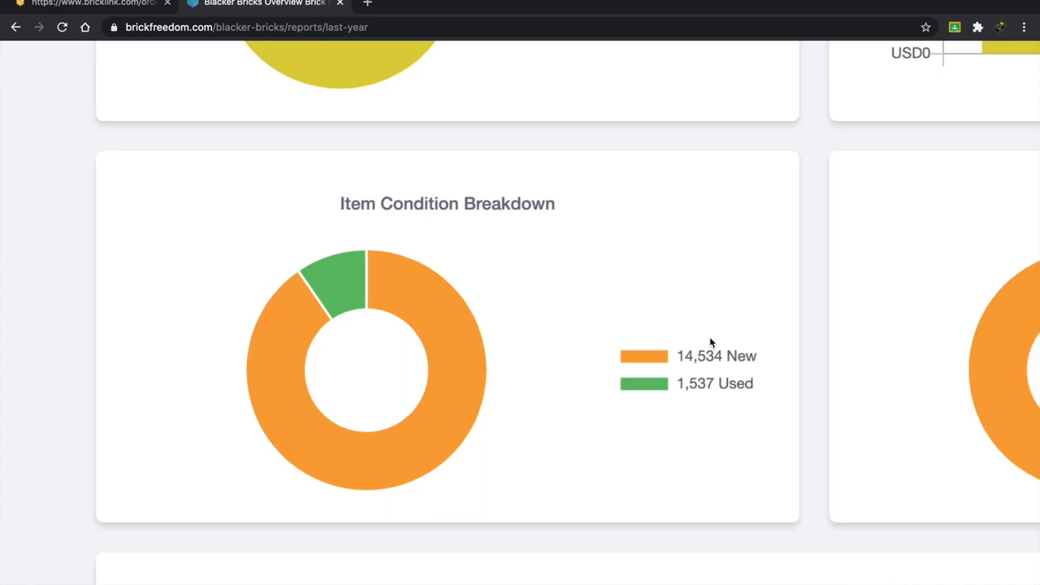
{"action": "scroll", "scroll_direction": "down", "scroll_amount": 3}
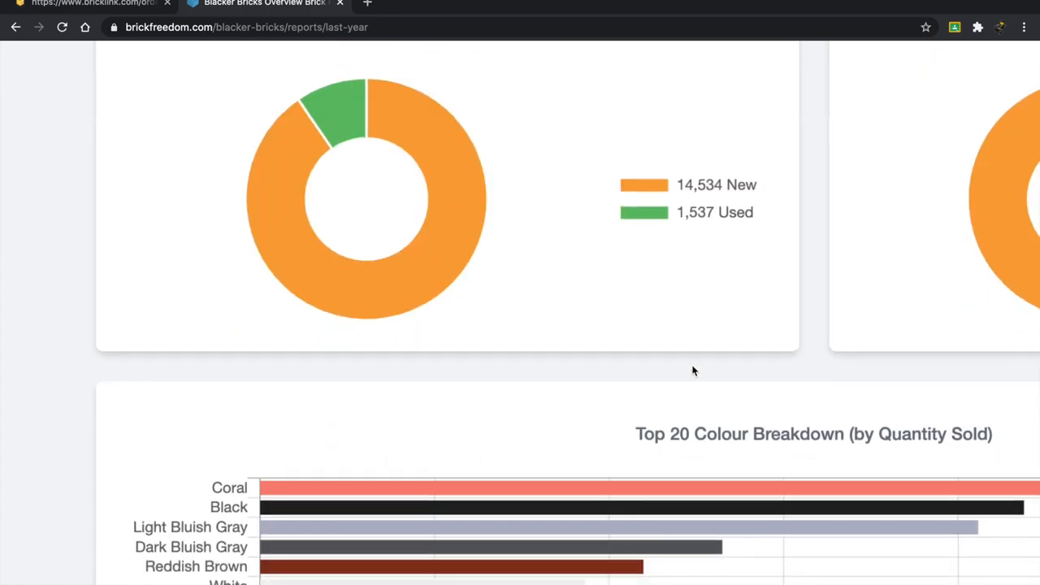
{"action": "scroll", "scroll_direction": "up", "scroll_amount": 3}
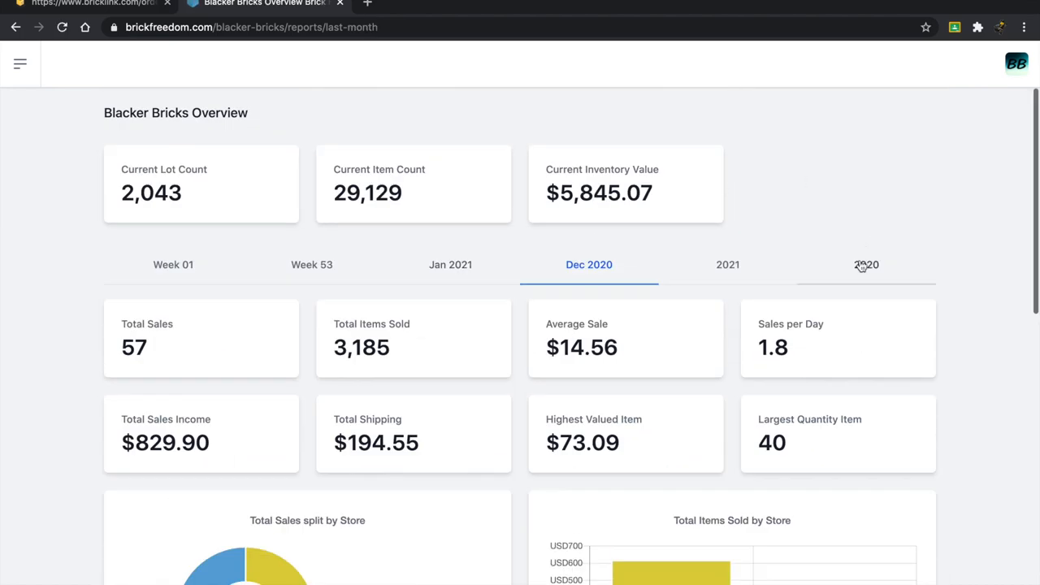
- Show the full 2020 report, with Coral leading and Black at 2,188, then return to the overview
{"action": "left_click", "coordinate": [866, 264]}
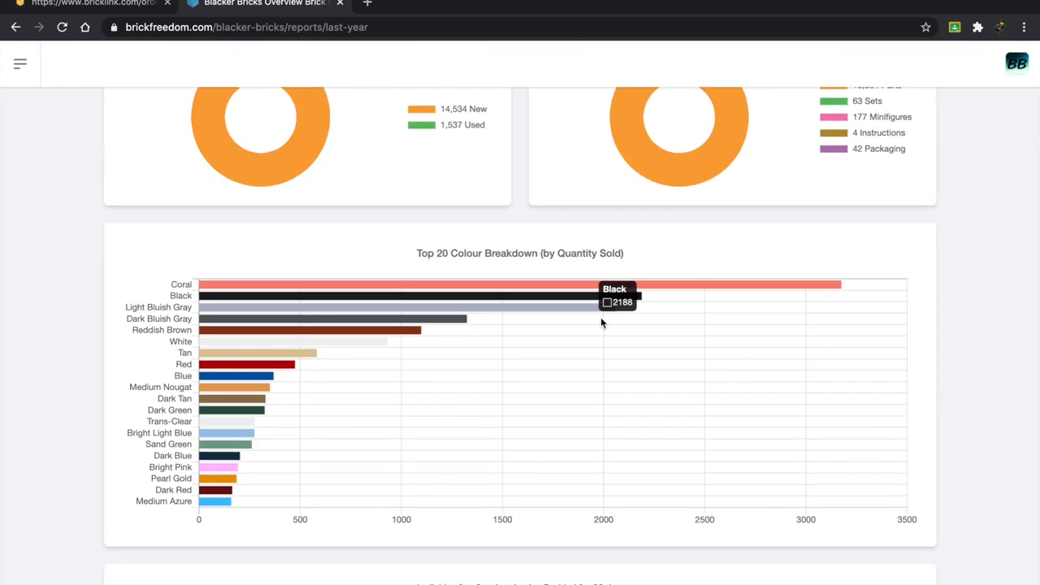
{"action": "scroll", "scroll_direction": "up", "scroll_amount": 3}
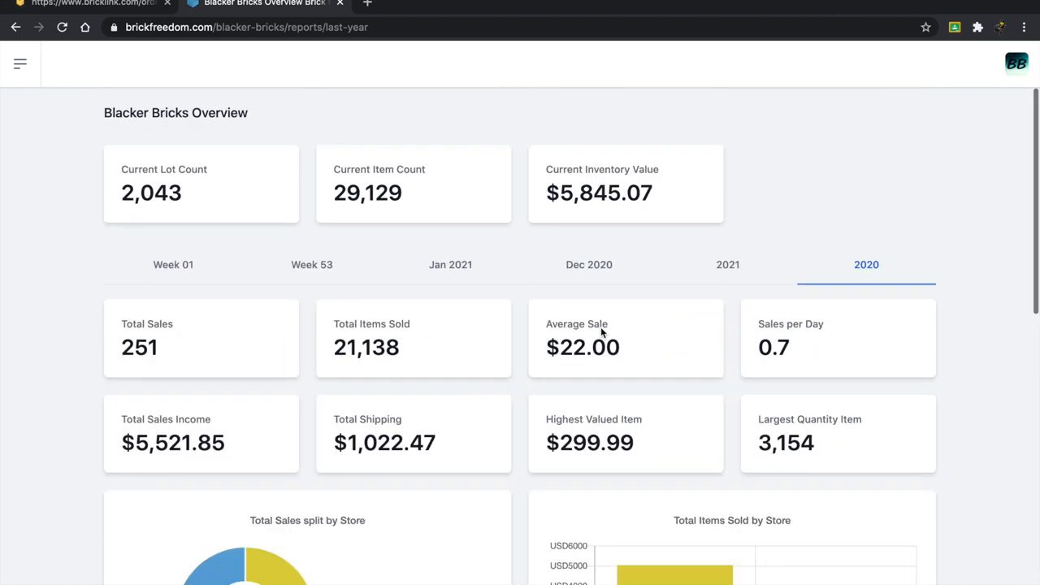
{"action": "mouse_move", "coordinate": [623, 306]}
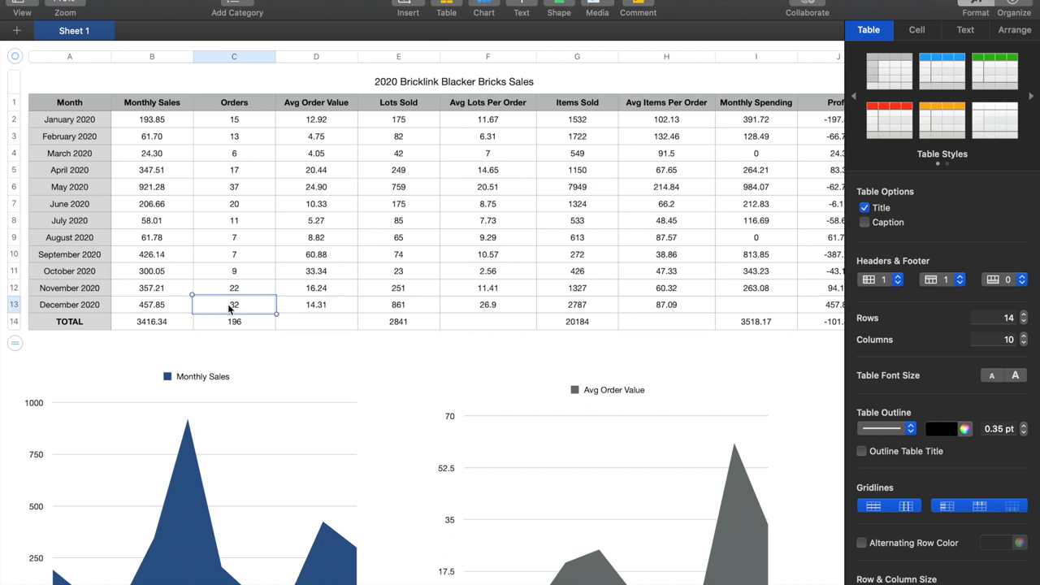
{"action": "left_click", "coordinate": [151, 305]}
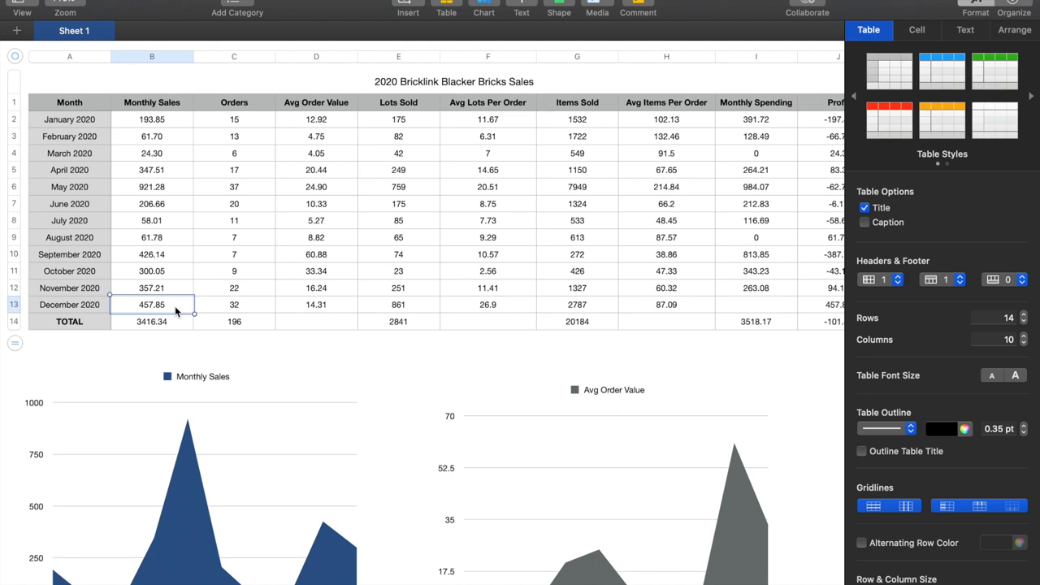
{"action": "left_click", "coordinate": [316, 305]}
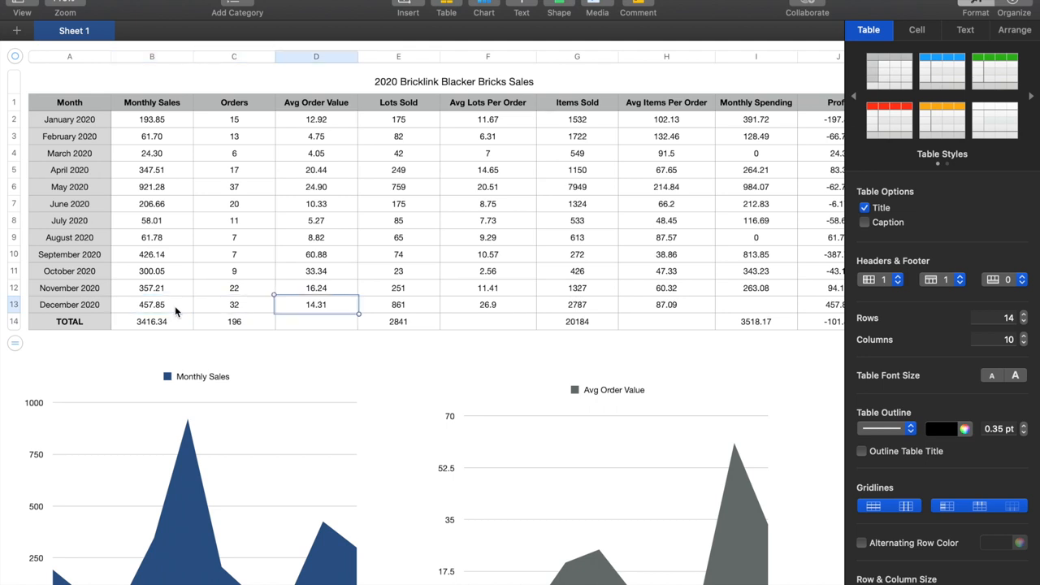
{"action": "left_click", "coordinate": [397, 304]}
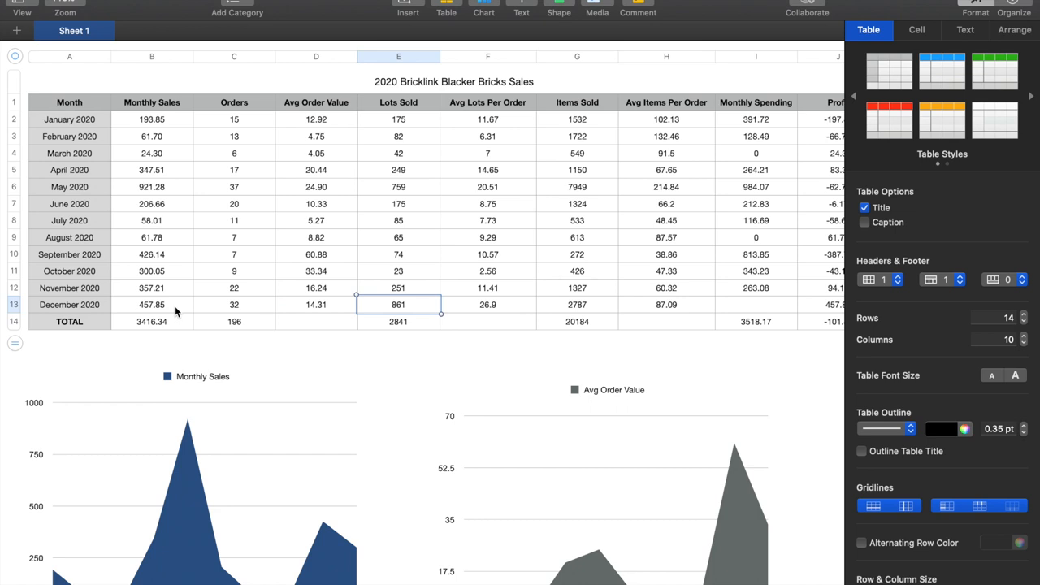
{"action": "left_click", "coordinate": [488, 304]}
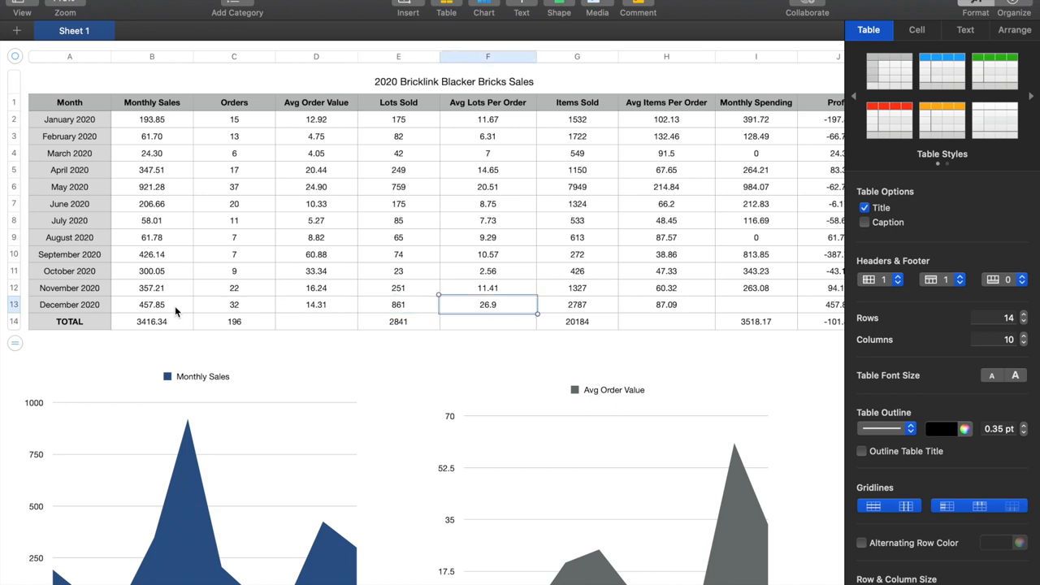
{"action": "left_click", "coordinate": [577, 304]}
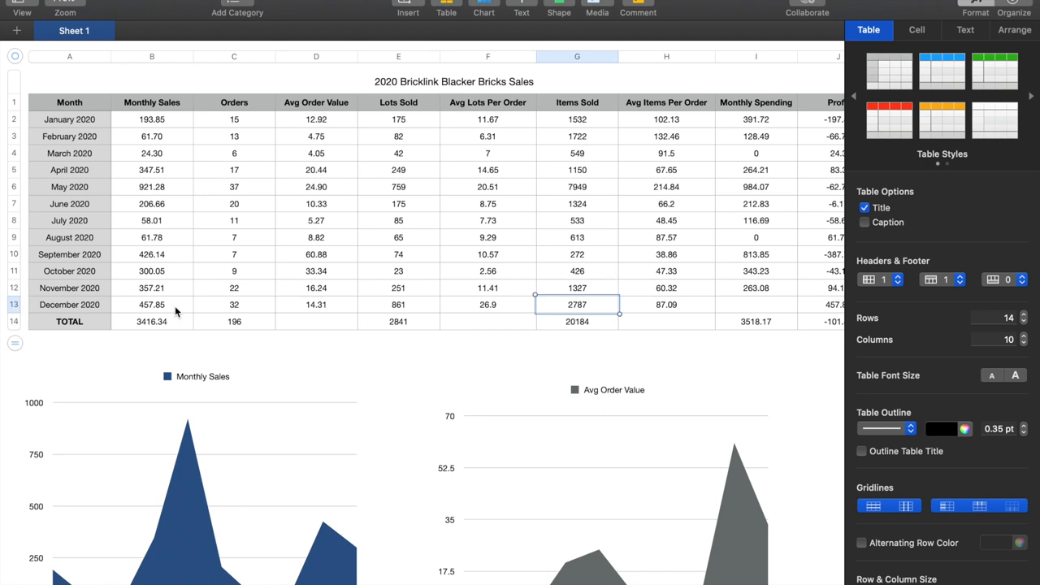
{"action": "left_click", "coordinate": [667, 305]}
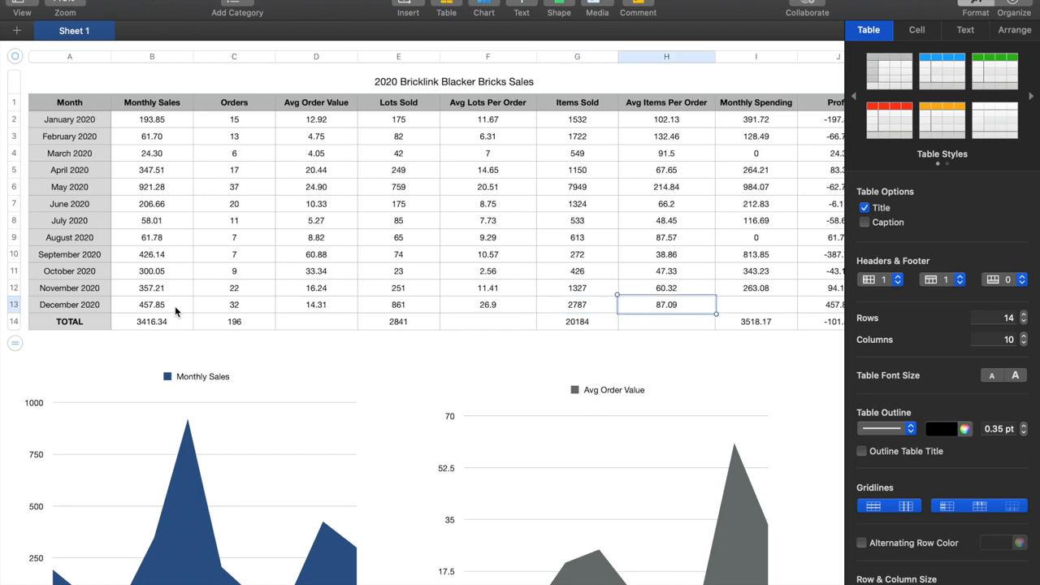
{"action": "left_click", "coordinate": [756, 304]}
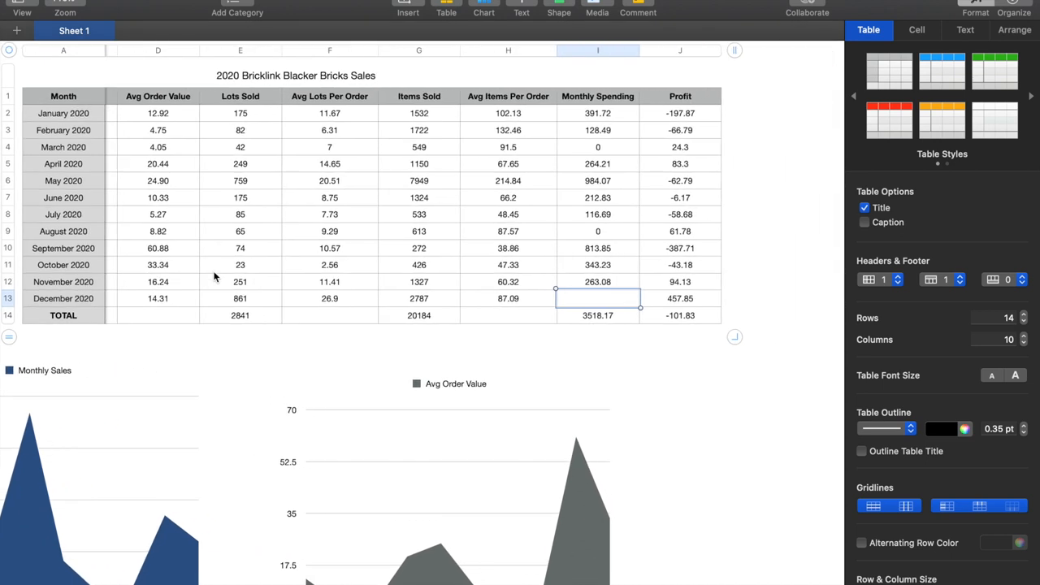
{"action": "mouse_move", "coordinate": [645, 382]}
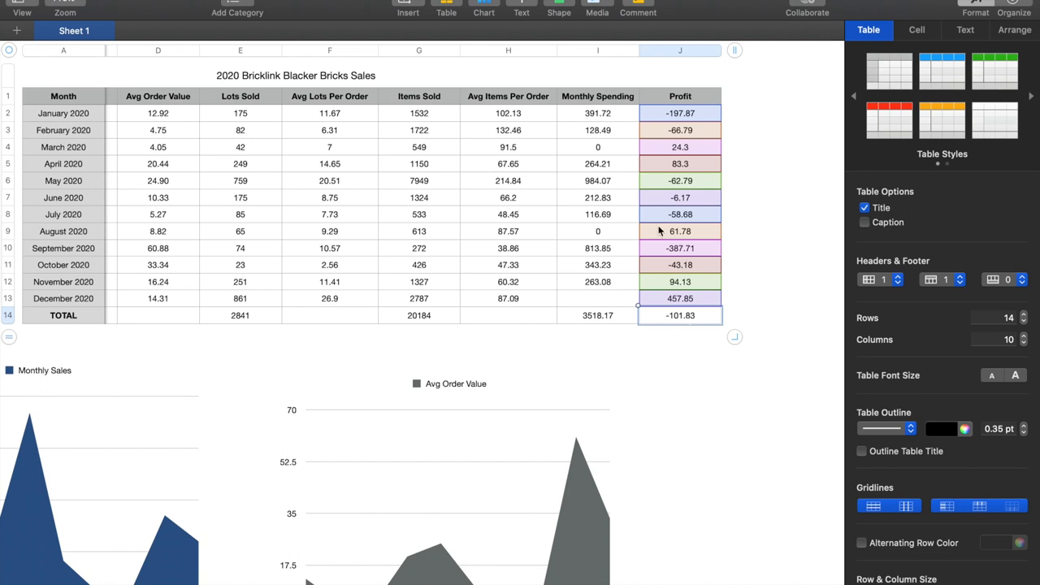
{"action": "left_click", "coordinate": [597, 163]}
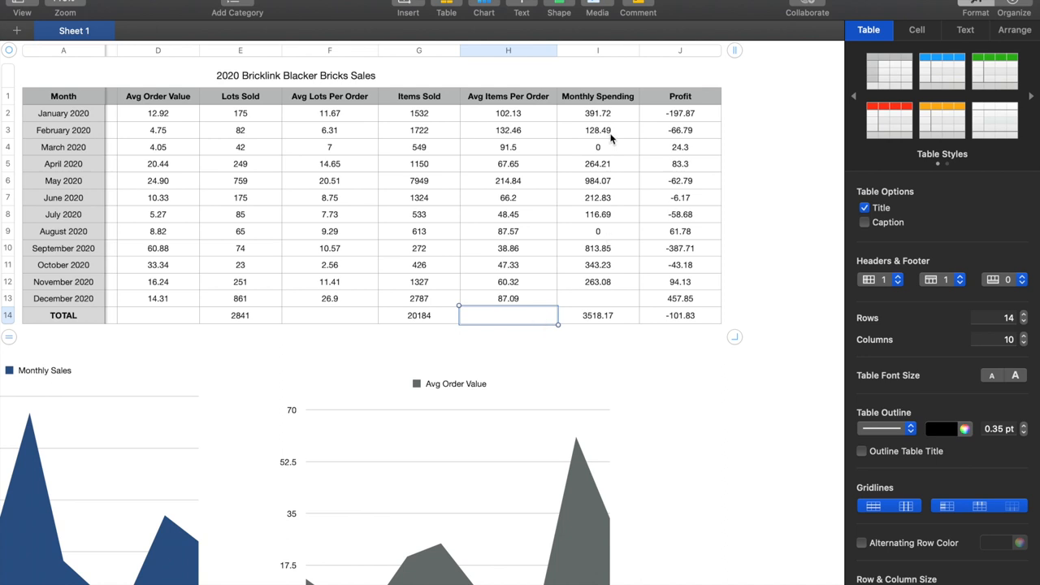
- Review the monthly spending values and set December 2020's Monthly Spending to 0
{"action": "left_click", "coordinate": [597, 130]}
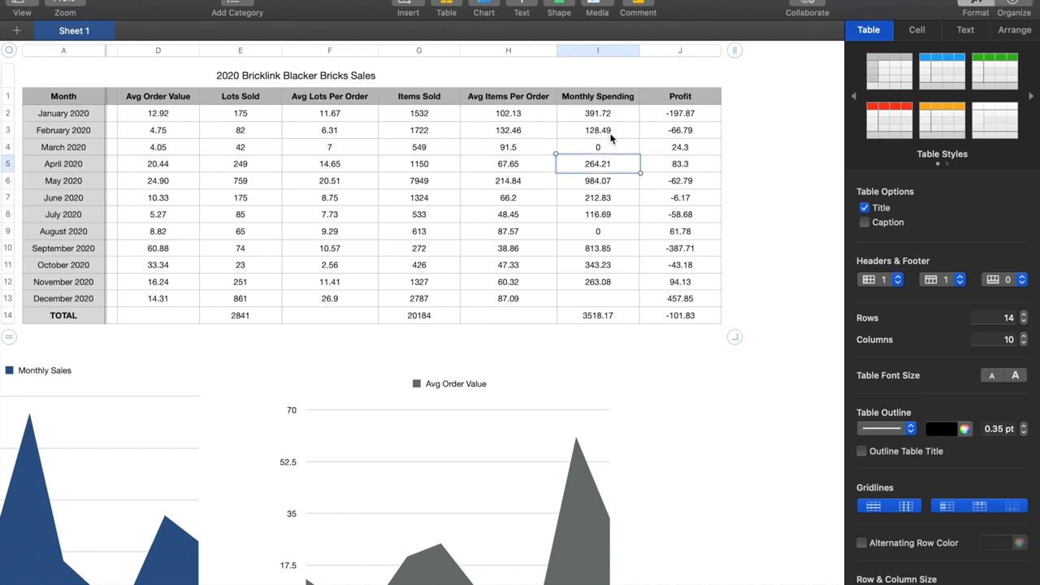
{"action": "left_click", "coordinate": [597, 180]}
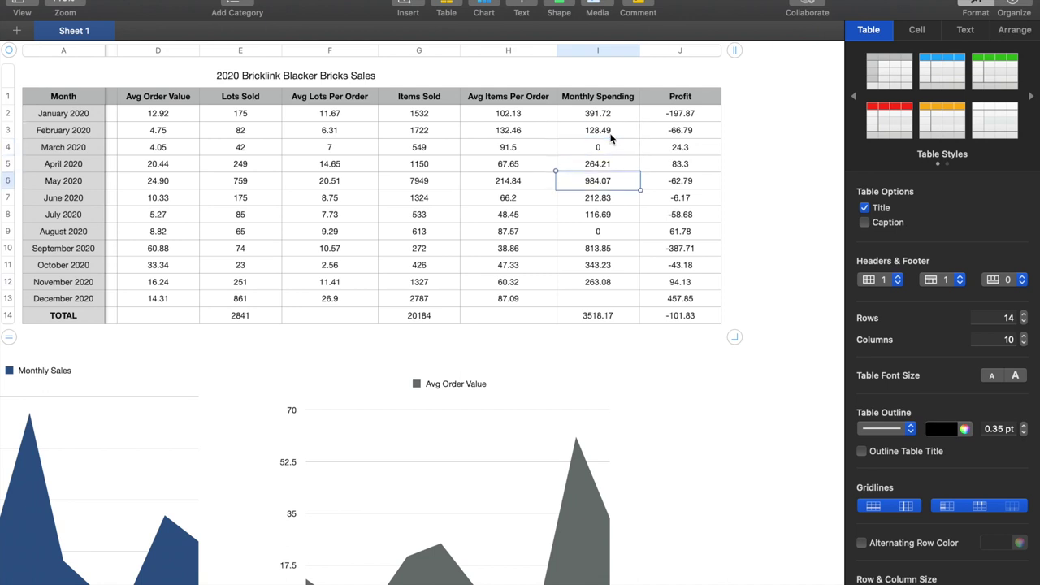
{"action": "left_click", "coordinate": [596, 213]}
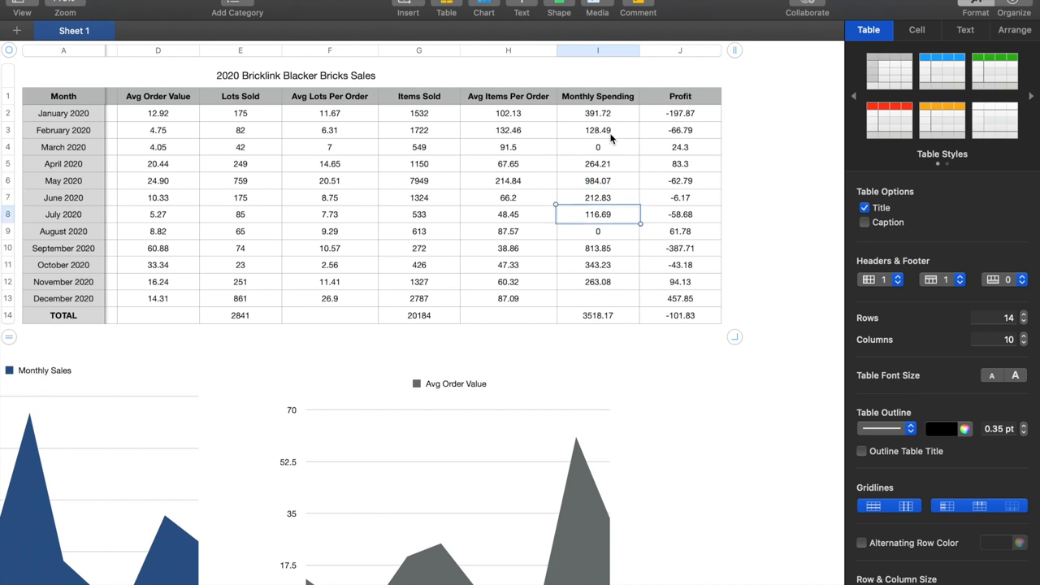
{"action": "left_click", "coordinate": [598, 248]}
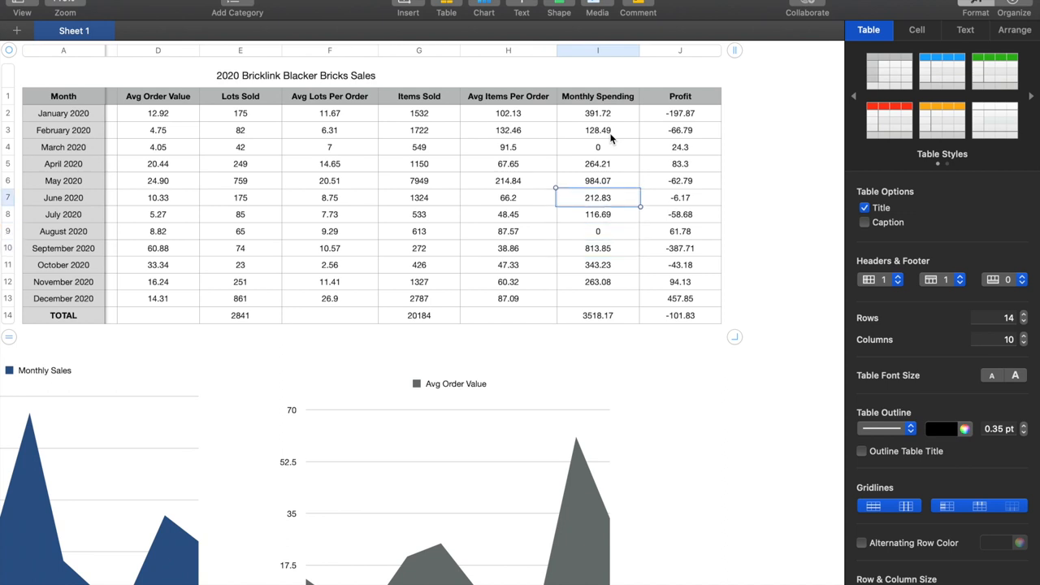
{"action": "left_click", "coordinate": [598, 147]}
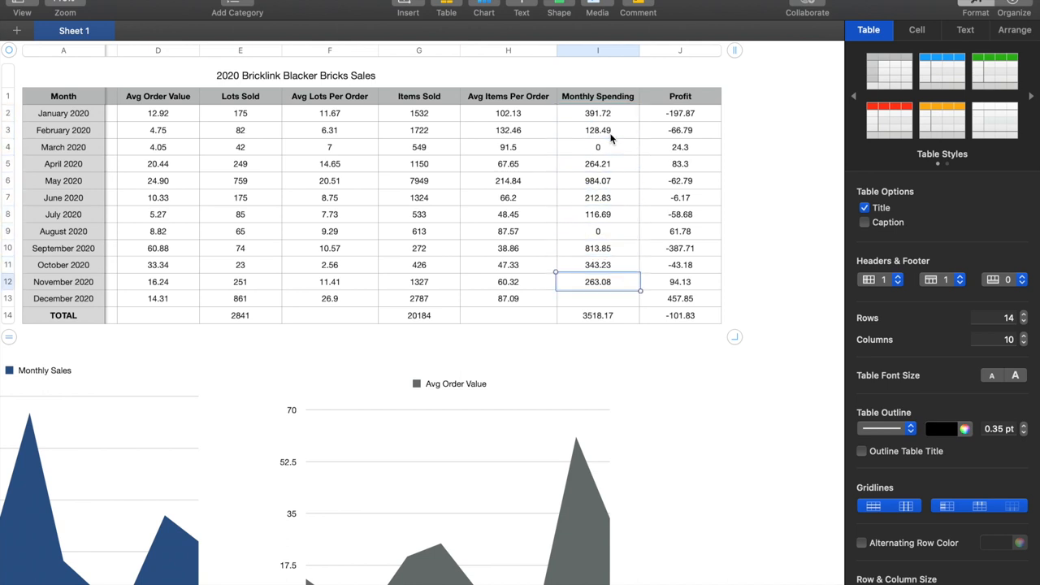
{"action": "left_click", "coordinate": [597, 298]}
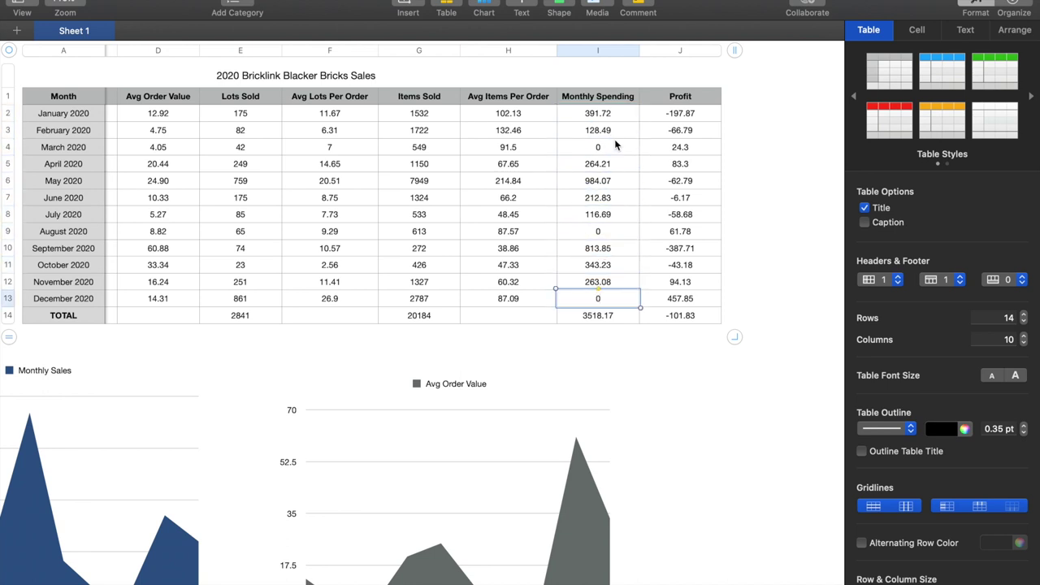
{"action": "mouse_move", "coordinate": [622, 284]}
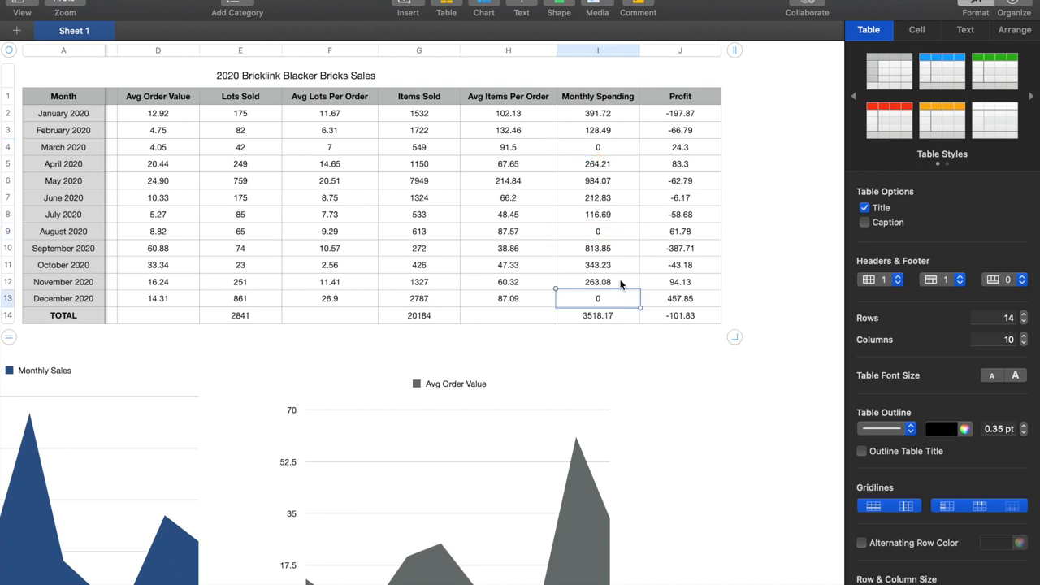
{"action": "left_click", "coordinate": [597, 264]}
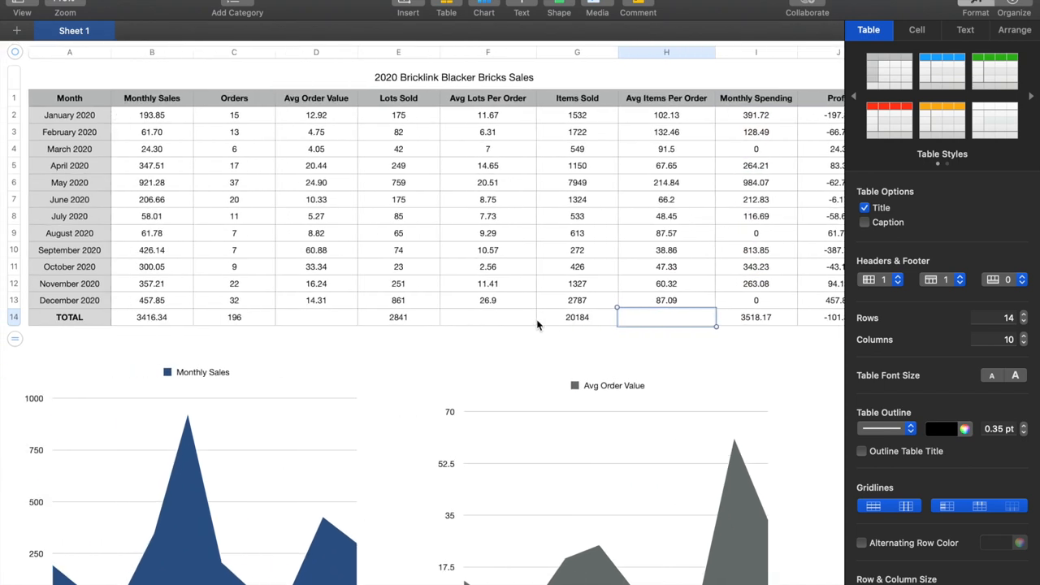
- Inspect the Avg Lots and Items Per Order totals and the Profit formulas
{"action": "left_click", "coordinate": [487, 316]}
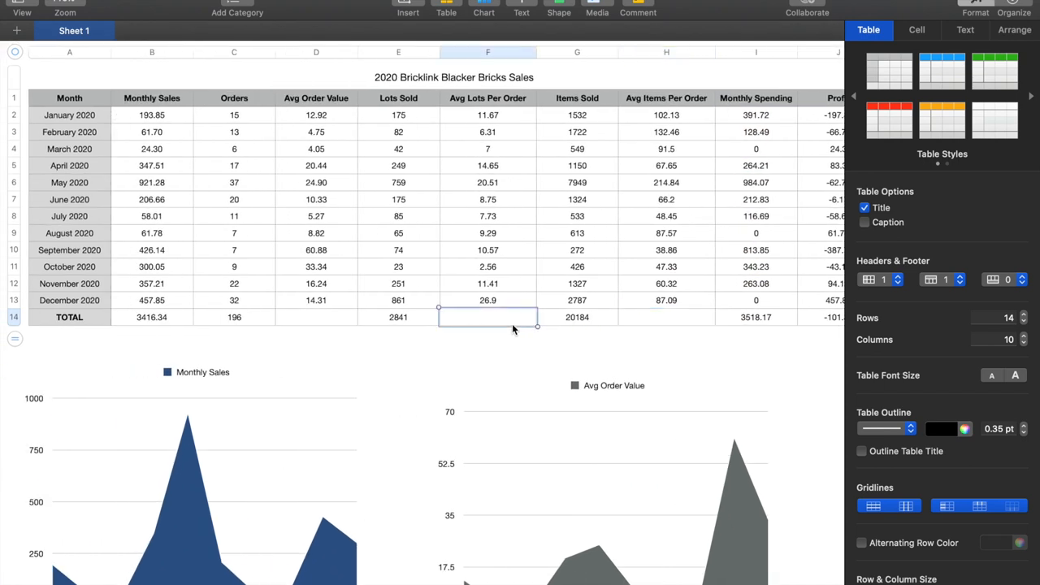
{"action": "double_click", "coordinate": [488, 317]}
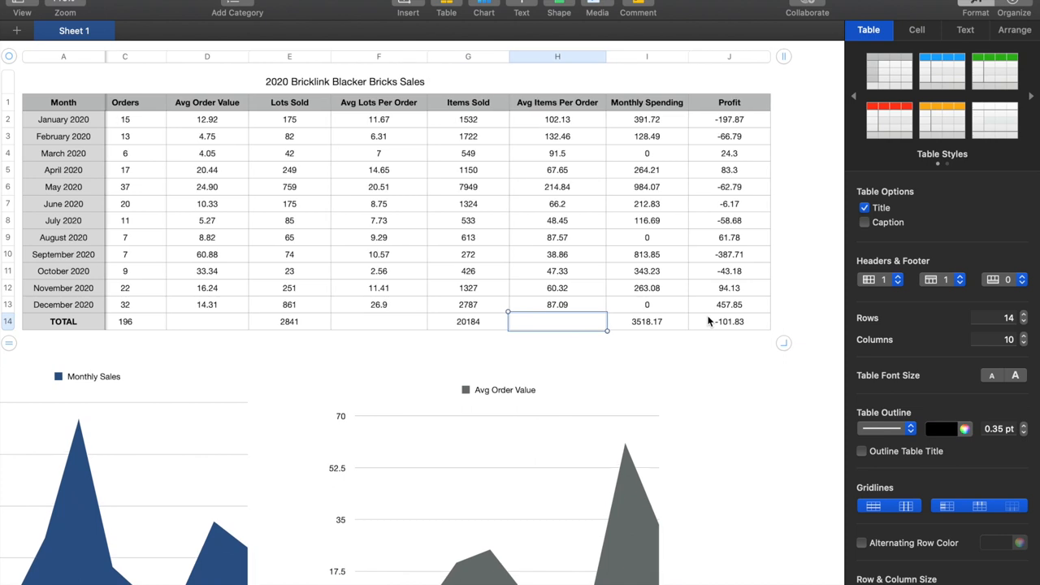
{"action": "left_click", "coordinate": [647, 304]}
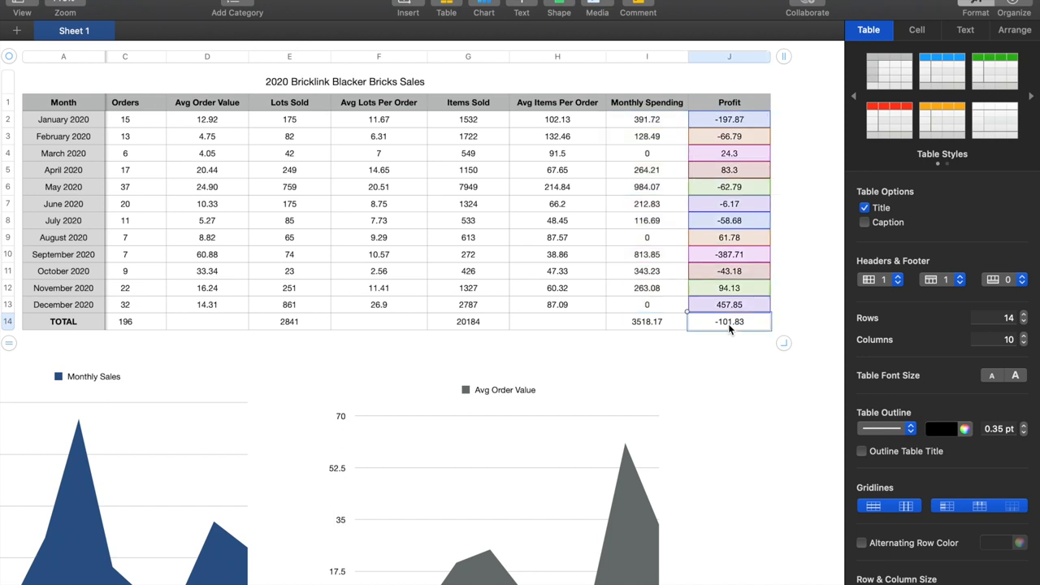
{"action": "left_click", "coordinate": [557, 321]}
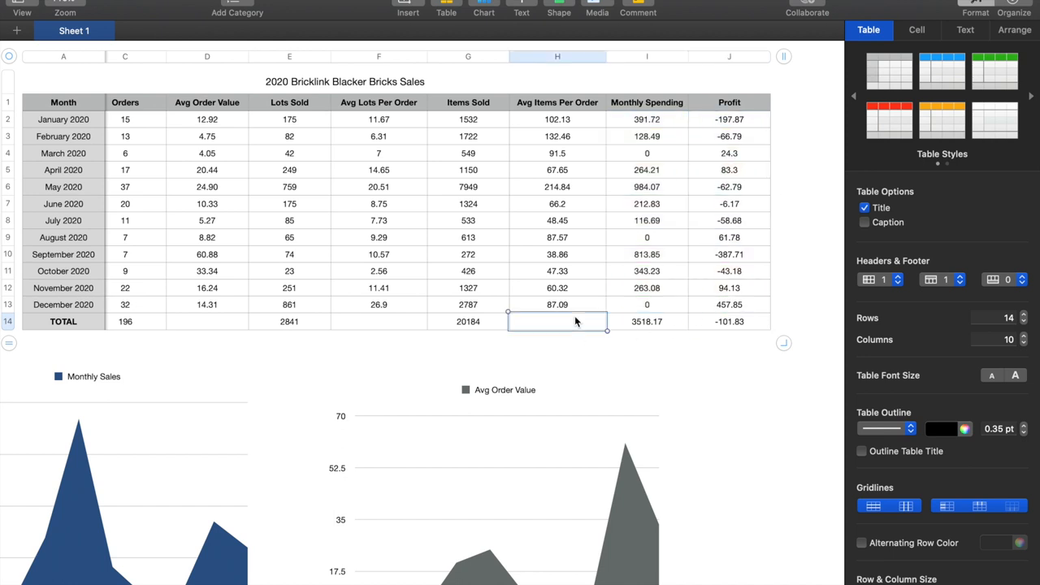
{"action": "left_click", "coordinate": [729, 304]}
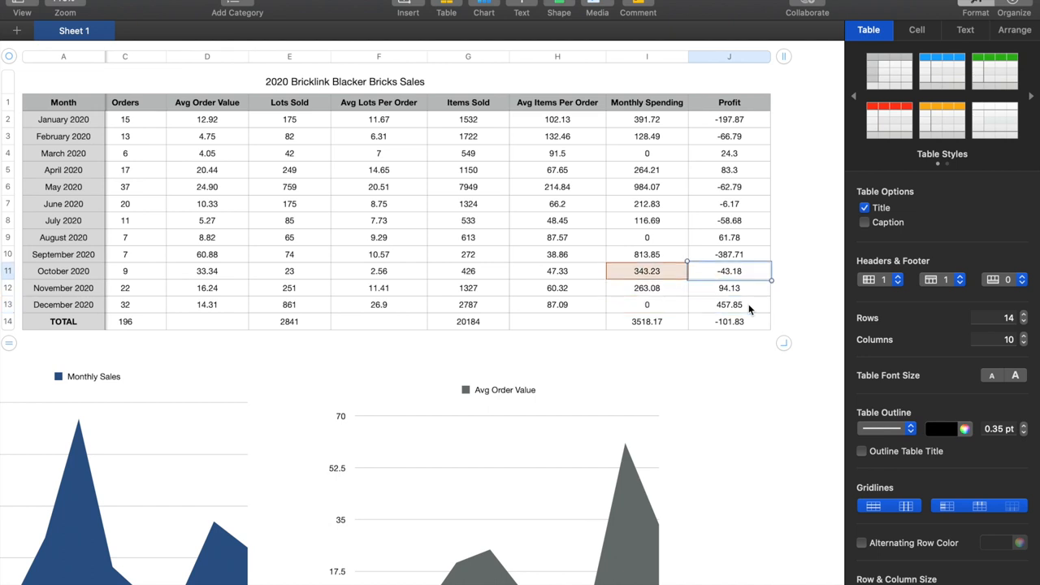
{"action": "left_click", "coordinate": [468, 305]}
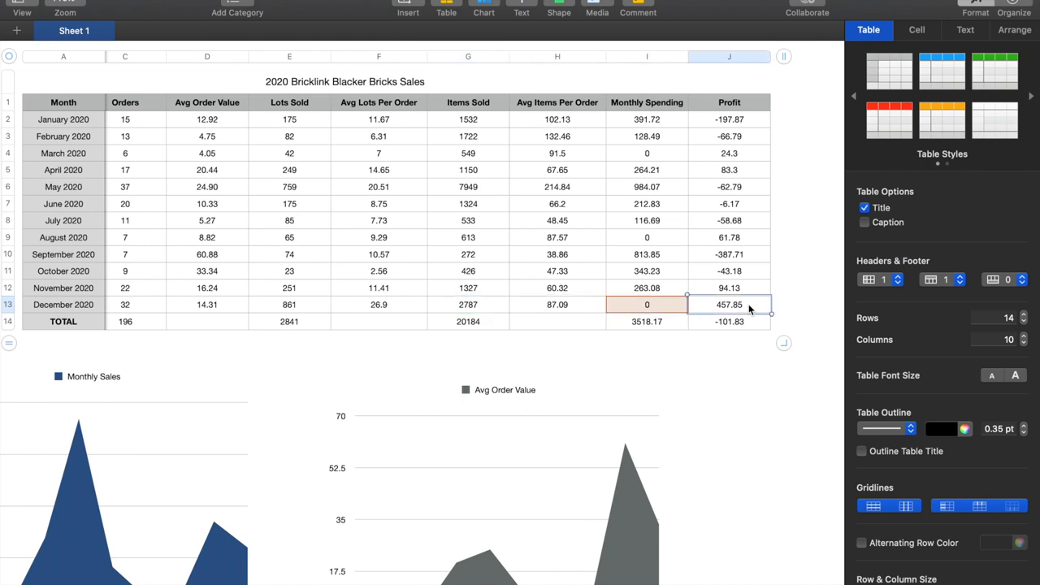
{"action": "mouse_move", "coordinate": [586, 312]}
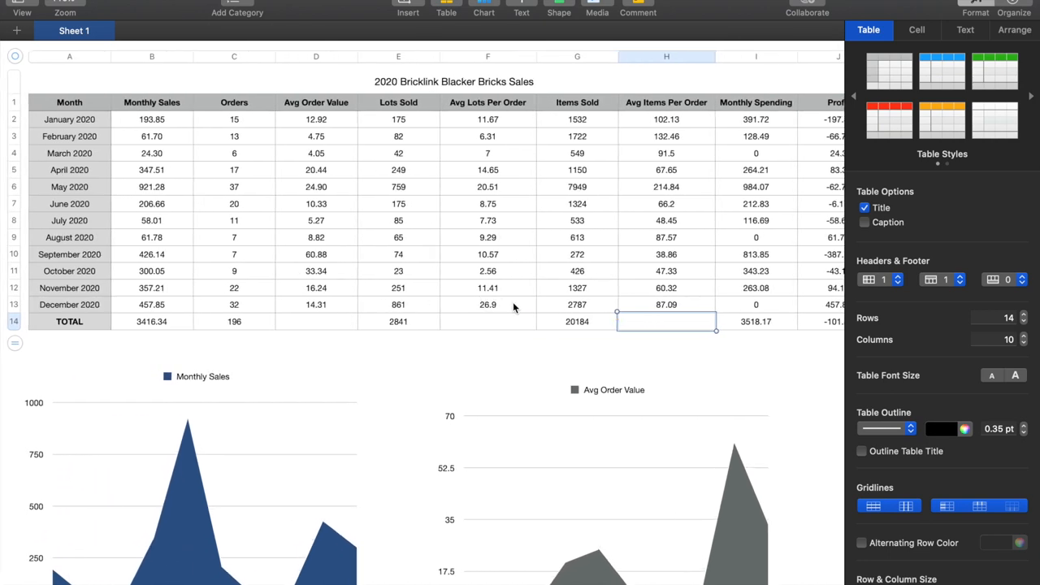
- Check the Avg Items Per Order total, October's Avg Lots Per Order and November's Lots Sold
{"action": "left_click", "coordinate": [487, 305]}
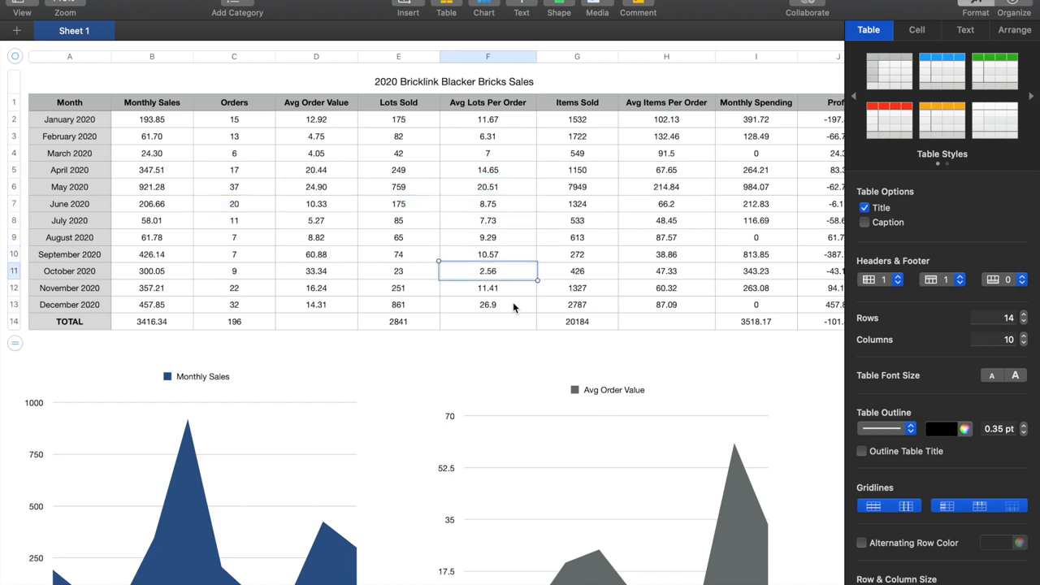
{"action": "left_click", "coordinate": [399, 288]}
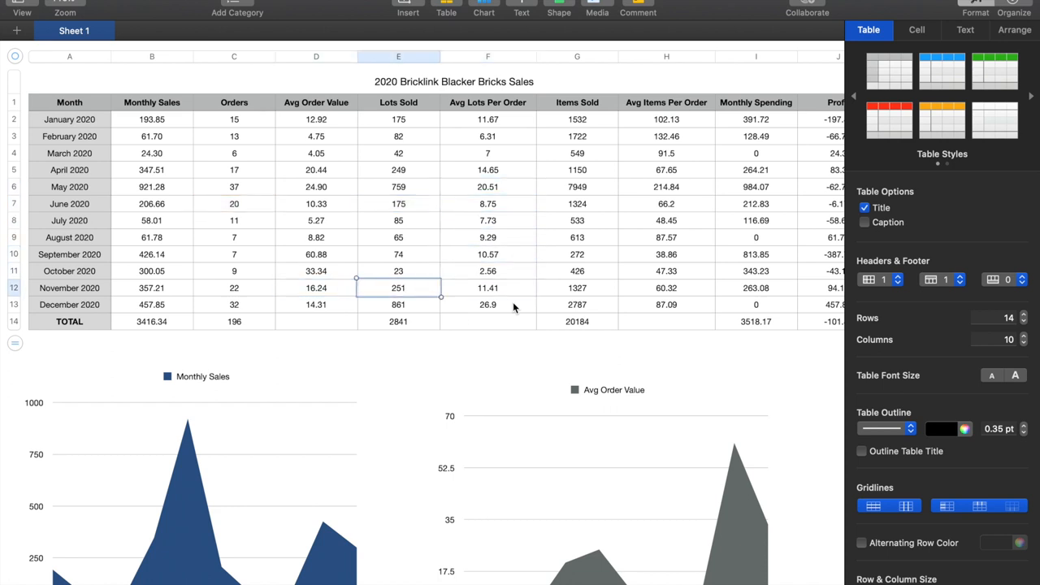
{"action": "left_click", "coordinate": [398, 187]}
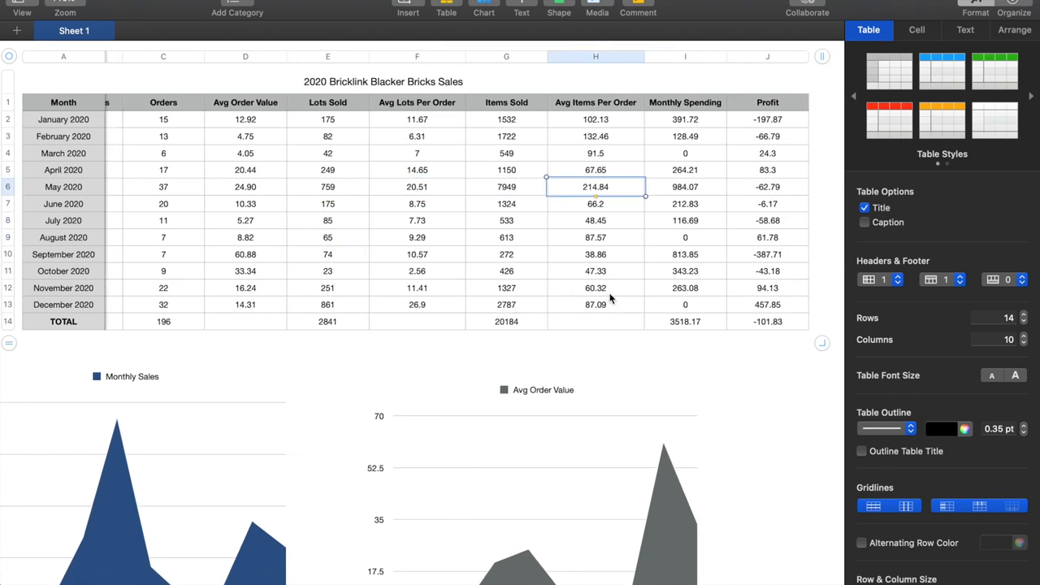
{"action": "left_click", "coordinate": [595, 321]}
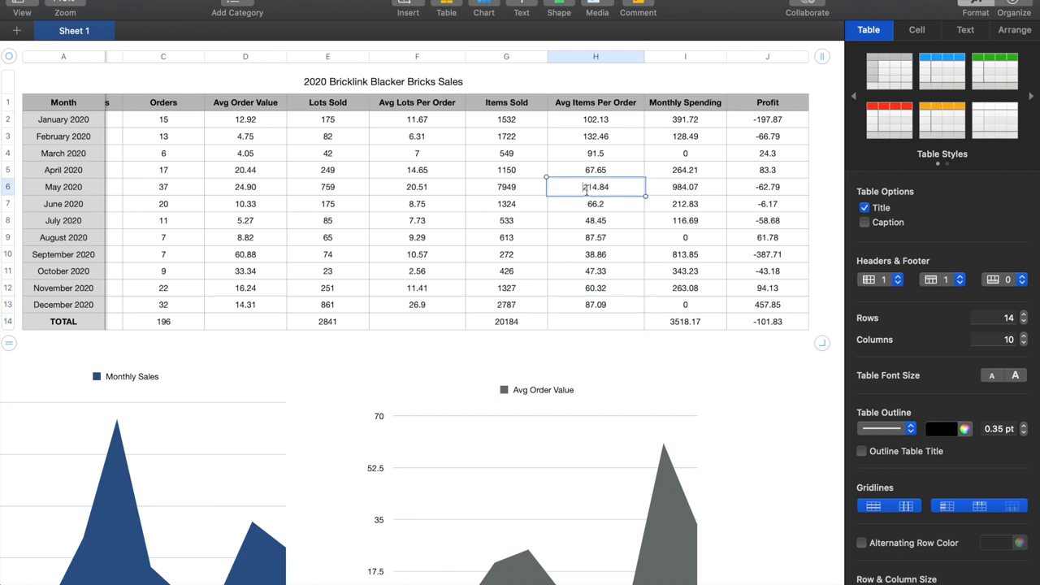
{"action": "mouse_move", "coordinate": [621, 212]}
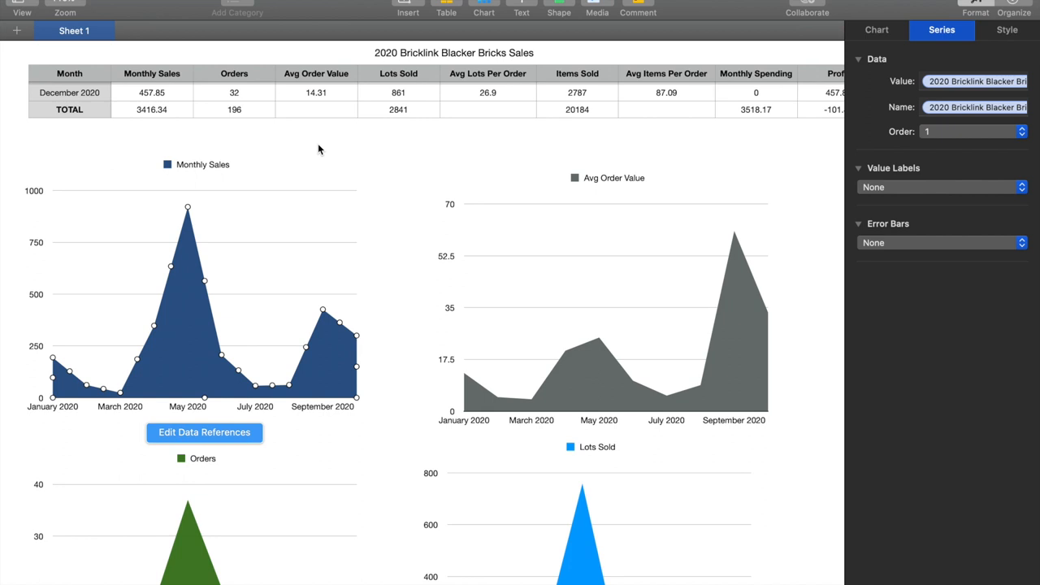
{"action": "left_click", "coordinate": [161, 279]}
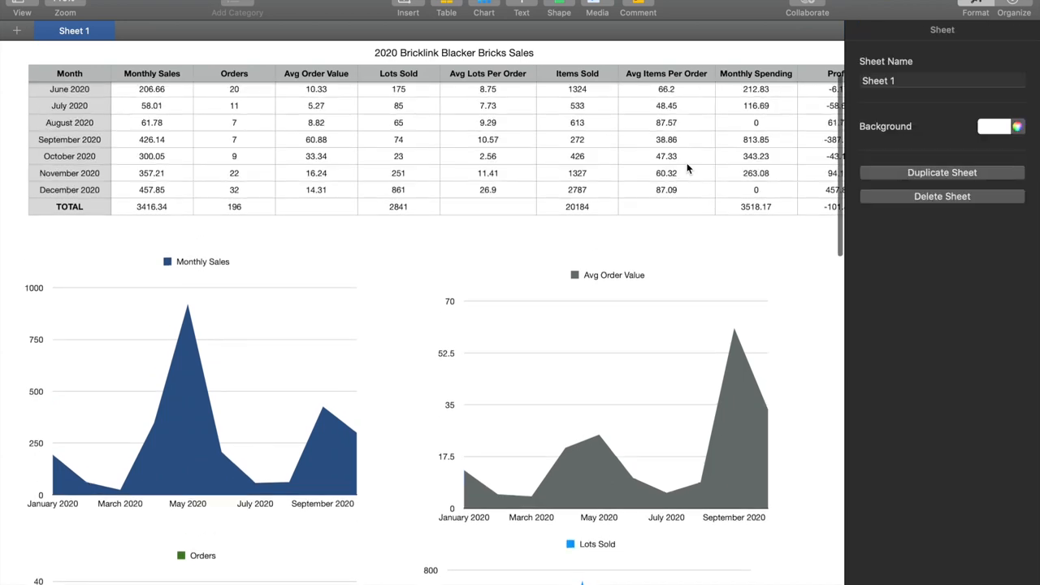
{"action": "scroll", "scroll_direction": "down", "scroll_amount": 3}
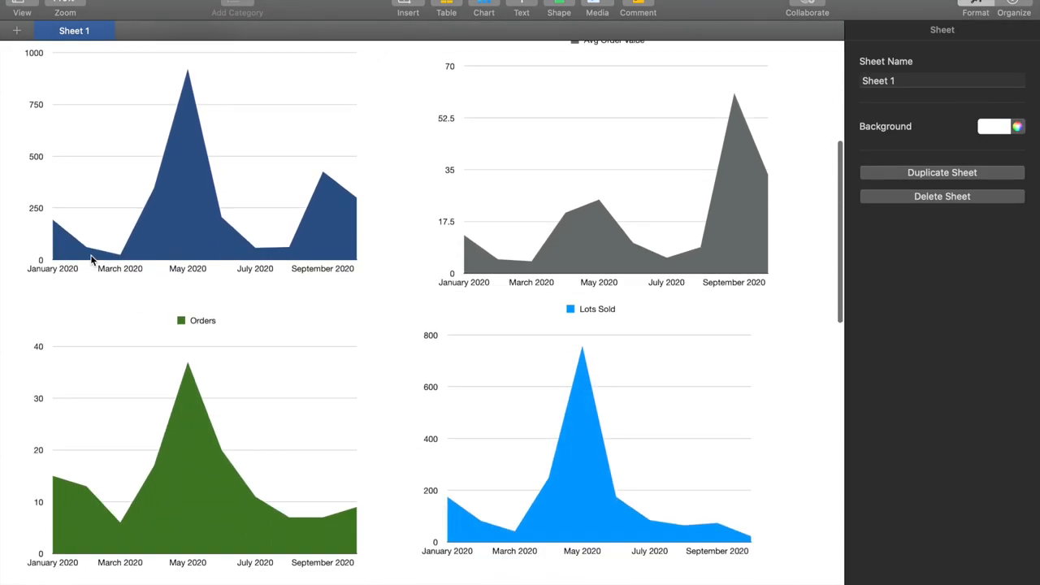
{"action": "scroll", "scroll_direction": "down", "scroll_amount": 3}
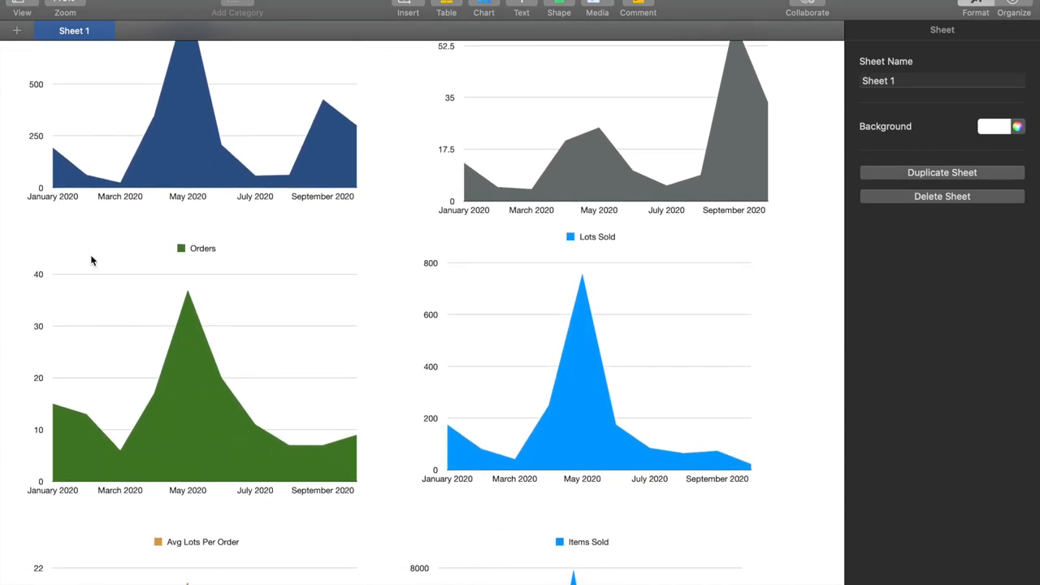
{"action": "mouse_move", "coordinate": [161, 401]}
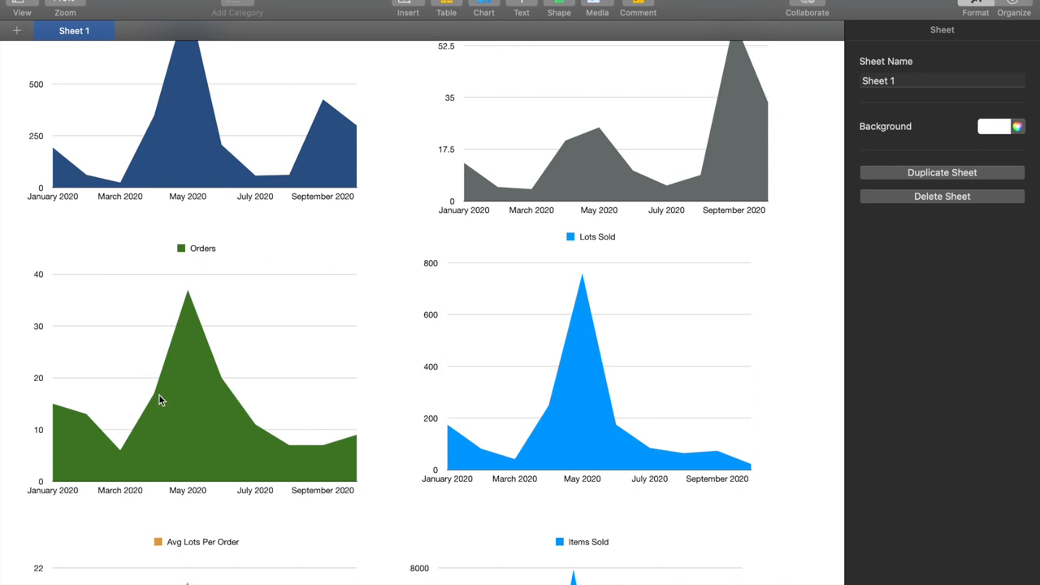
{"action": "left_click", "coordinate": [160, 401]}
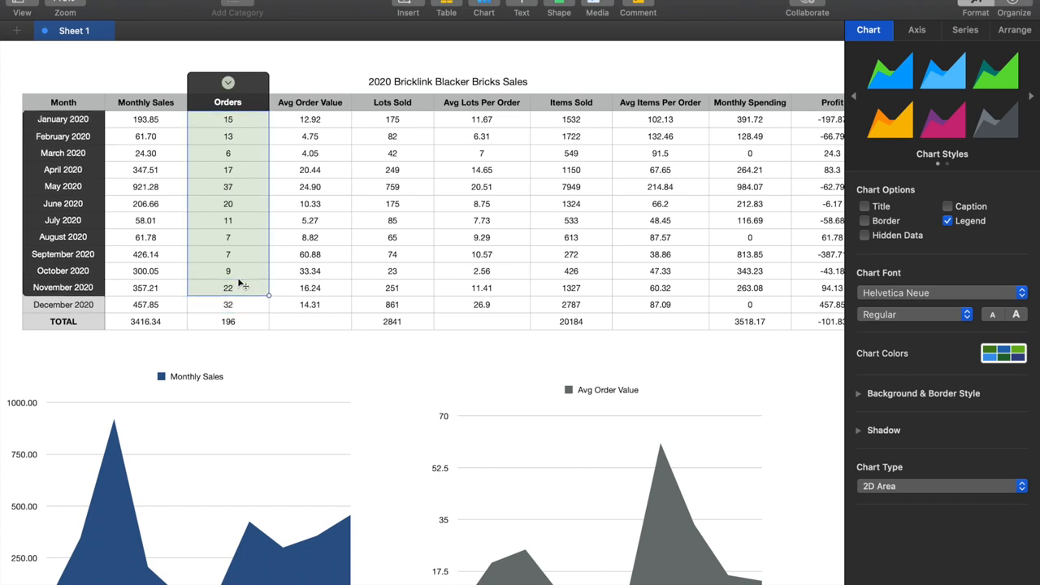
- Scroll the table so the chart data range reaches the December 2020 row
{"action": "scroll", "scroll_direction": "down", "scroll_amount": 3}
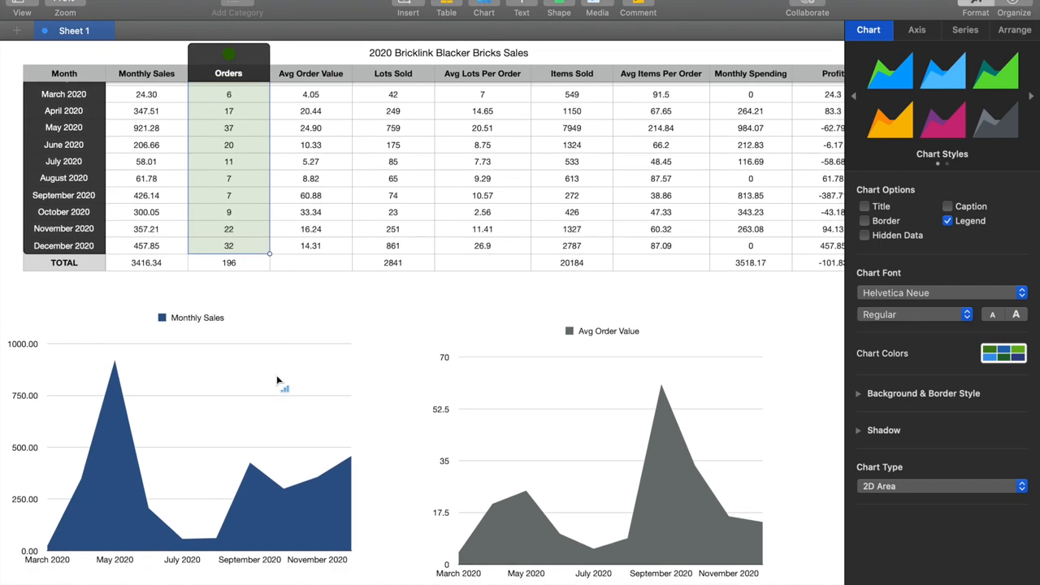
{"action": "scroll", "scroll_direction": "down", "scroll_amount": 3}
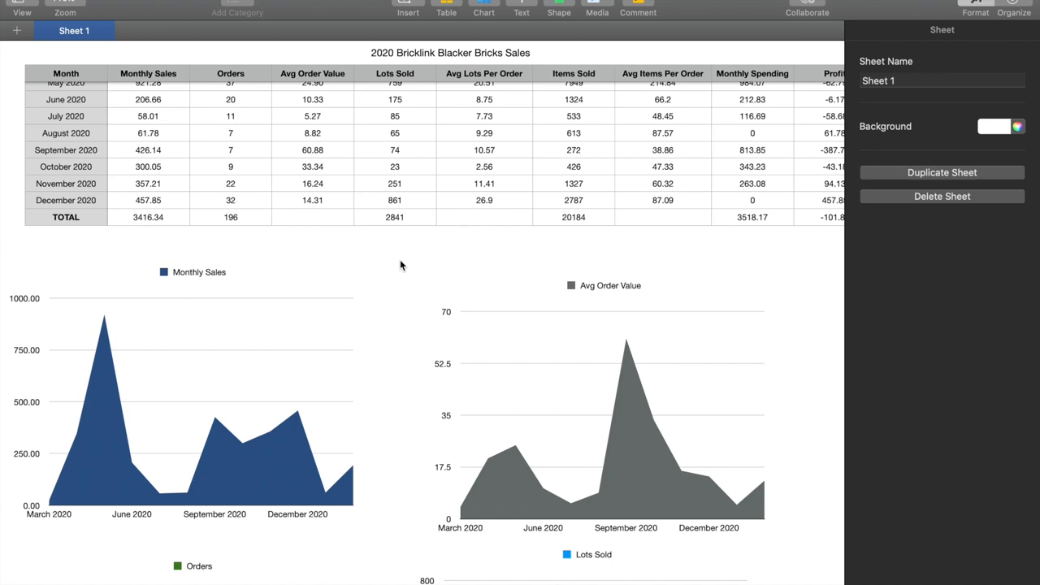
- Check which table rows the Lots Sold chart references
{"action": "scroll", "scroll_direction": "down", "scroll_amount": 3}
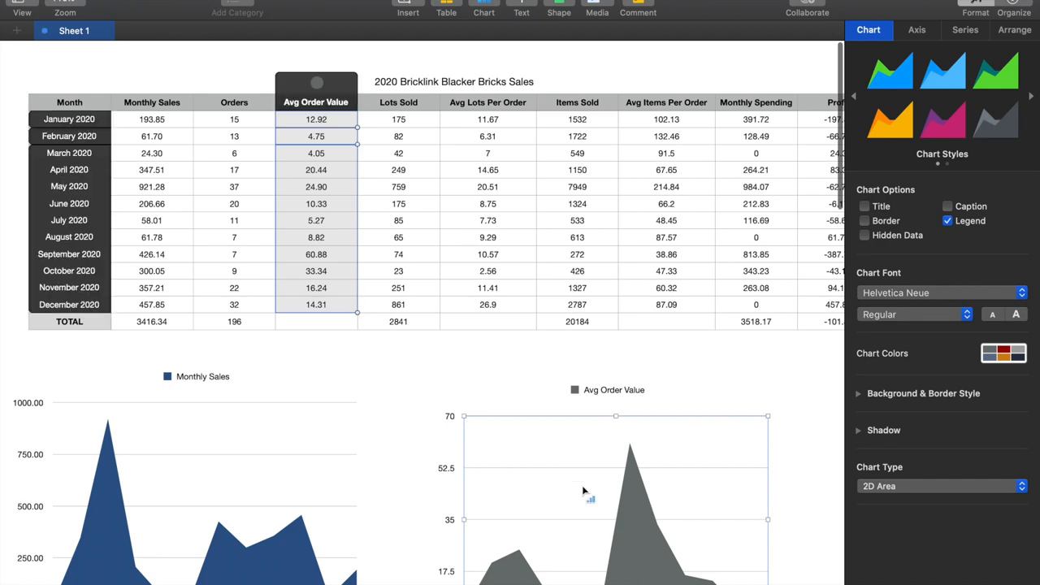
{"action": "scroll", "scroll_direction": "down", "scroll_amount": 3}
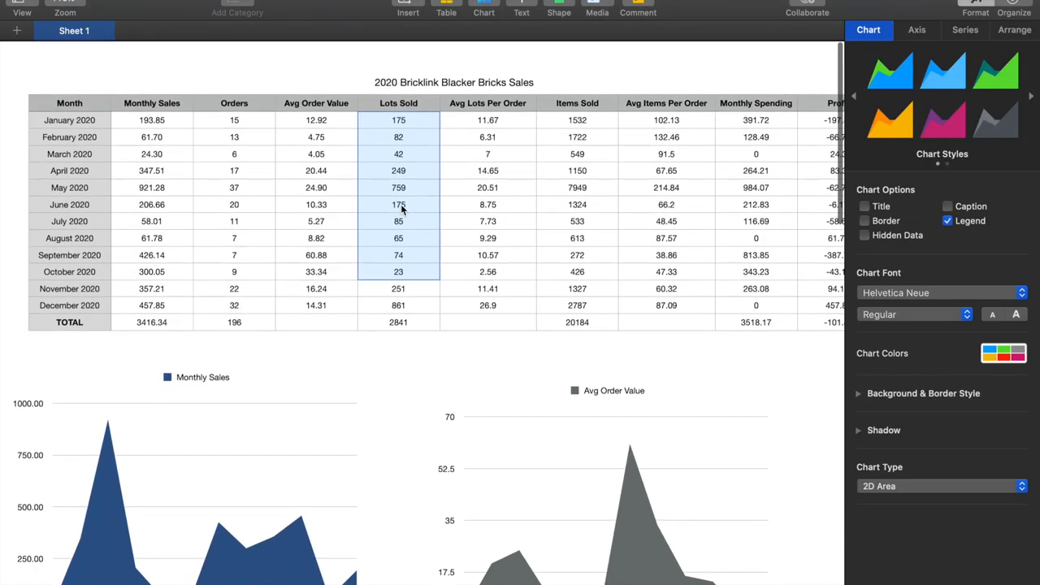
{"action": "left_click", "coordinate": [398, 120]}
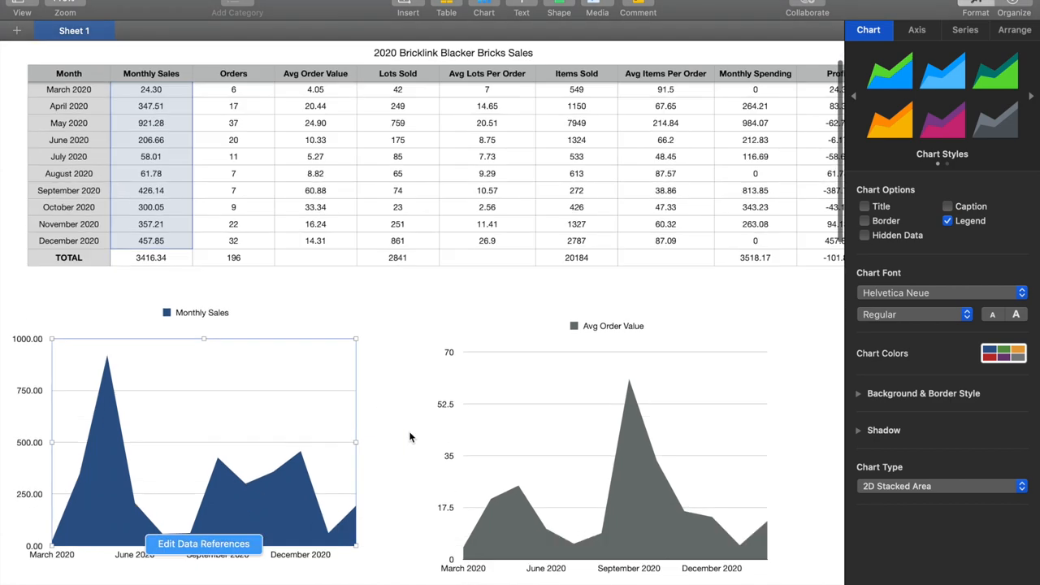
{"action": "scroll", "scroll_direction": "down", "scroll_amount": 3}
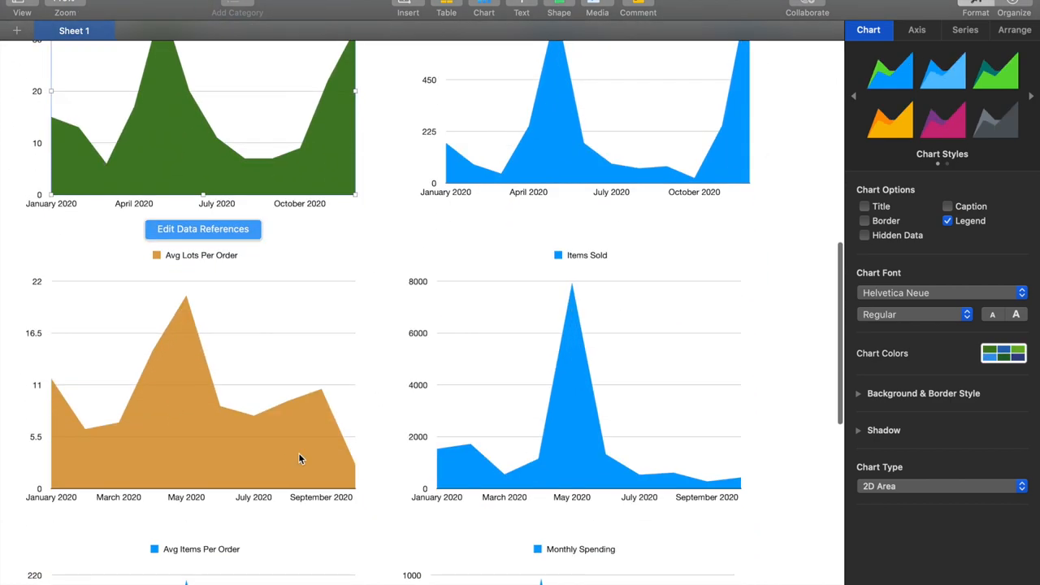
{"action": "scroll", "scroll_direction": "down", "scroll_amount": 3}
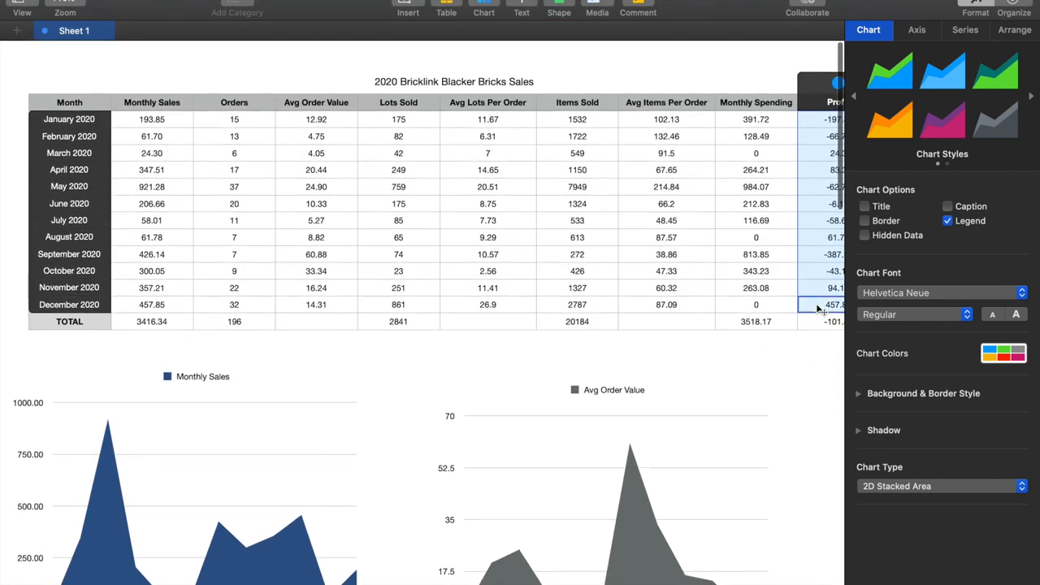
{"action": "scroll", "scroll_direction": "down", "scroll_amount": 3}
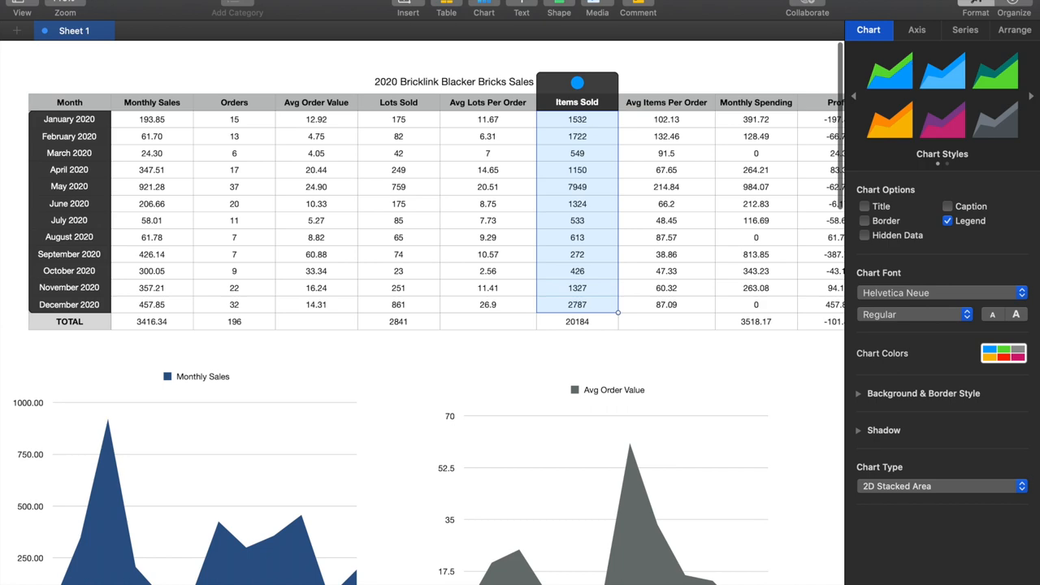
- Select the Items Sold chart and review its data range
{"action": "scroll", "scroll_direction": "down", "scroll_amount": 3}
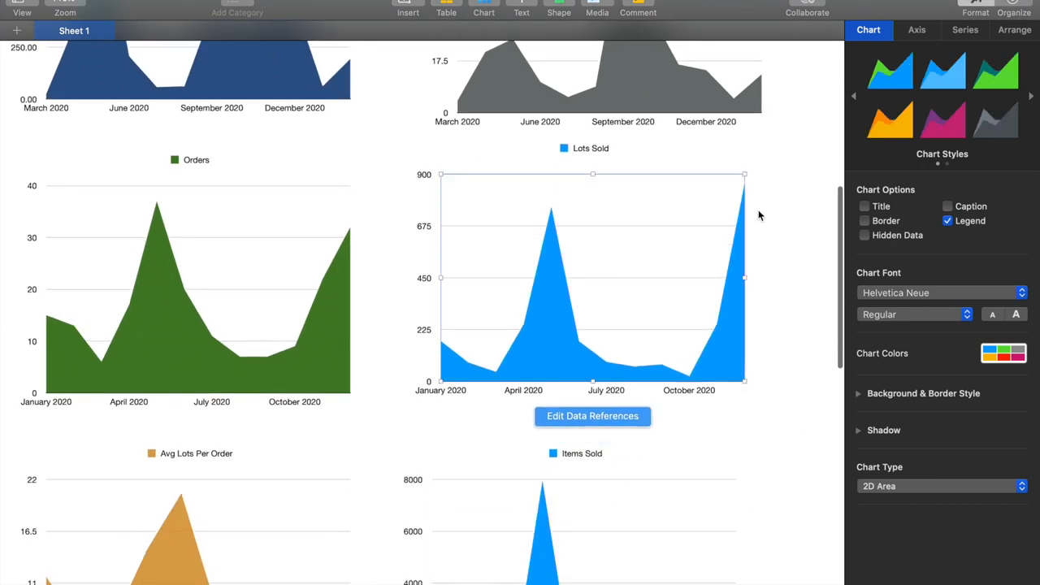
{"action": "scroll", "scroll_direction": "down", "scroll_amount": 3}
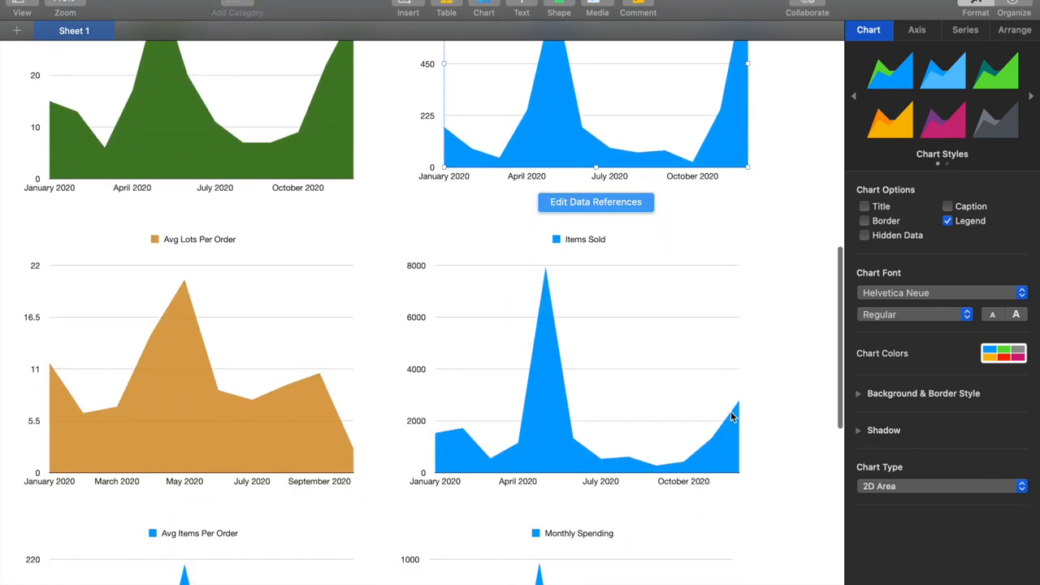
{"action": "left_click", "coordinate": [201, 370]}
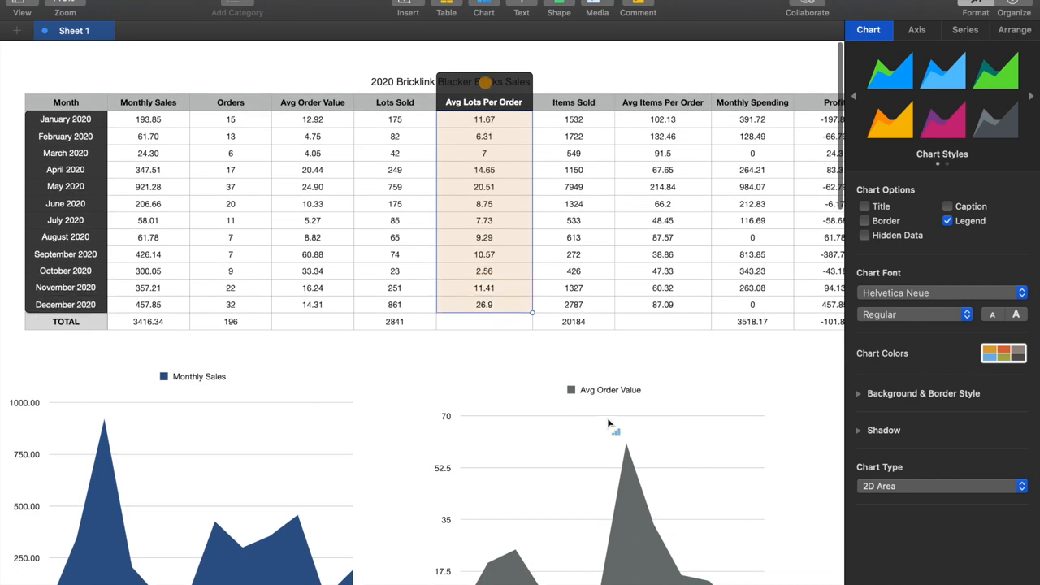
{"action": "scroll", "scroll_direction": "down", "scroll_amount": 3}
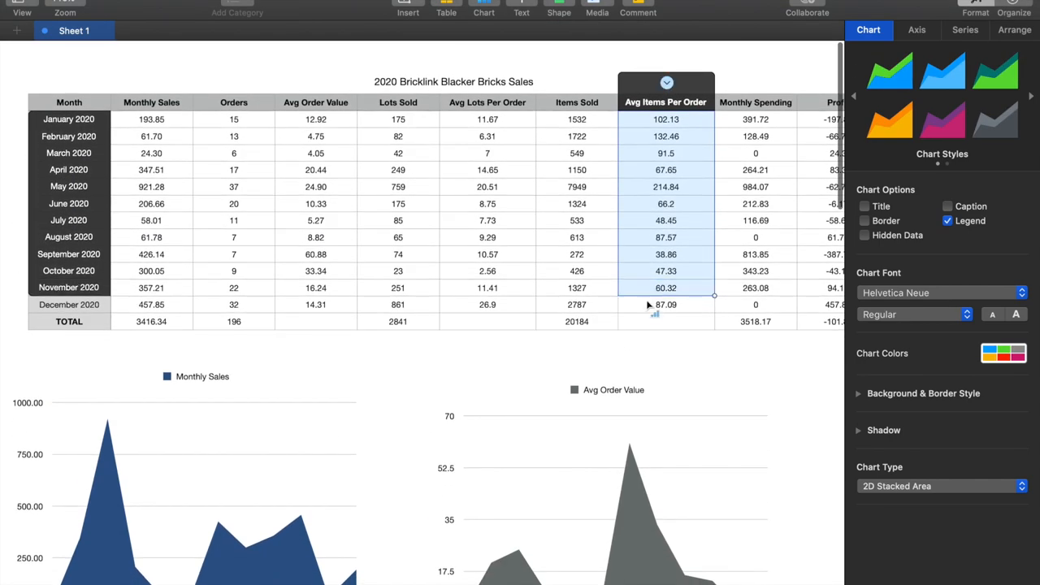
{"action": "scroll", "scroll_direction": "down", "scroll_amount": 3}
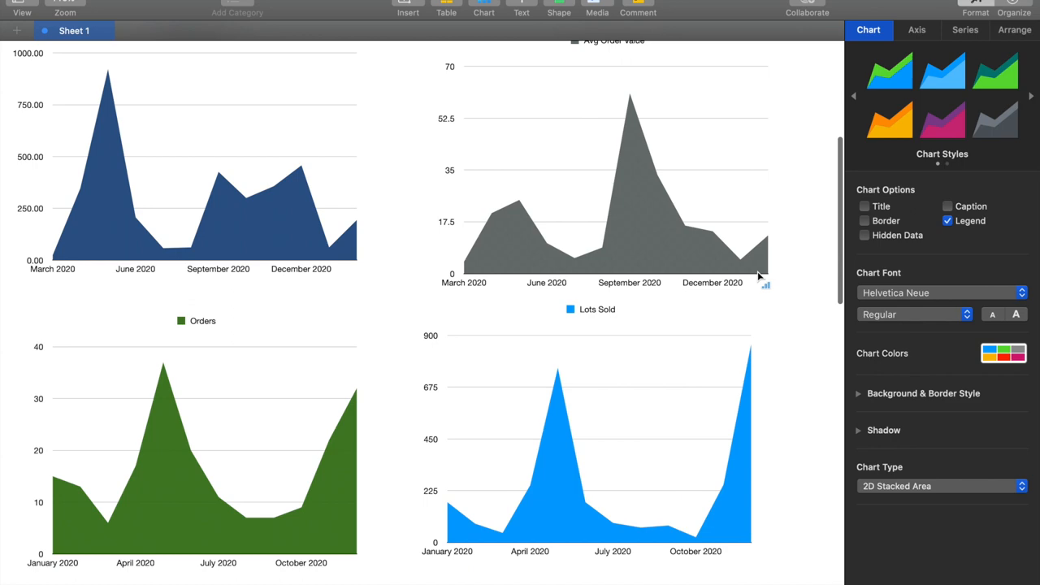
{"action": "scroll", "scroll_direction": "up", "scroll_amount": 3}
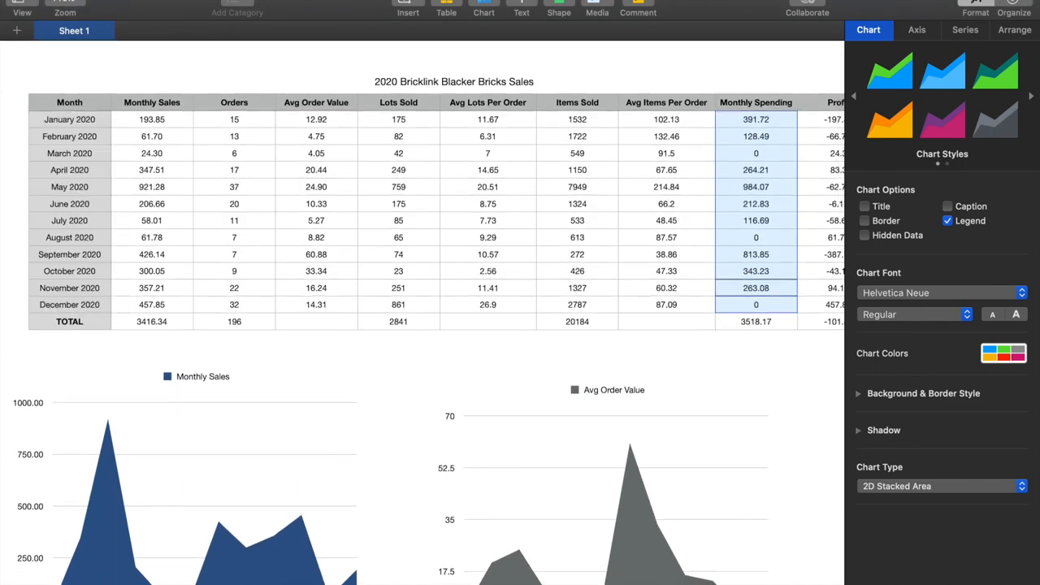
{"action": "left_click", "coordinate": [487, 119]}
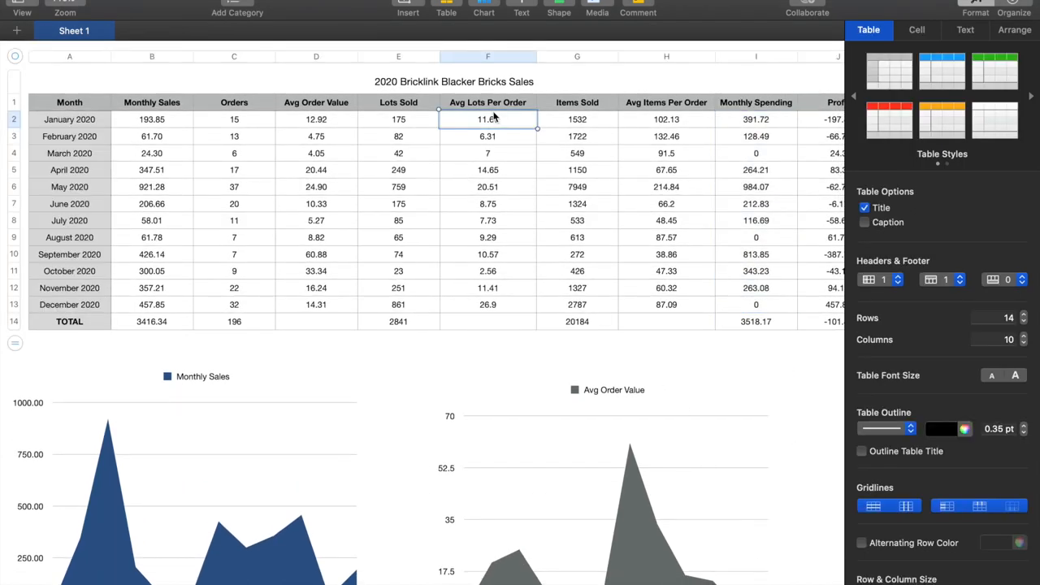
{"action": "left_click", "coordinate": [488, 136]}
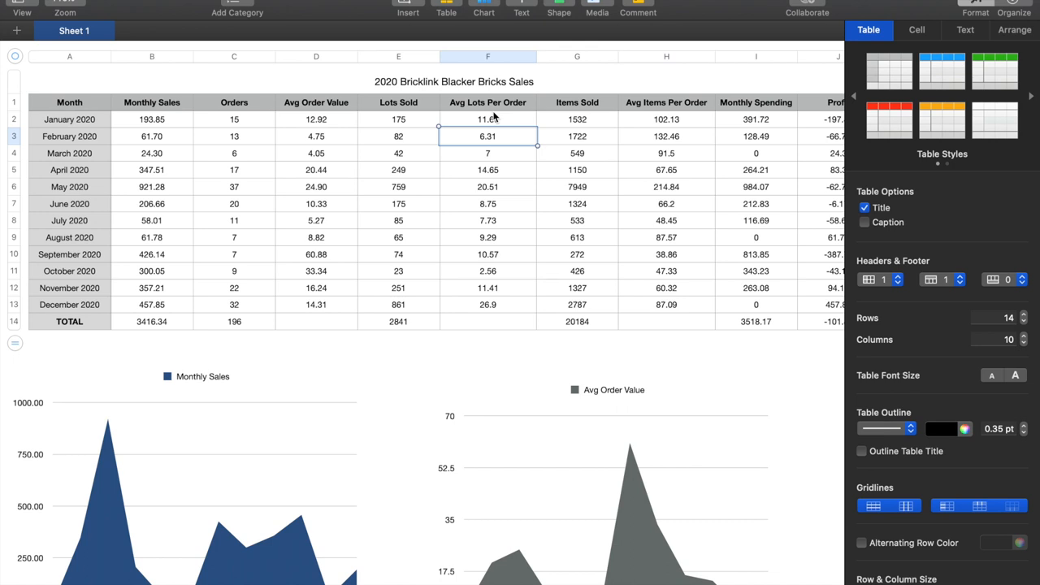
{"action": "left_click", "coordinate": [488, 170]}
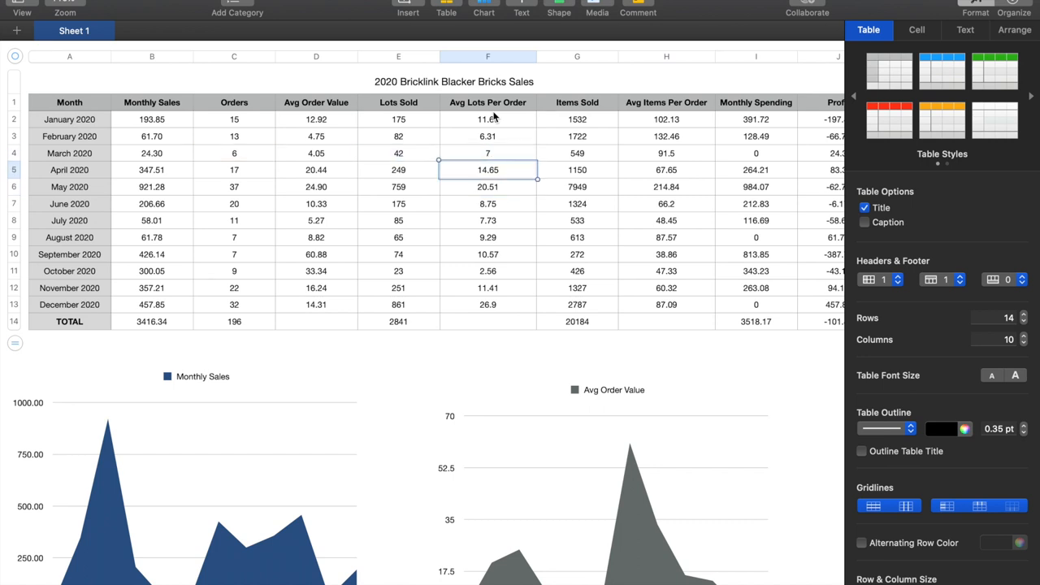
{"action": "left_click", "coordinate": [488, 186]}
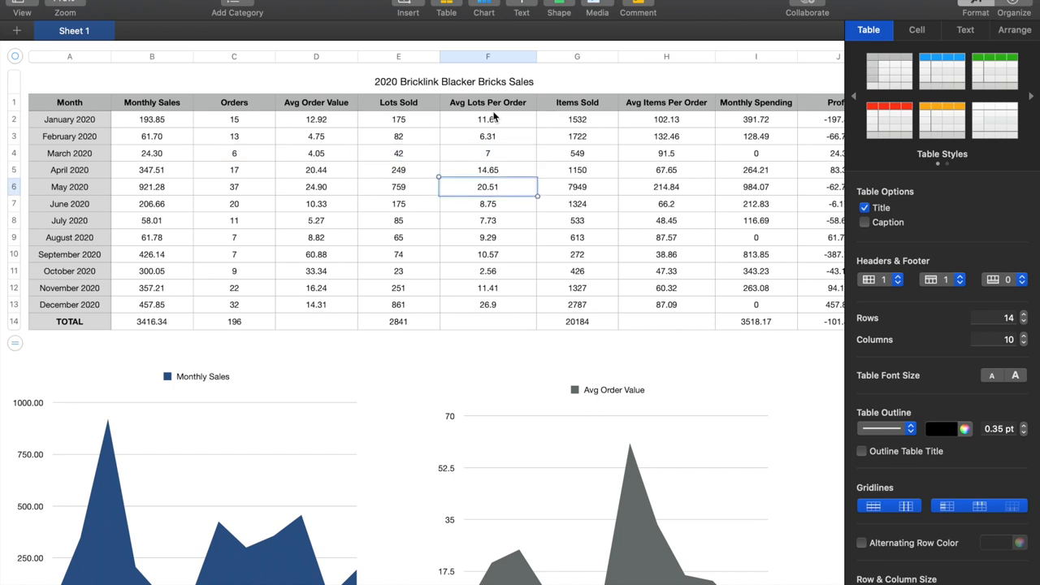
{"action": "left_click", "coordinate": [488, 170]}
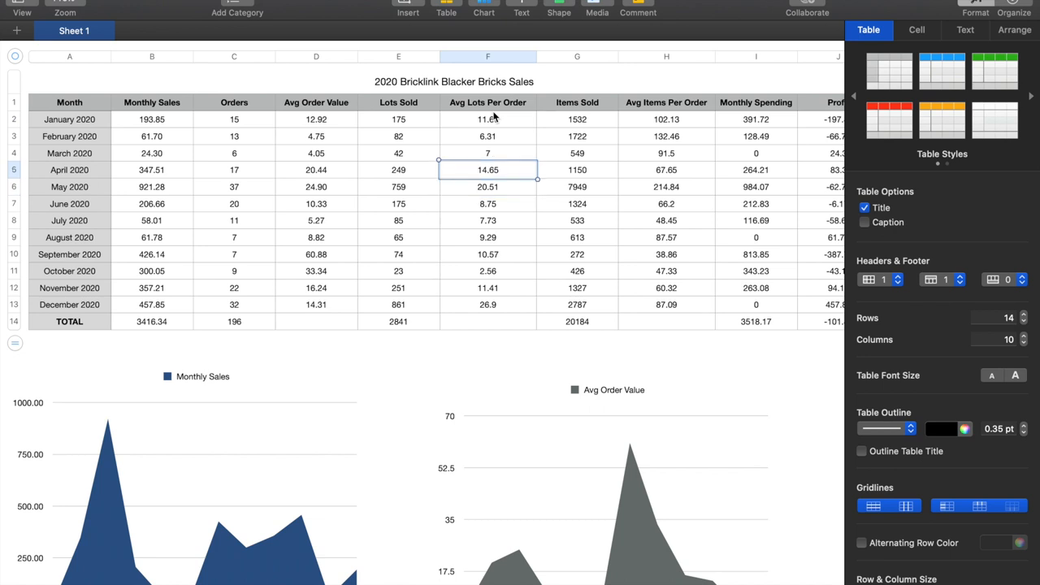
{"action": "left_click", "coordinate": [488, 220]}
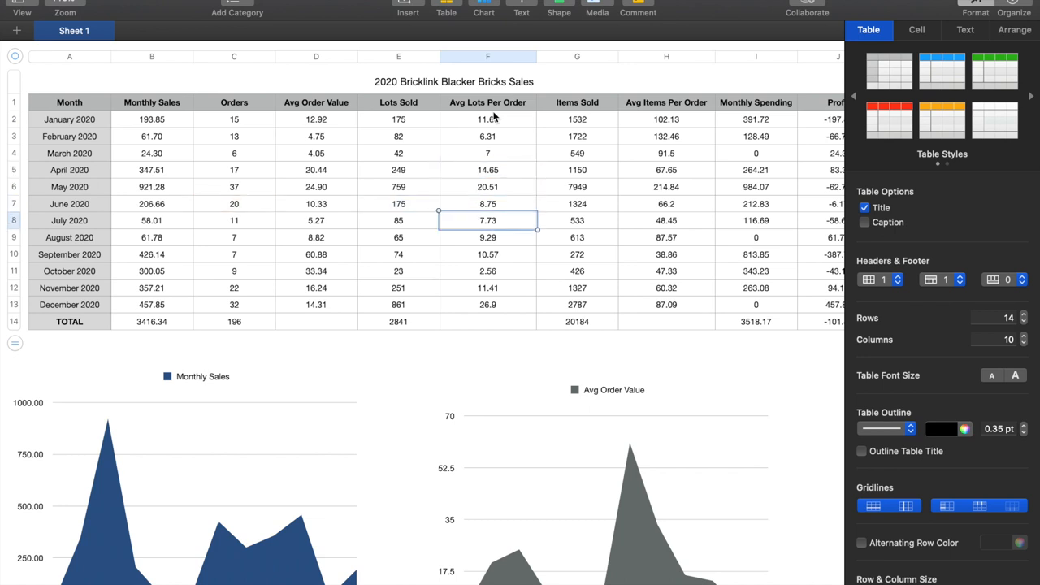
{"action": "left_click", "coordinate": [488, 305]}
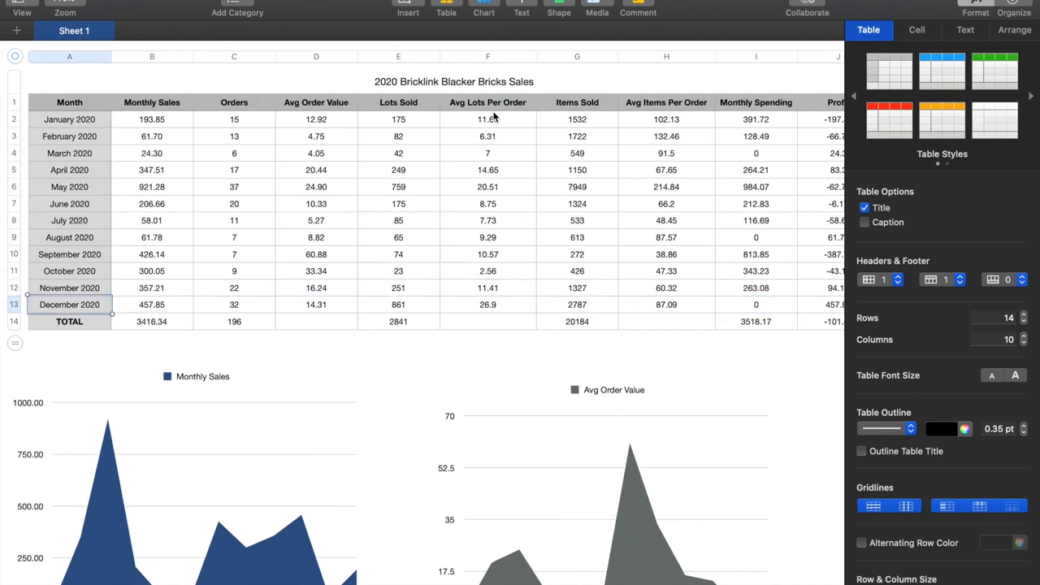
{"action": "left_click", "coordinate": [151, 304]}
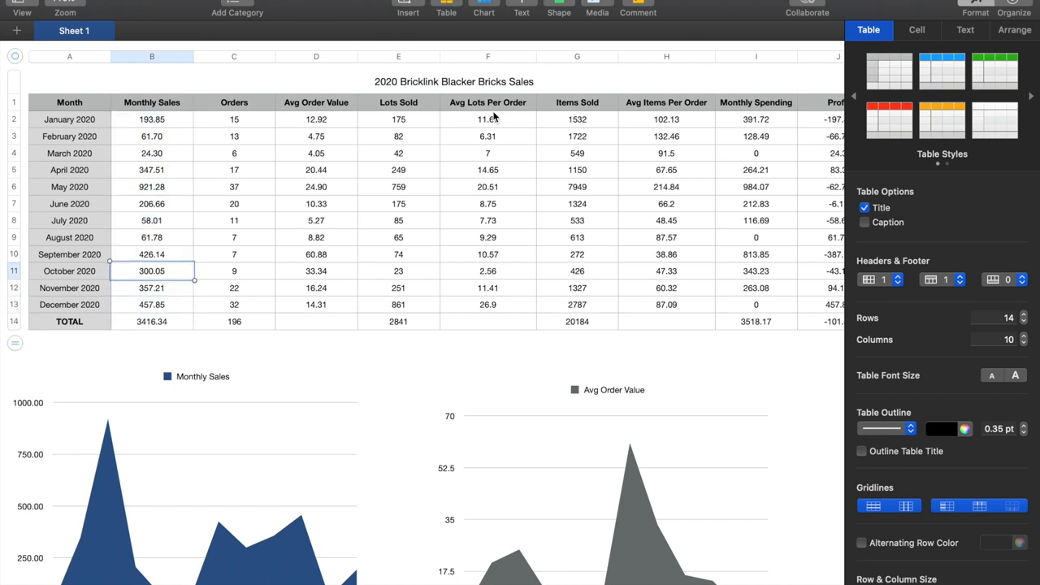
{"action": "left_click", "coordinate": [151, 221]}
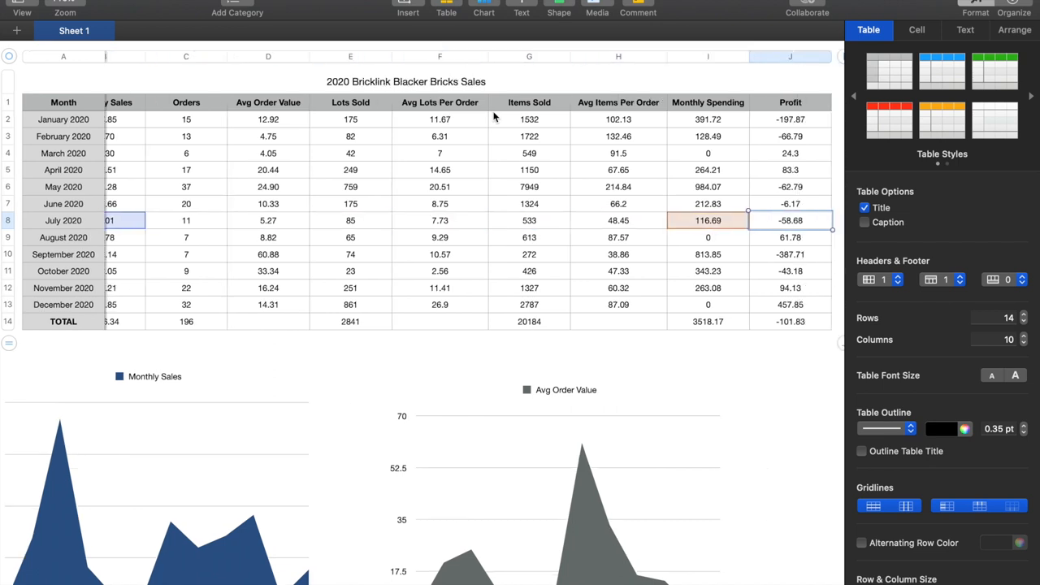
{"action": "left_click", "coordinate": [618, 221]}
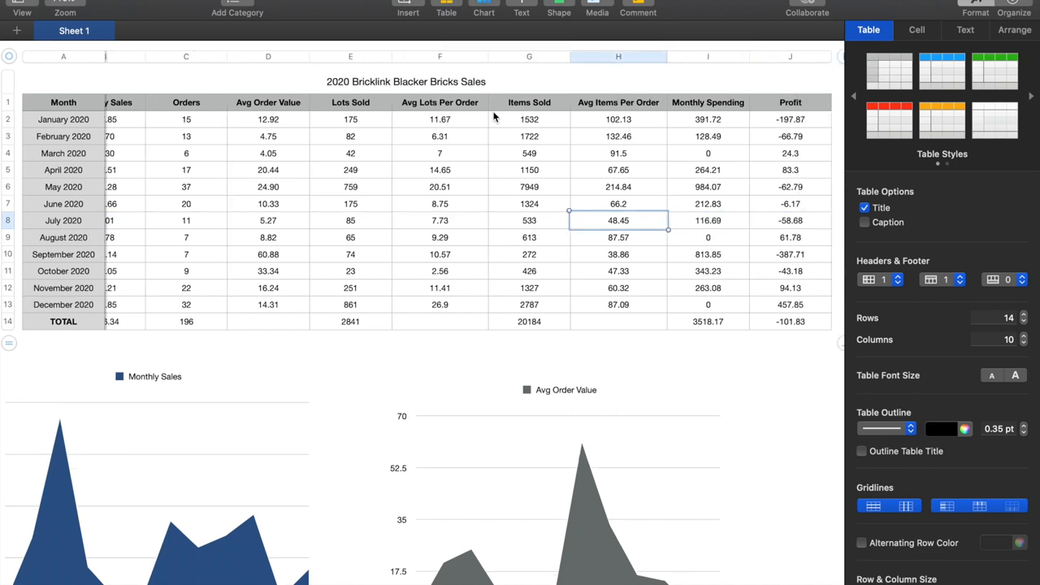
{"action": "left_click", "coordinate": [618, 321]}
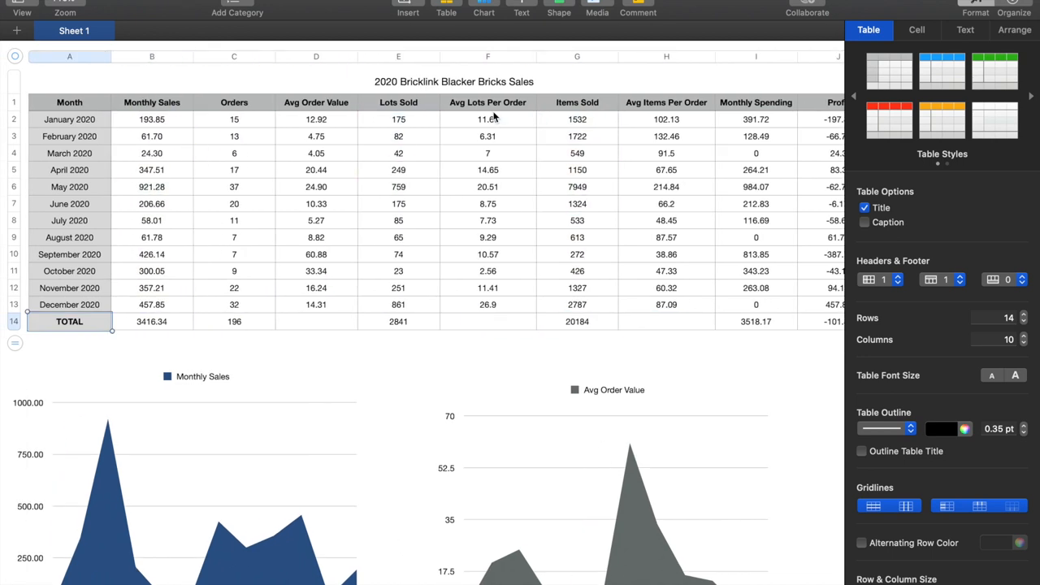
{"action": "left_click", "coordinate": [488, 321]}
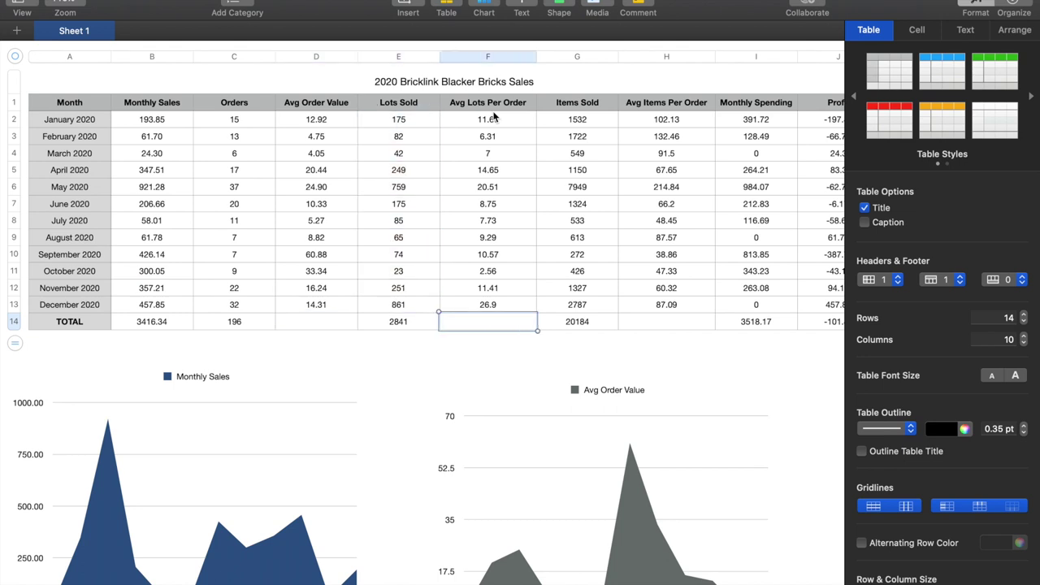